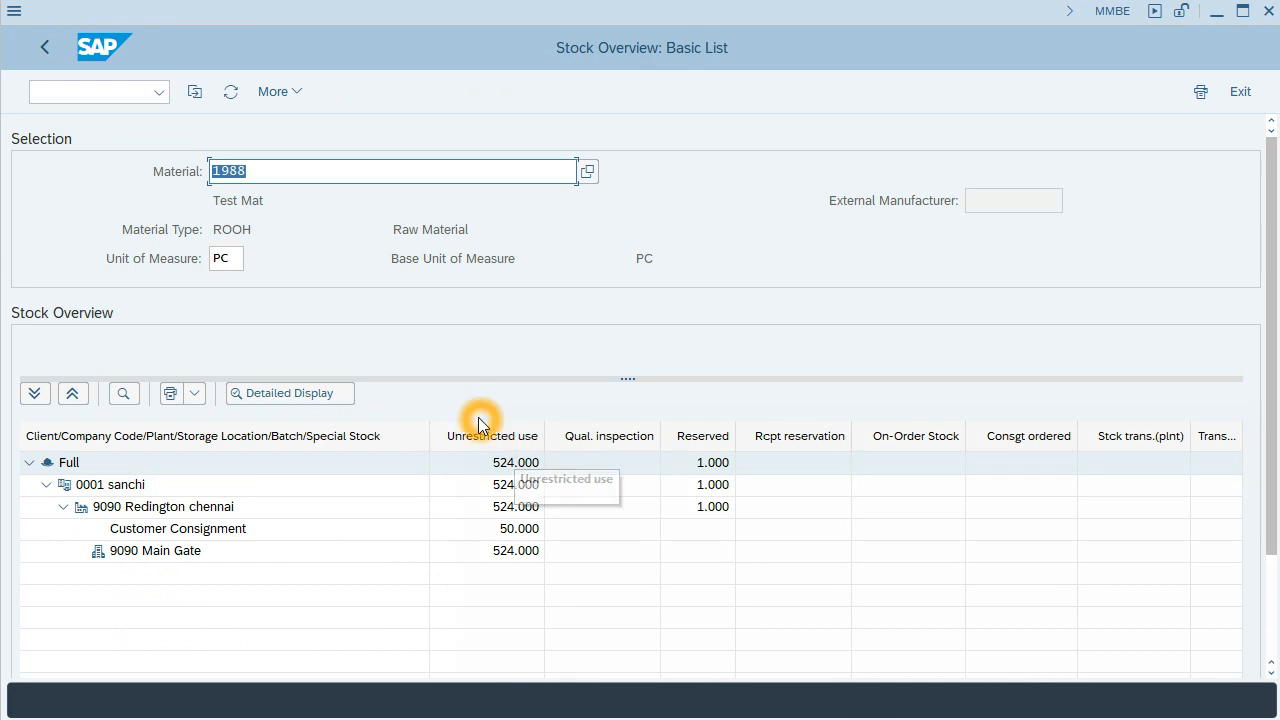
mouse_move(480, 570)
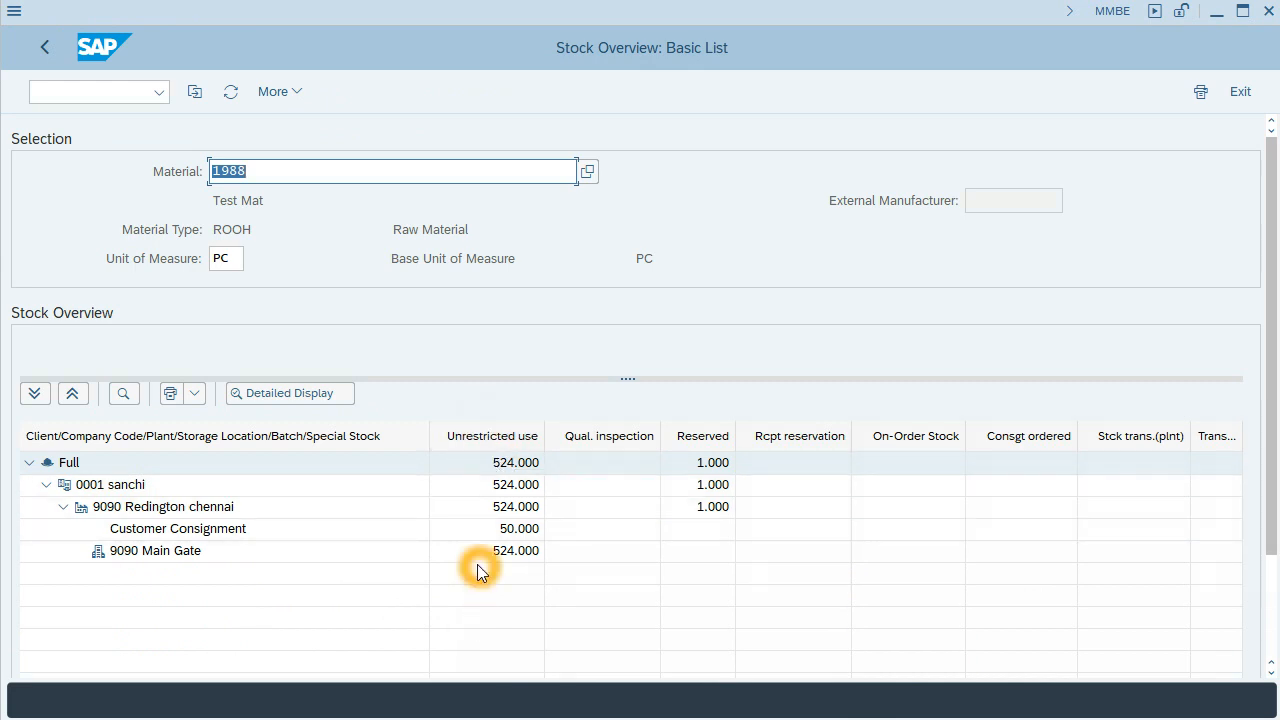
mouse_move(480, 568)
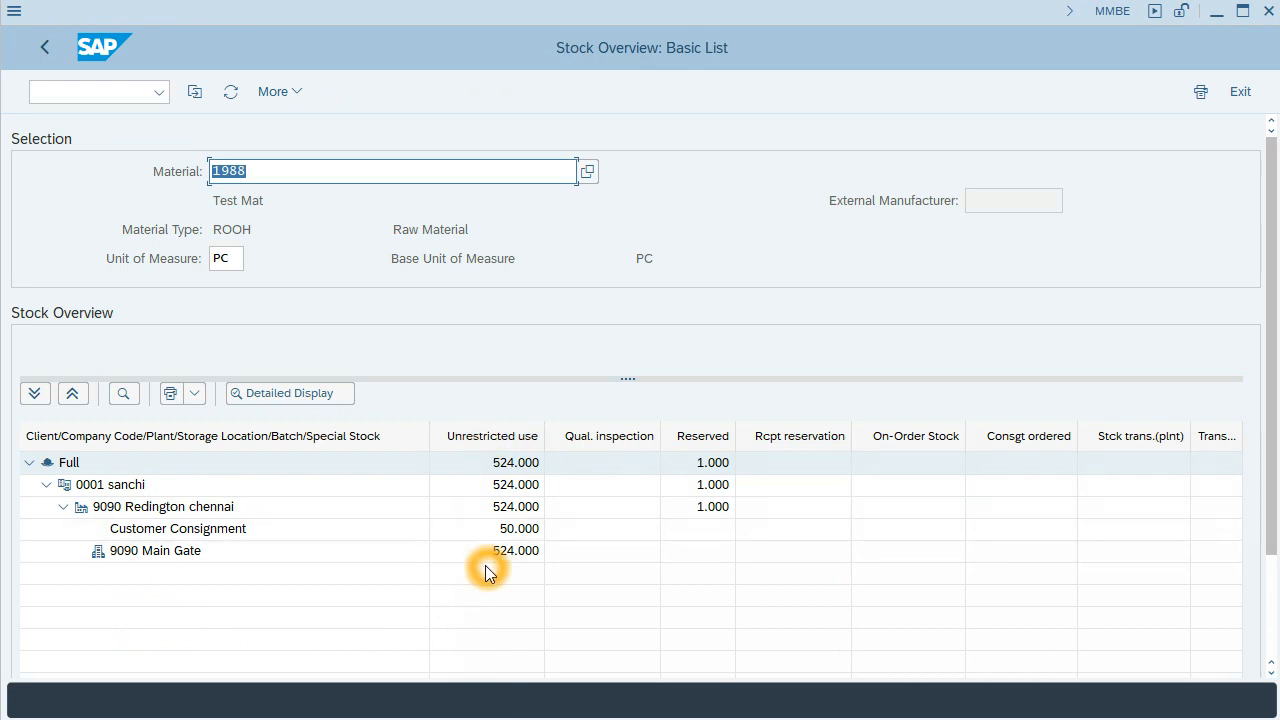
mouse_move(450, 528)
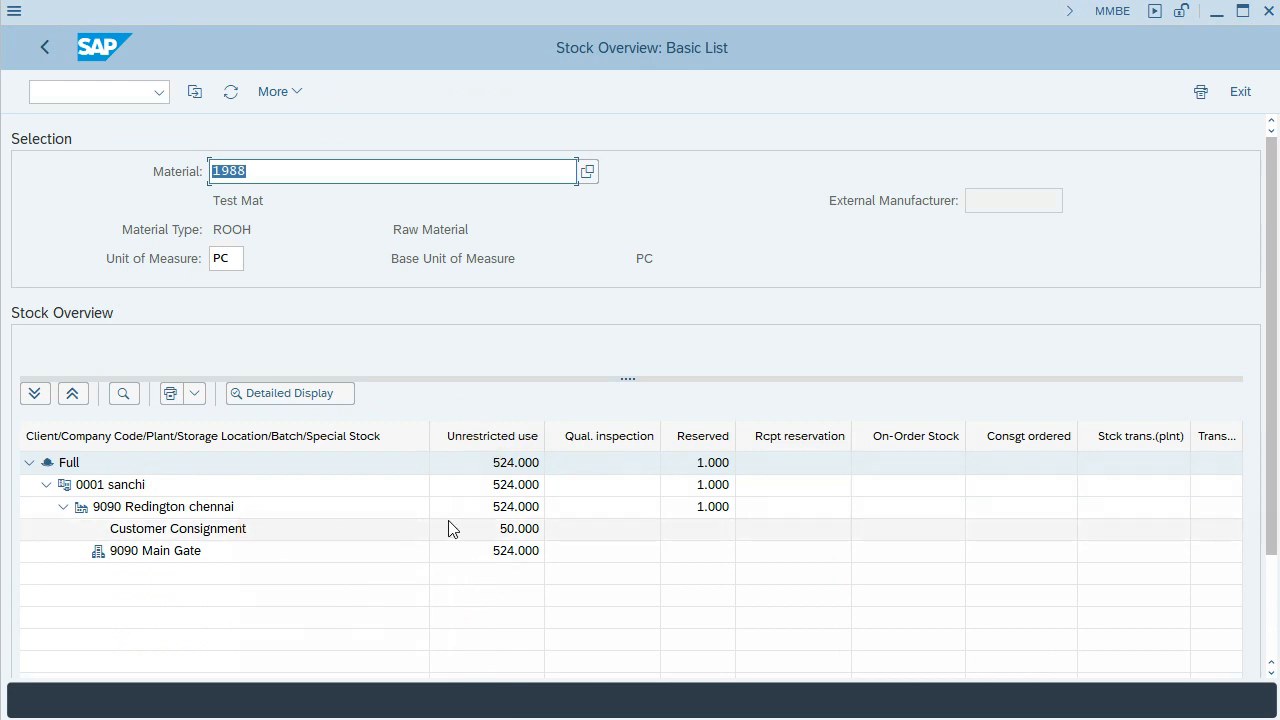
- Exit MMBE and launch VA01 Create from Sales and Distribution > Sales > Order
click(516, 528)
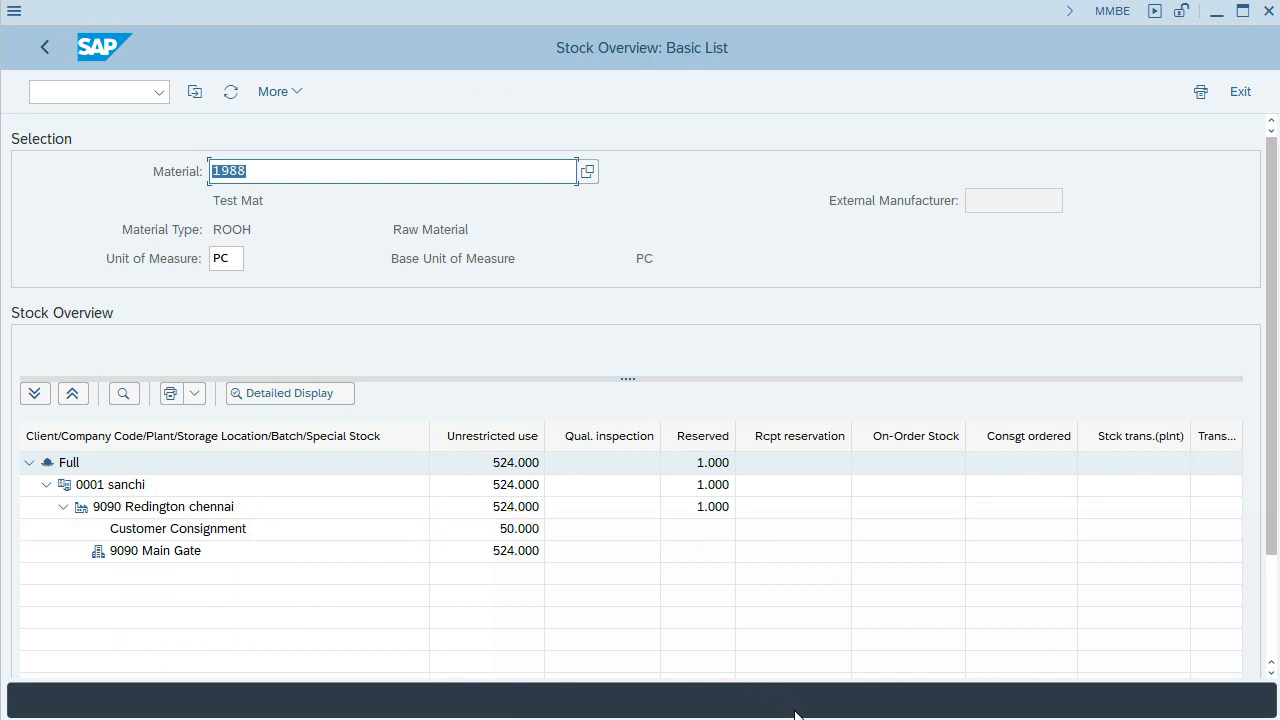
click(44, 47)
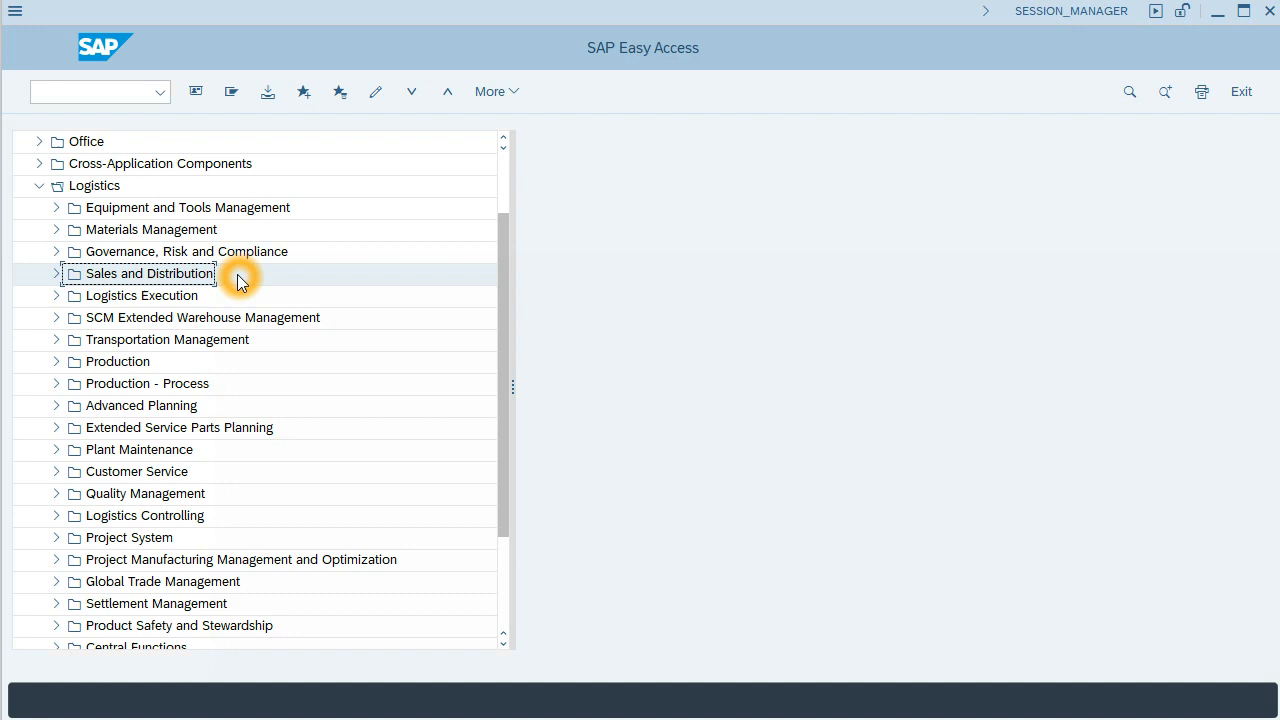
mouse_move(85, 278)
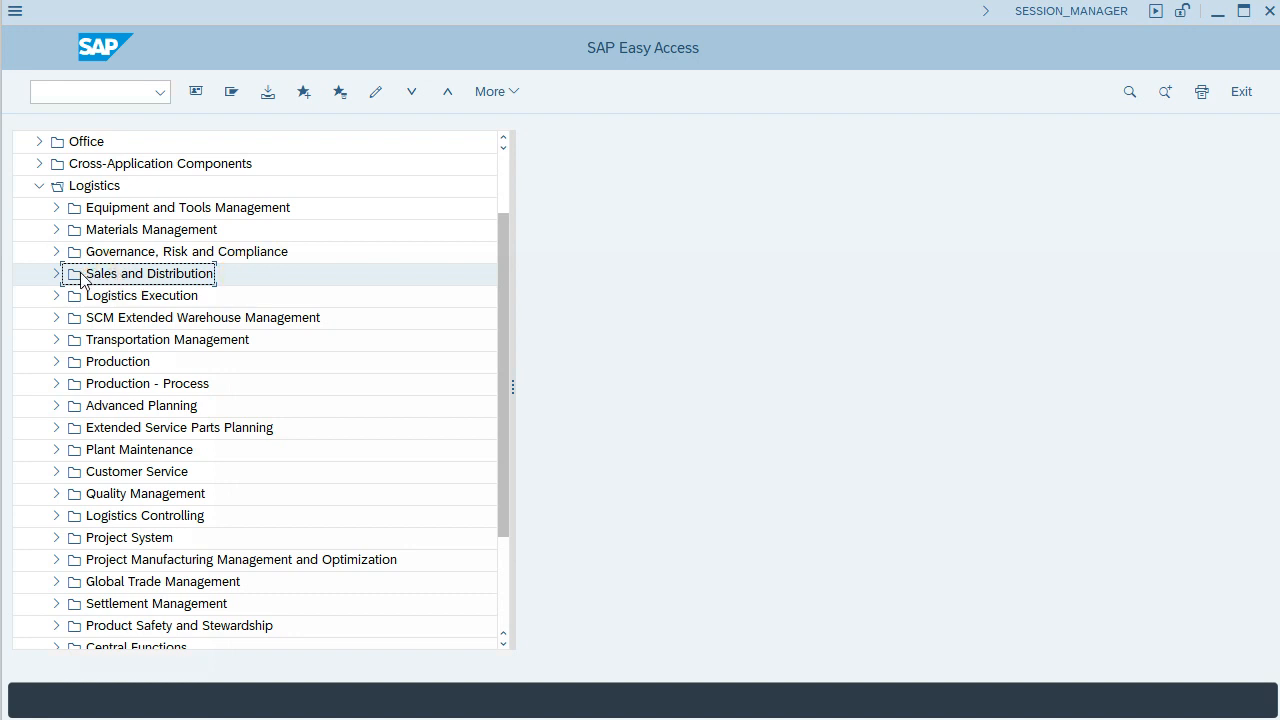
click(57, 273)
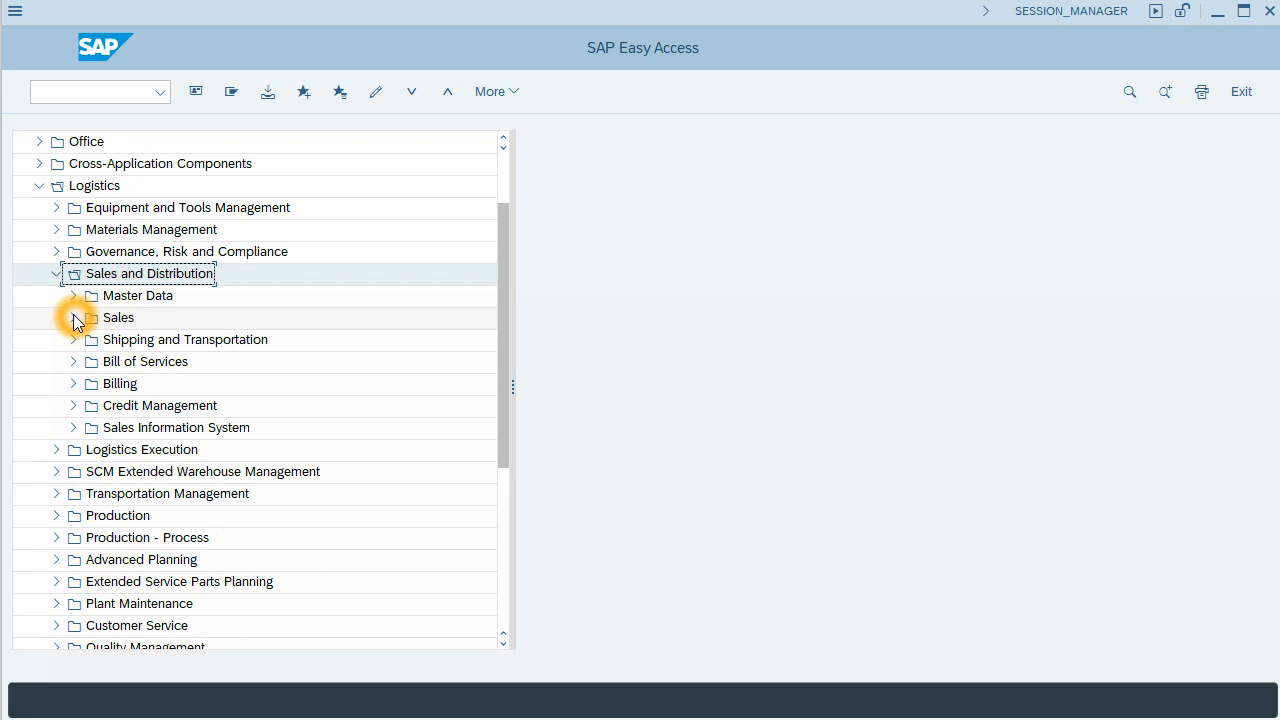
click(73, 317)
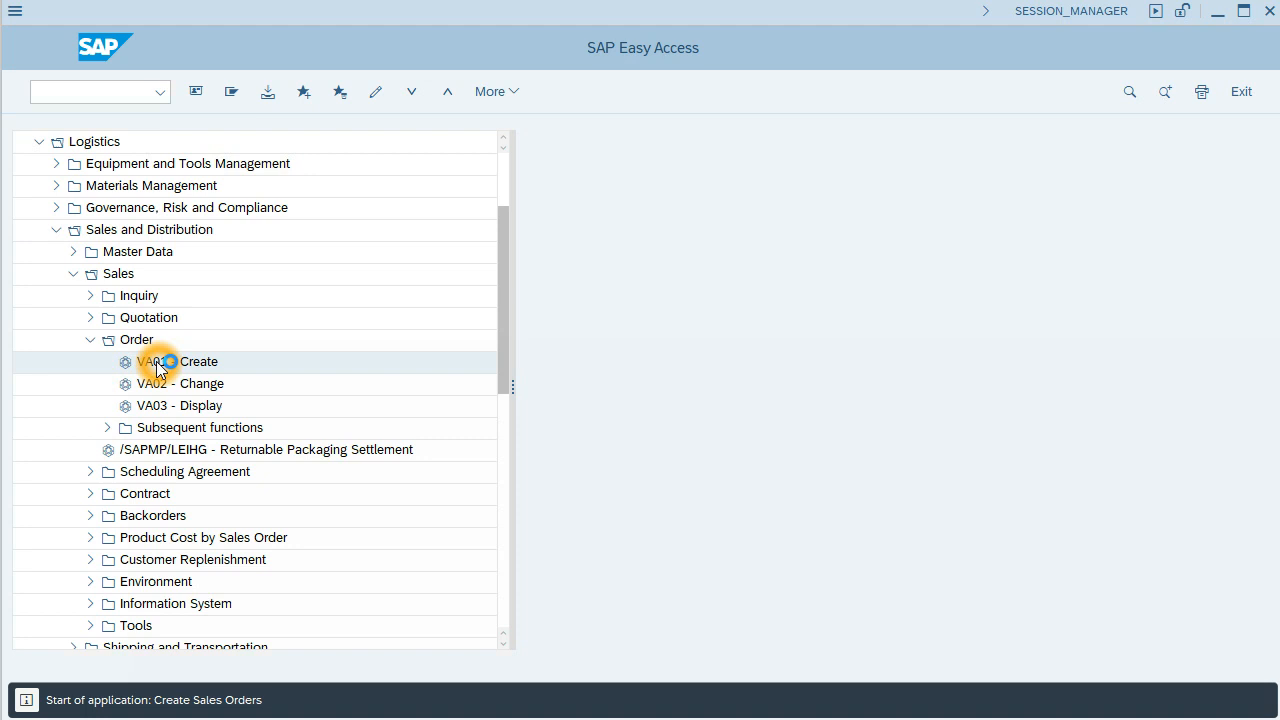
double_click(181, 361)
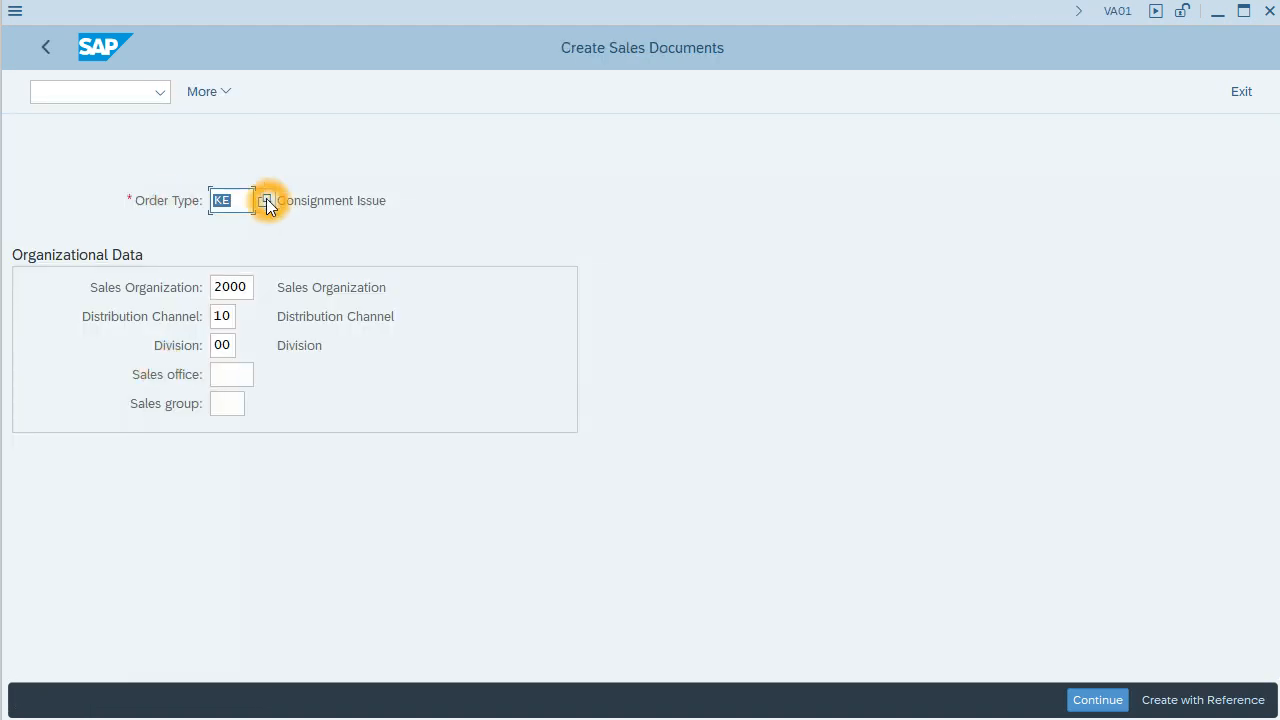
- Pick order type KR Consignment Returns, keeping org data 2000/10/00, and continue
click(266, 200)
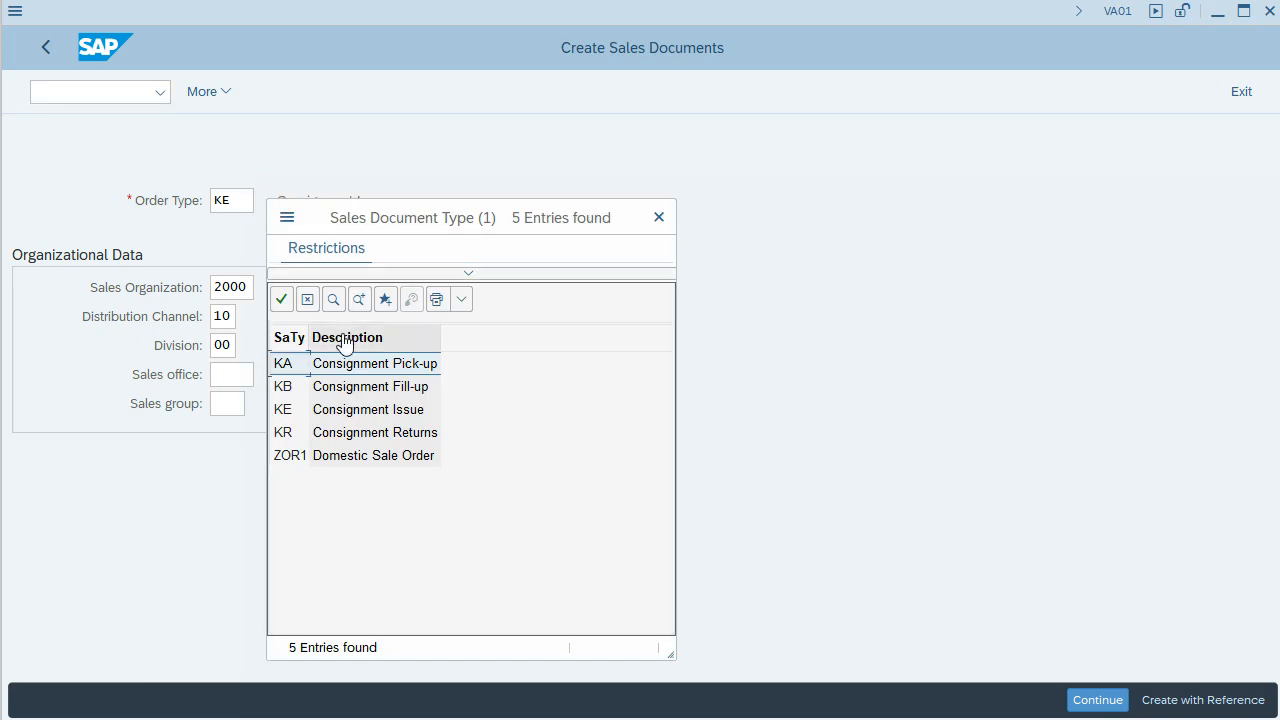
mouse_move(393, 421)
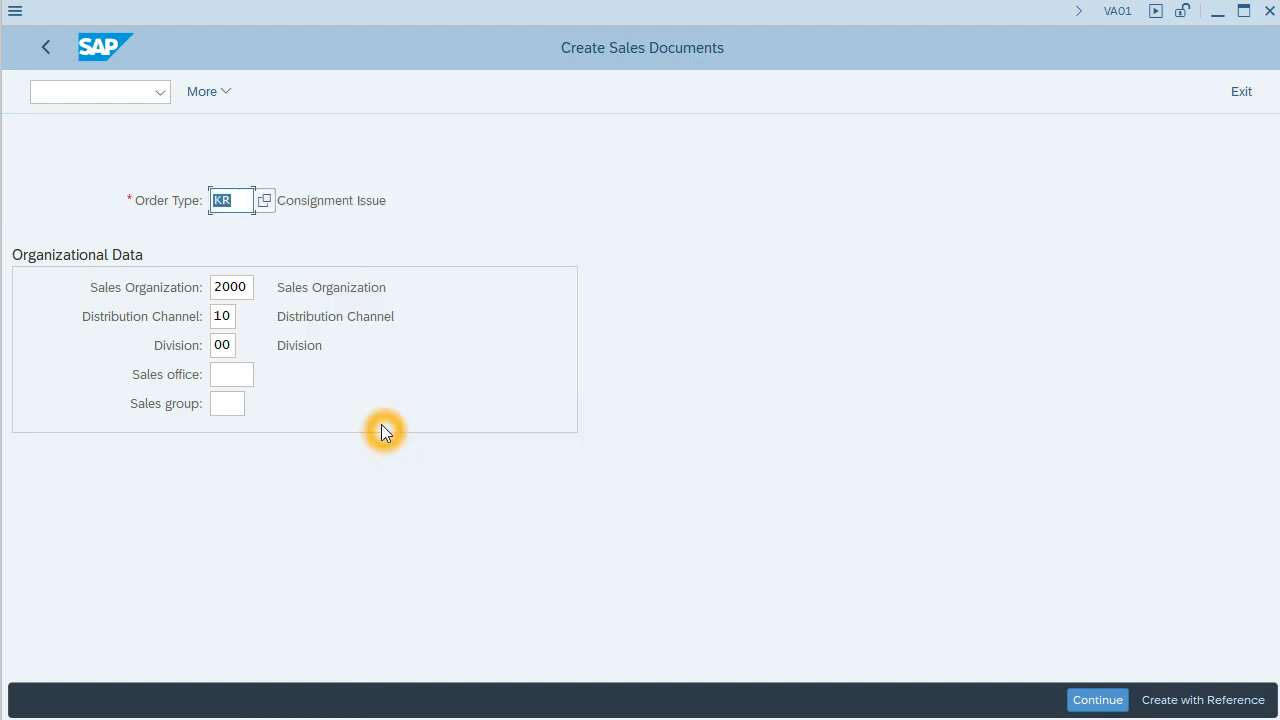
click(231, 287)
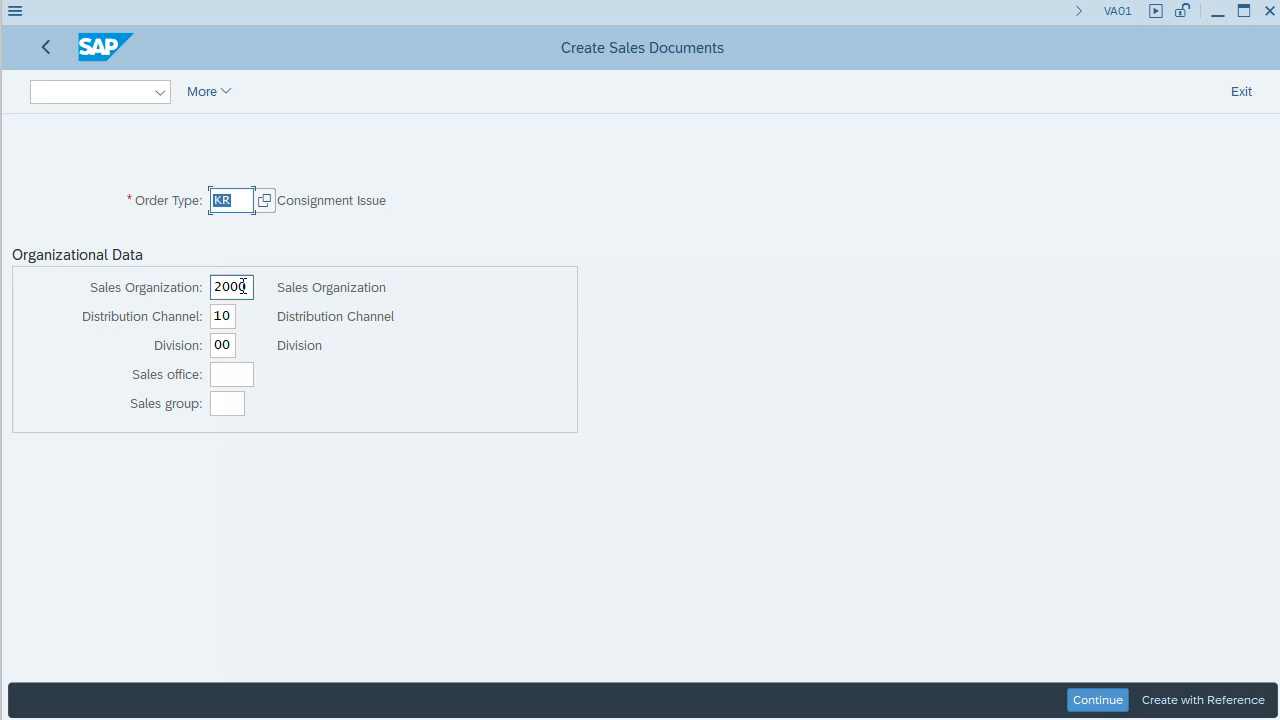
click(231, 374)
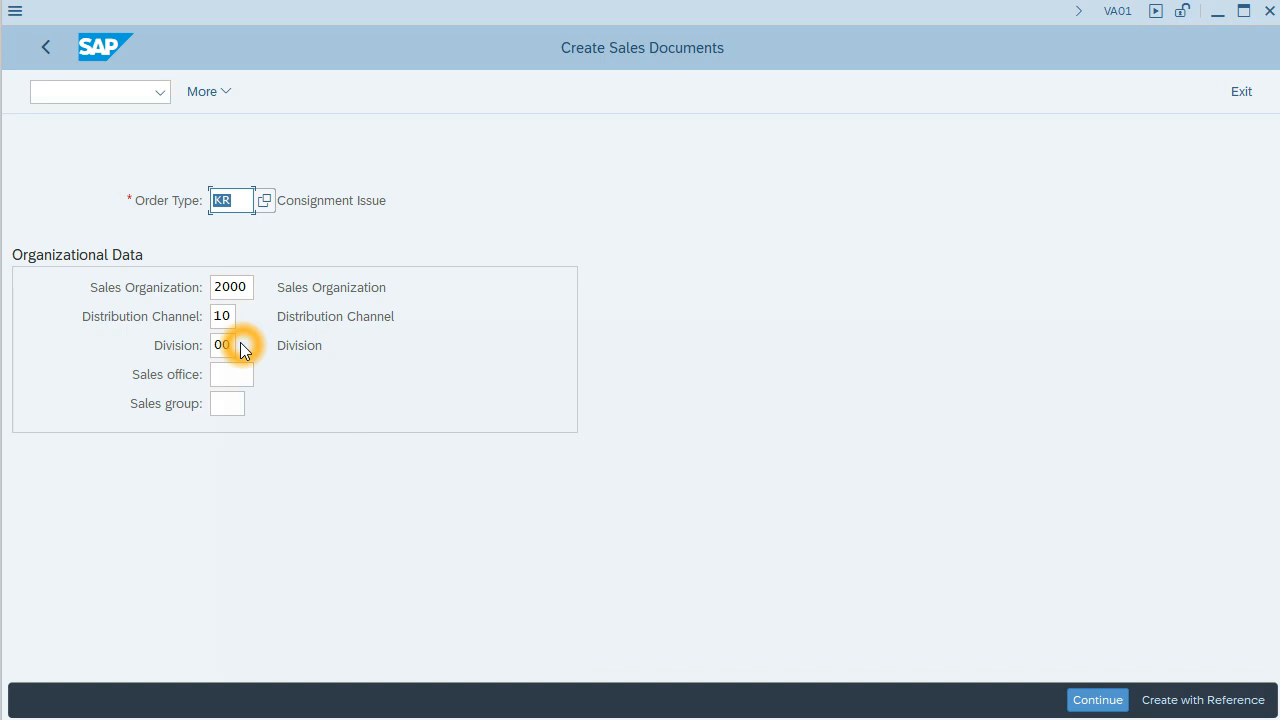
click(1096, 699)
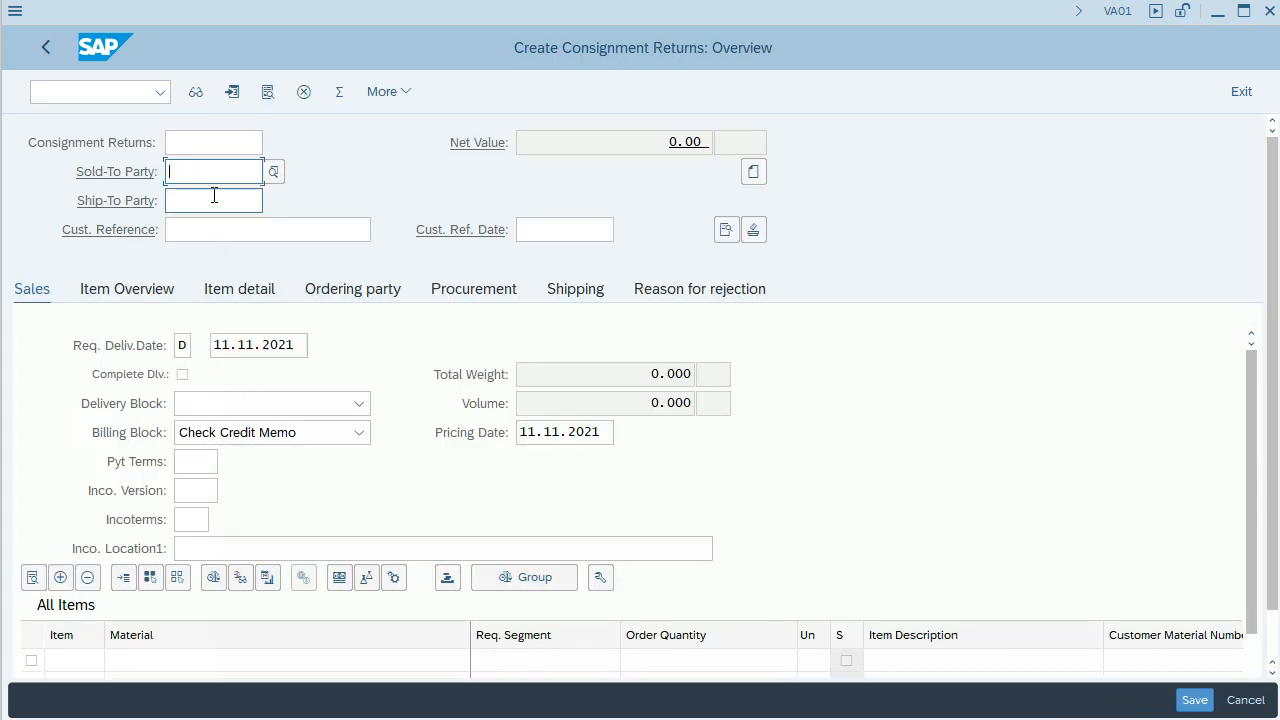
- Enter sold-to party 60001100 and customer reference 'consignment'
text(6)
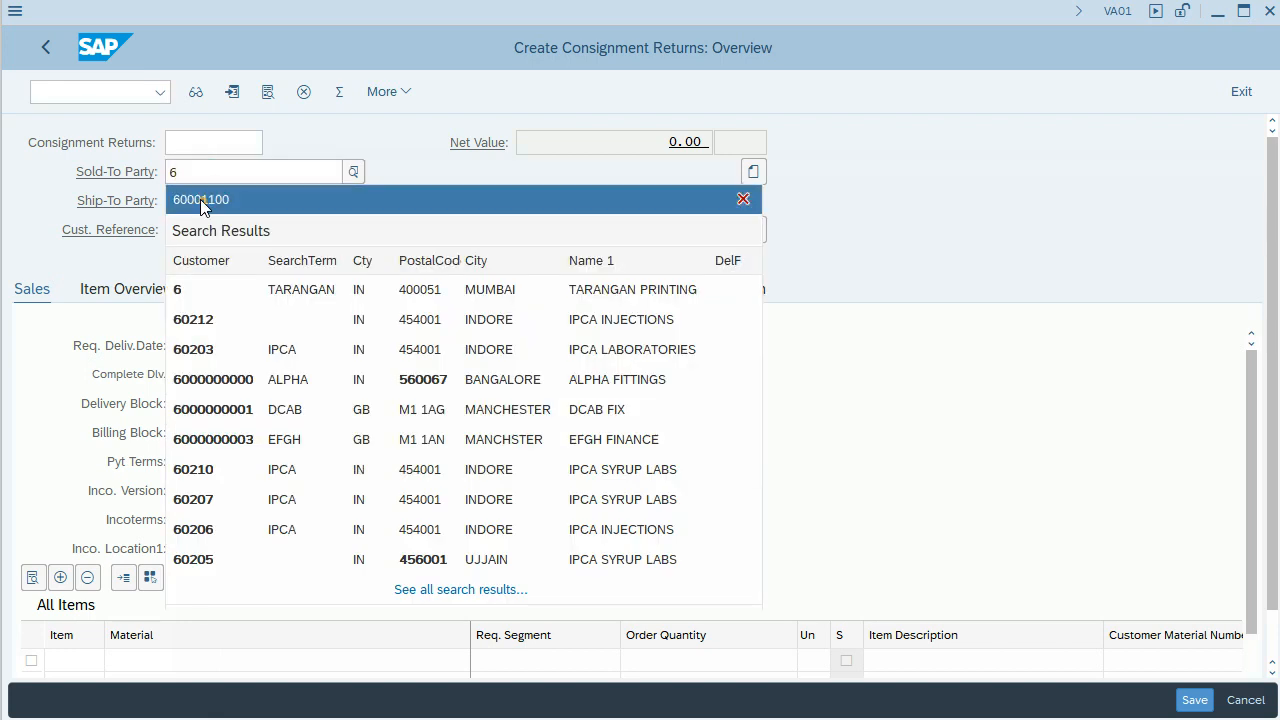
click(201, 199)
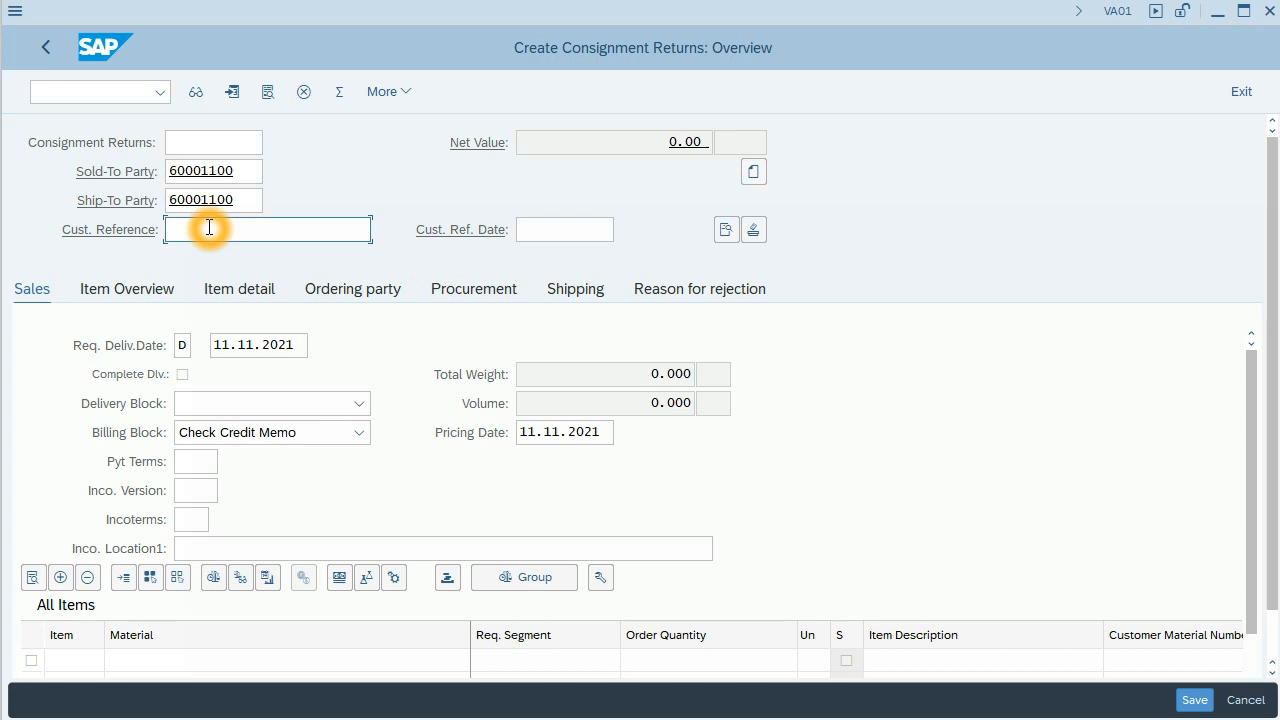
text(c)
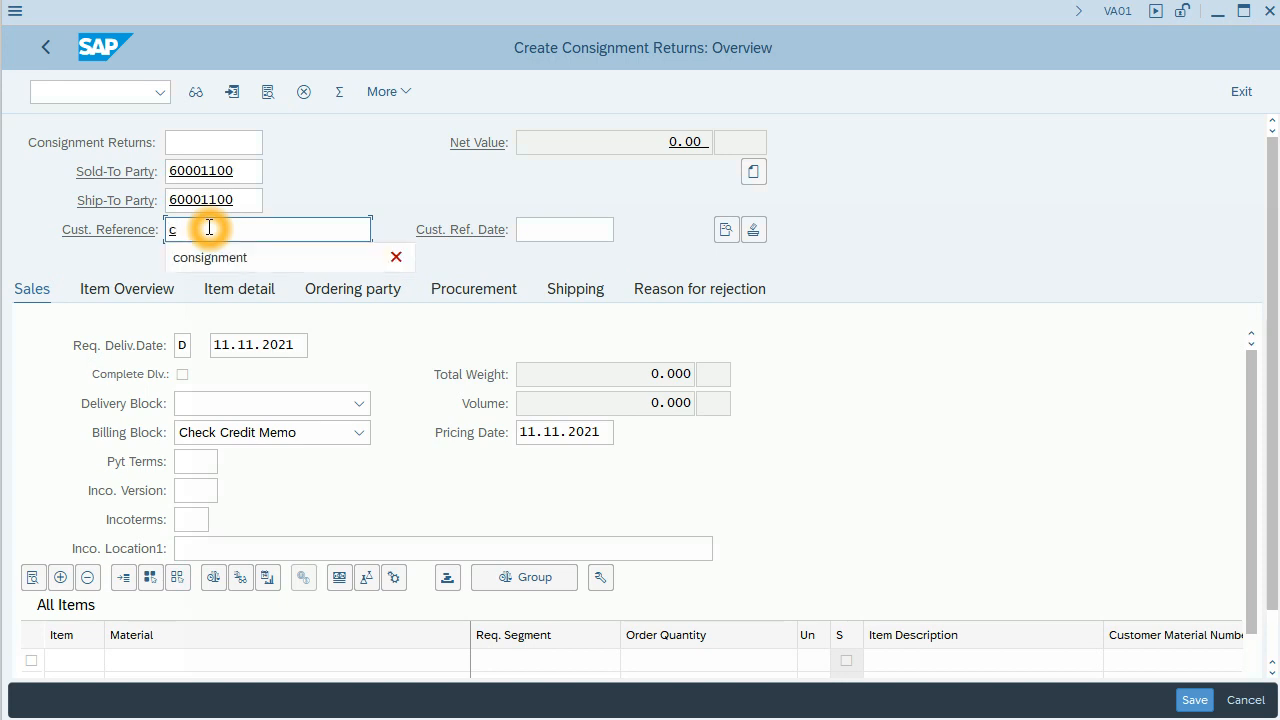
click(210, 257)
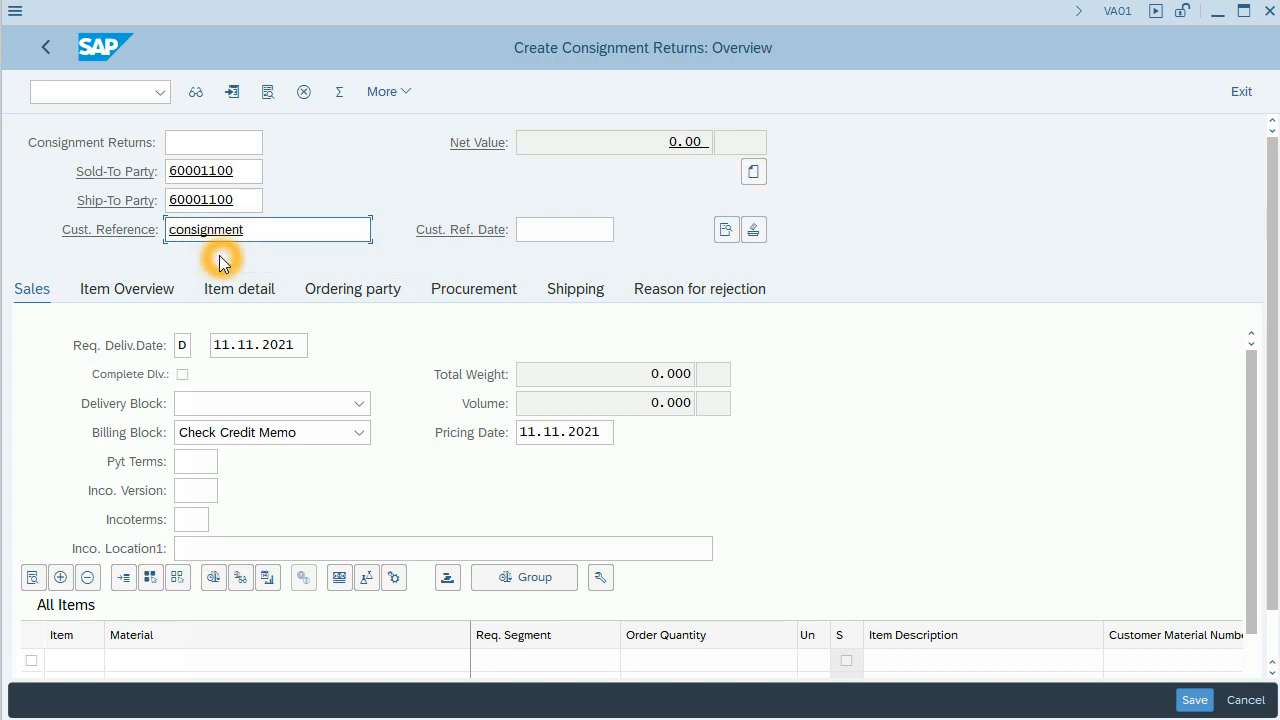
mouse_move(163, 650)
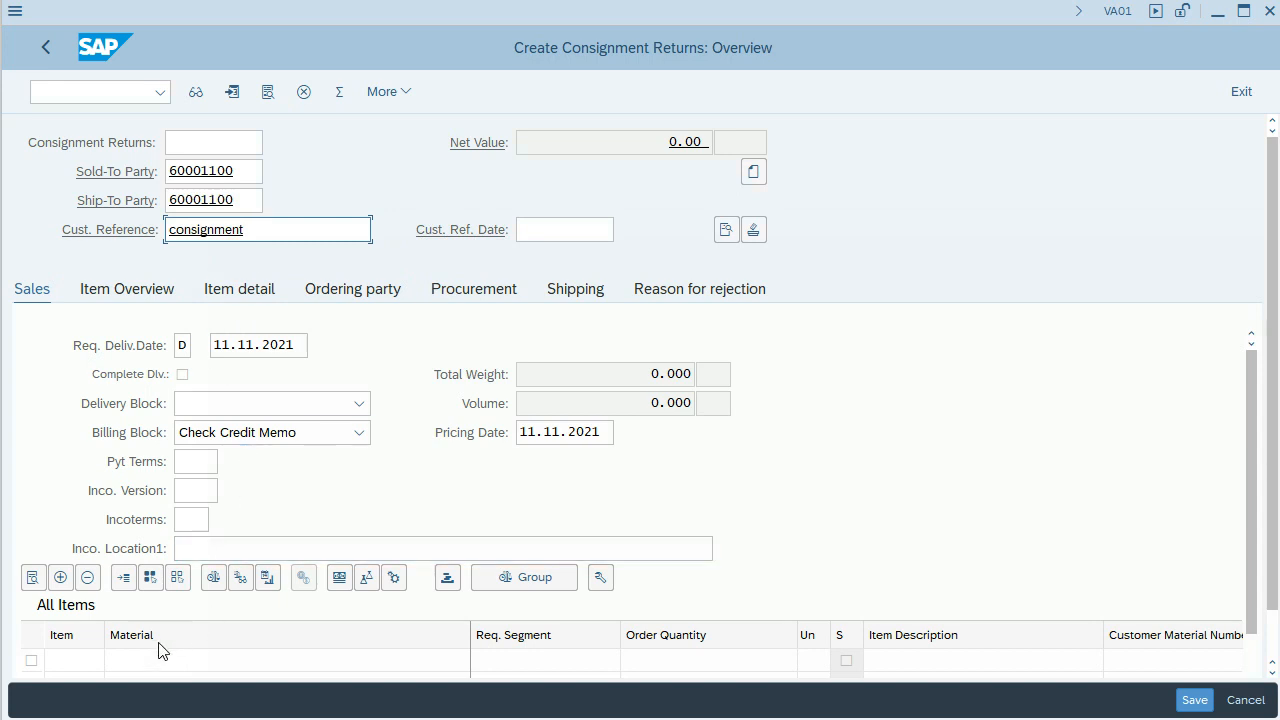
- Enter material 1988 in the first item row
click(151, 660)
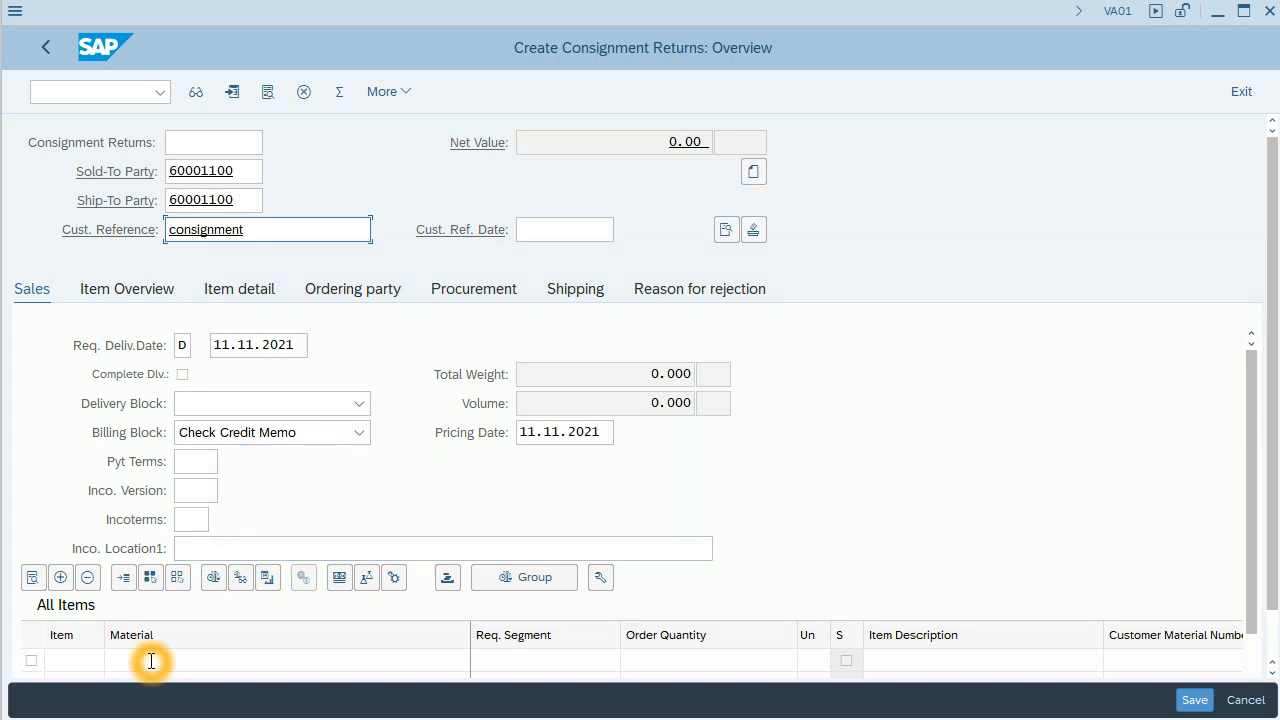
click(250, 660)
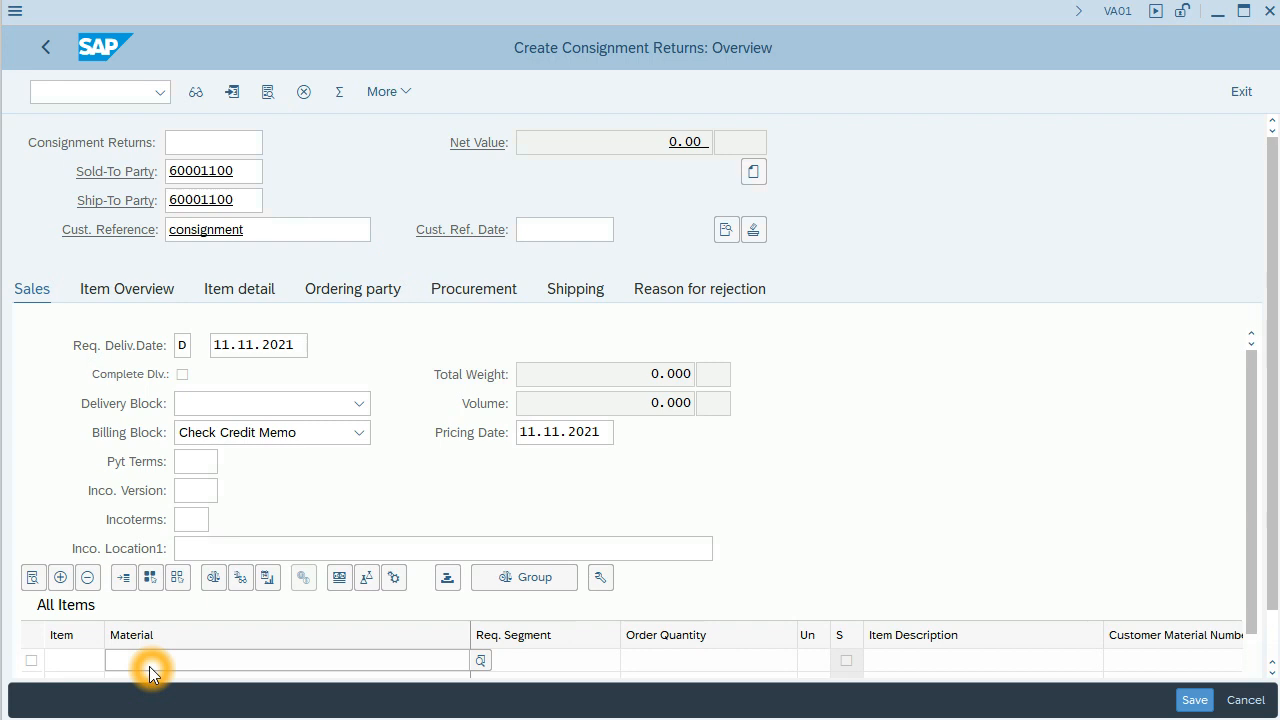
text(1988)
click(708, 660)
text(5)
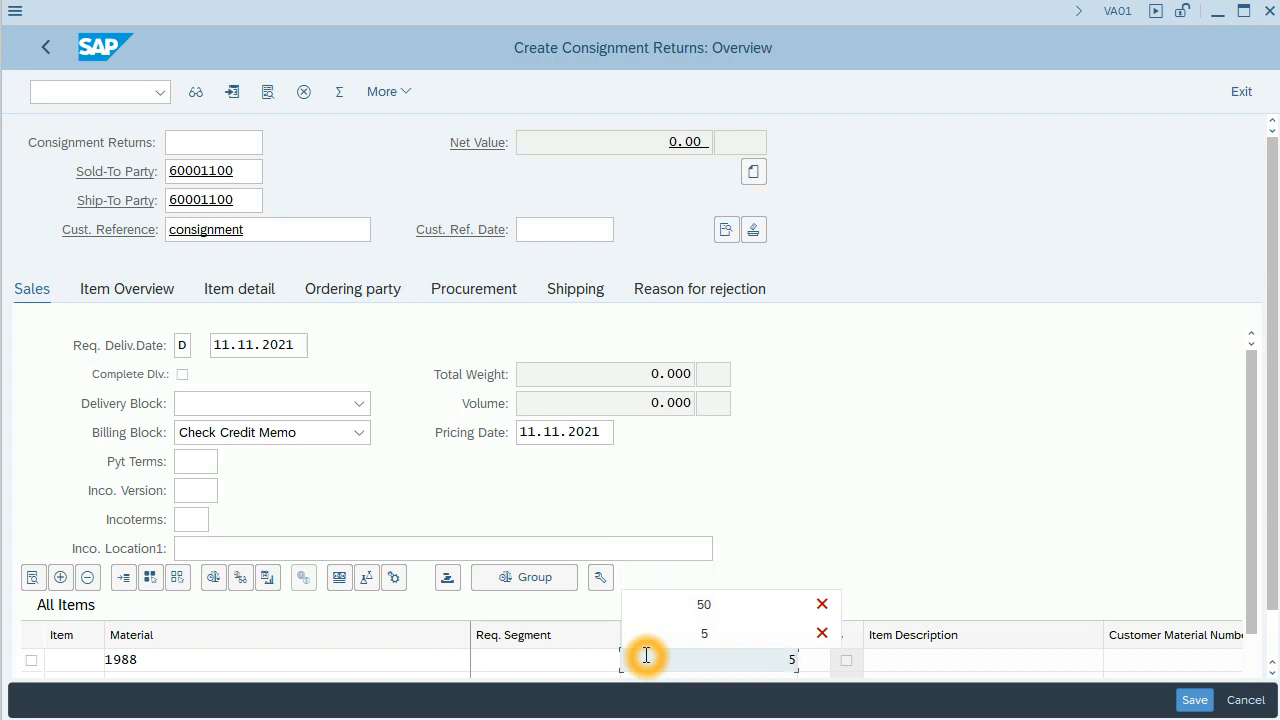
mouse_move(728, 660)
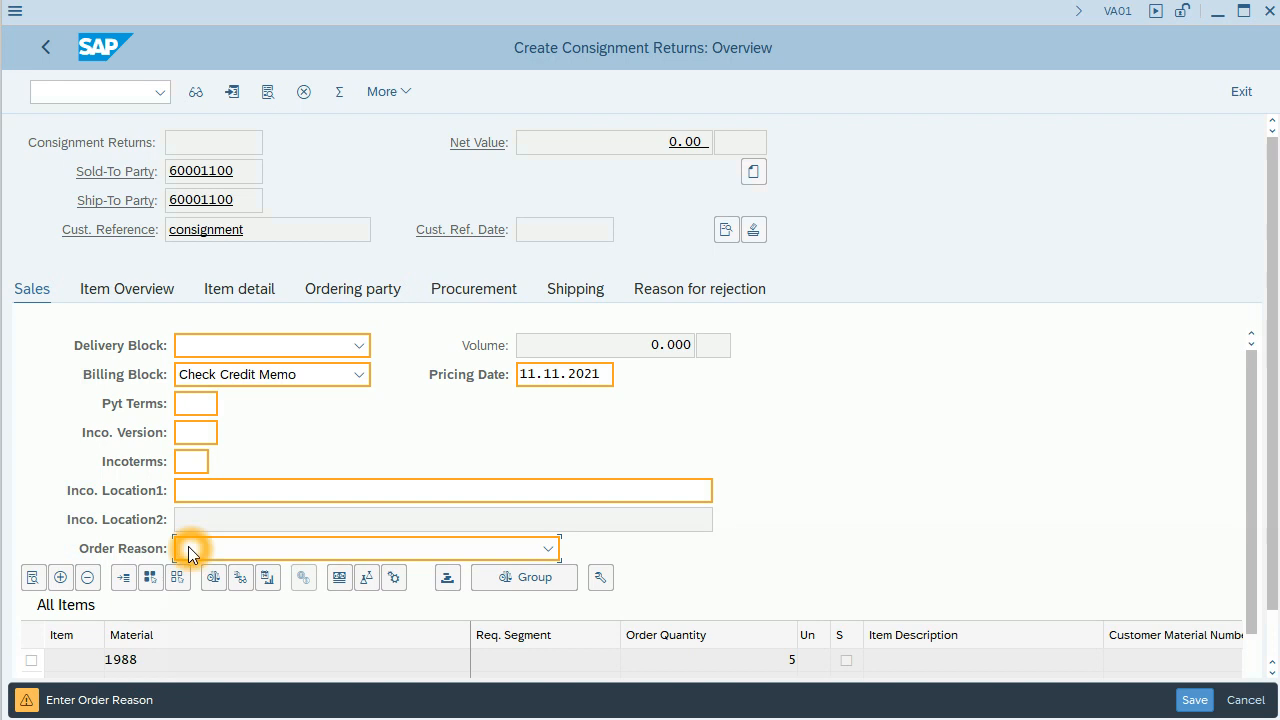
- Choose 'Damaged in transit' from the order reason list
click(547, 548)
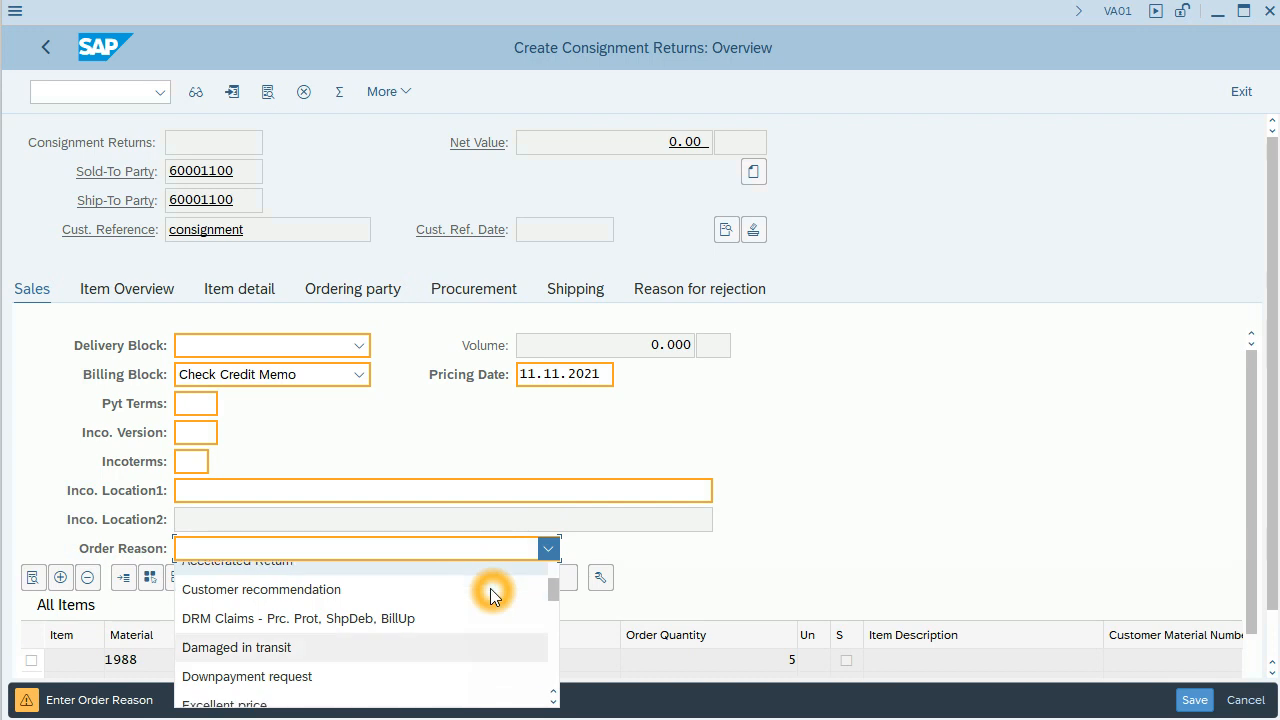
scroll(down, 3)
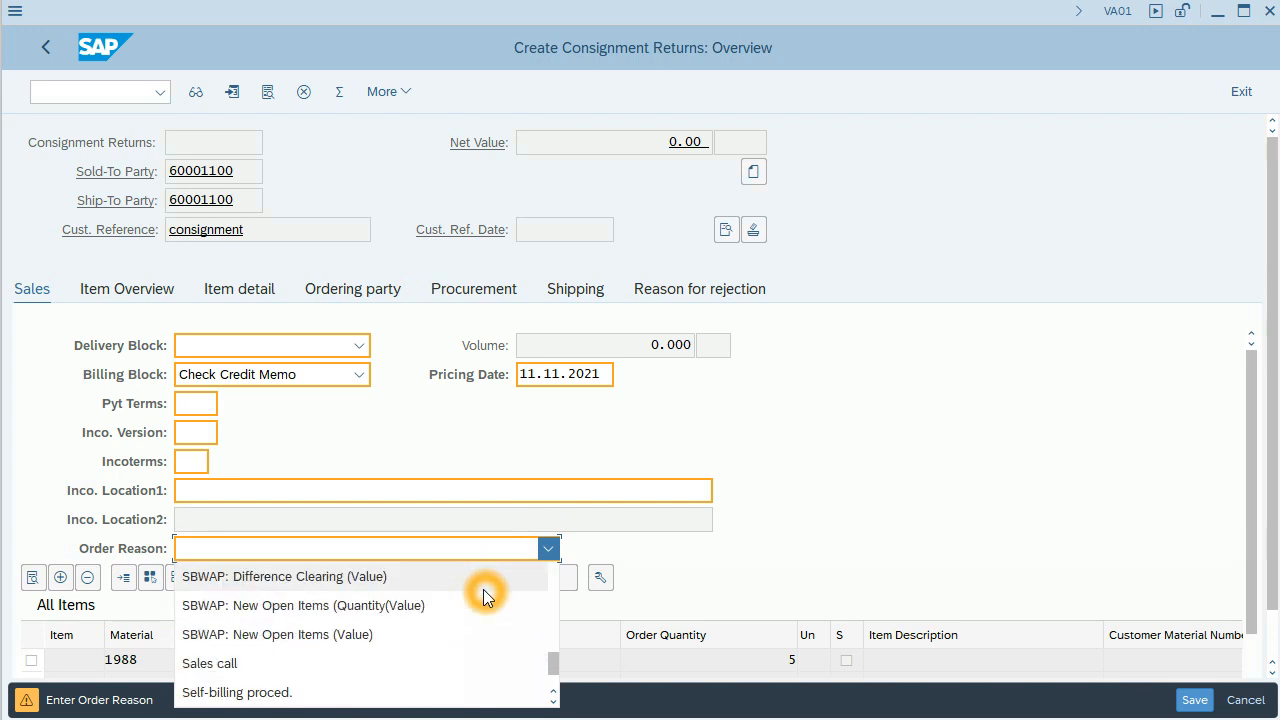
scroll(down, 3)
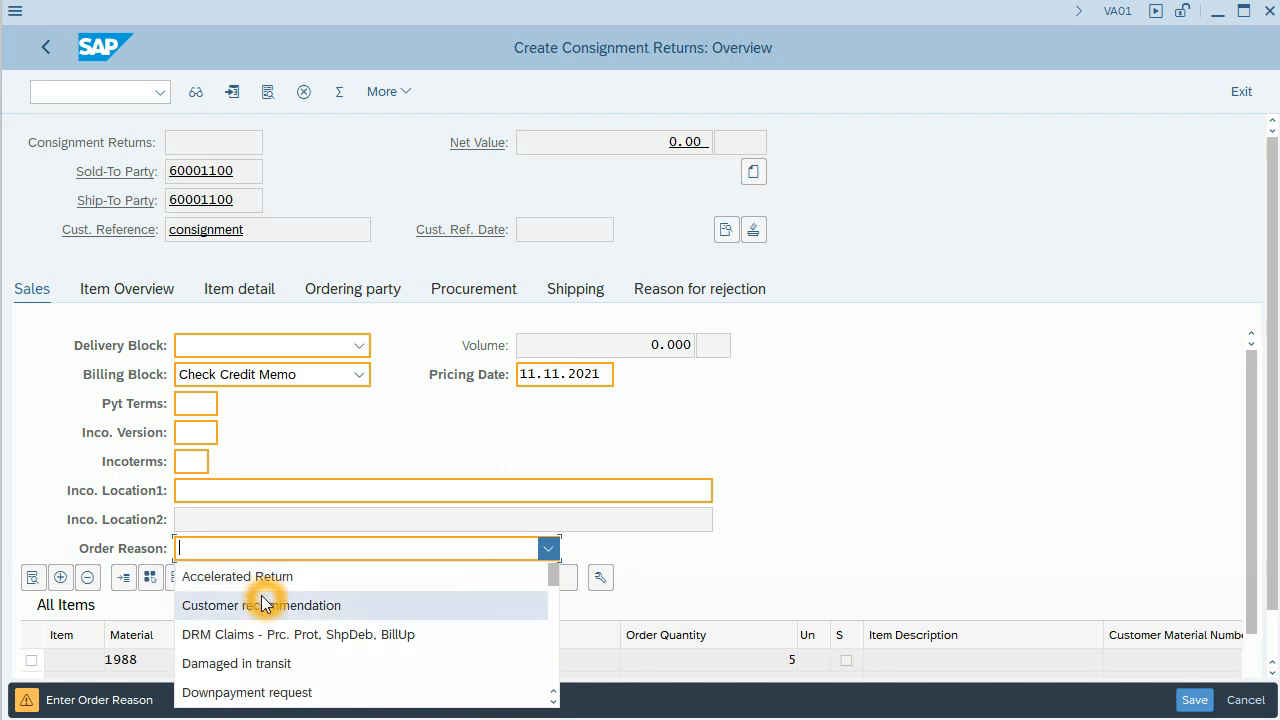
mouse_move(280, 663)
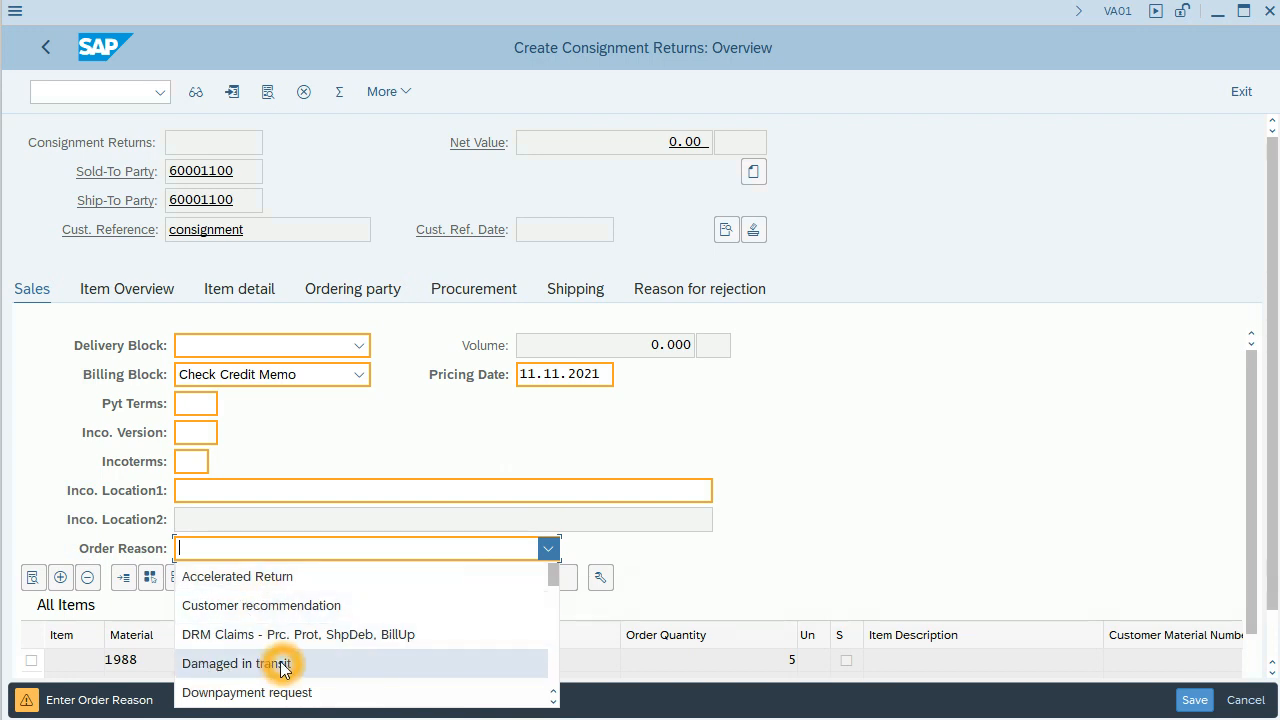
click(260, 663)
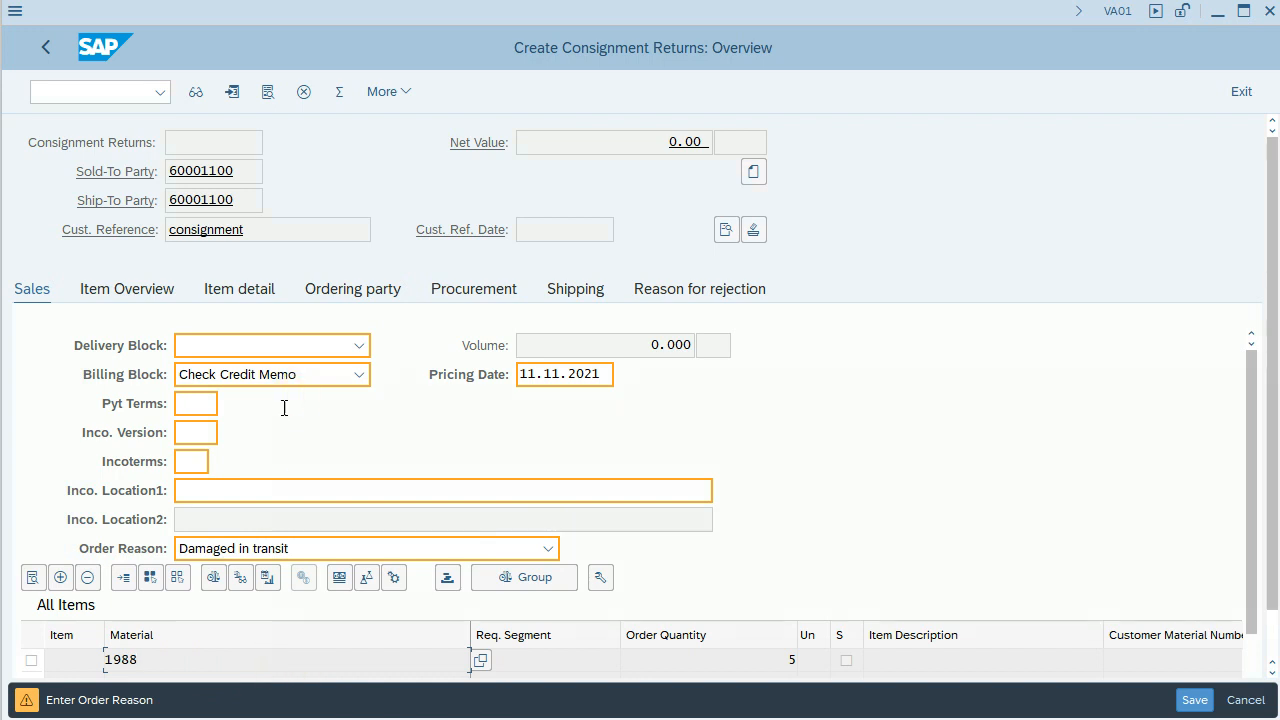
mouse_move(195, 390)
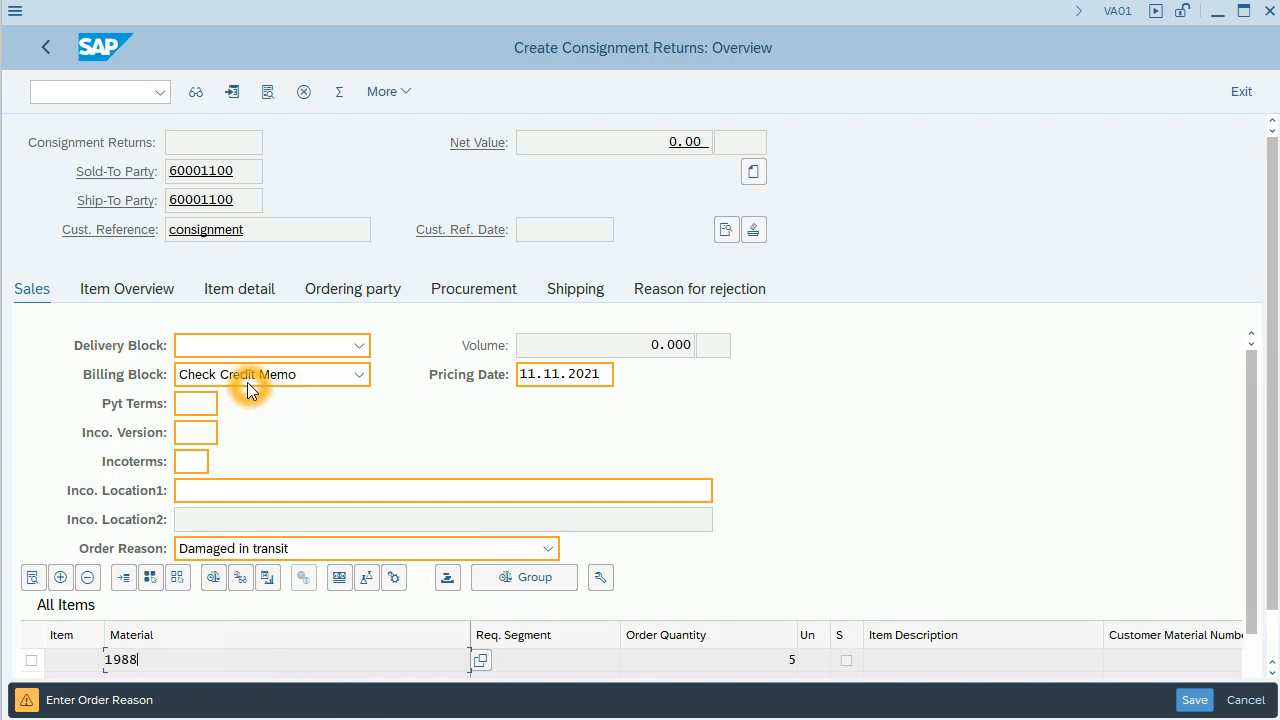
mouse_move(300, 388)
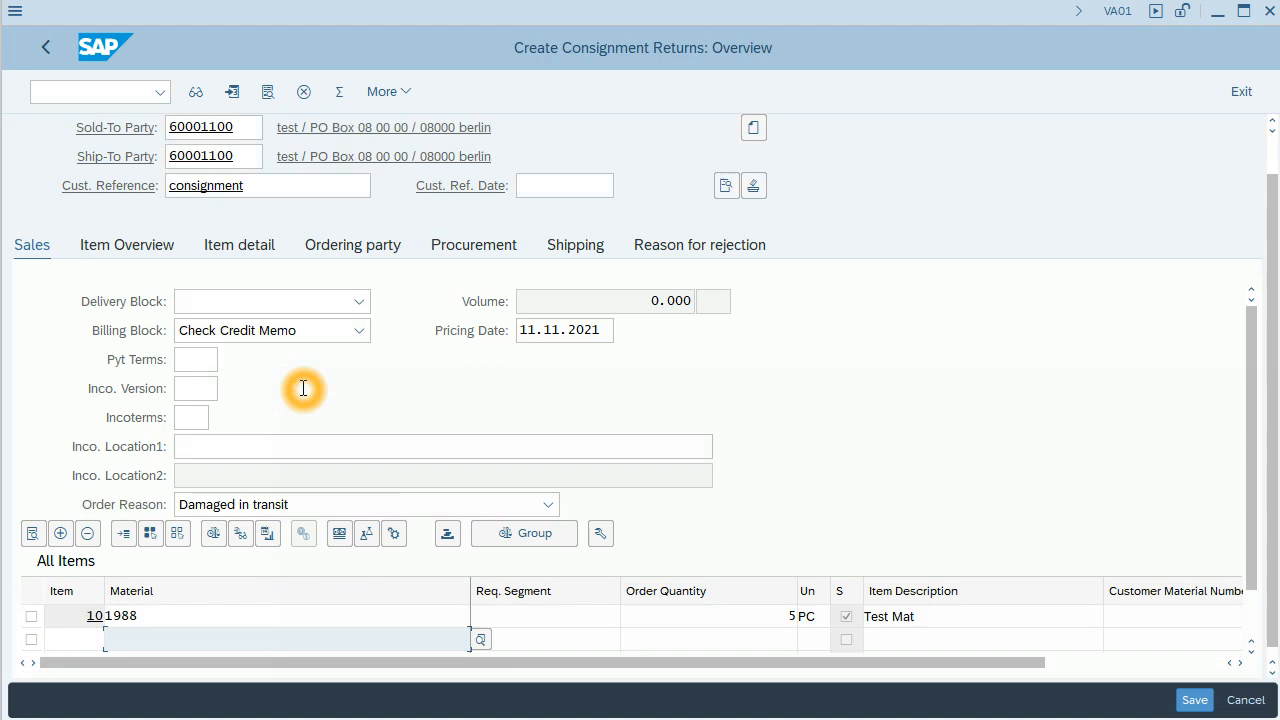
mouse_move(878, 578)
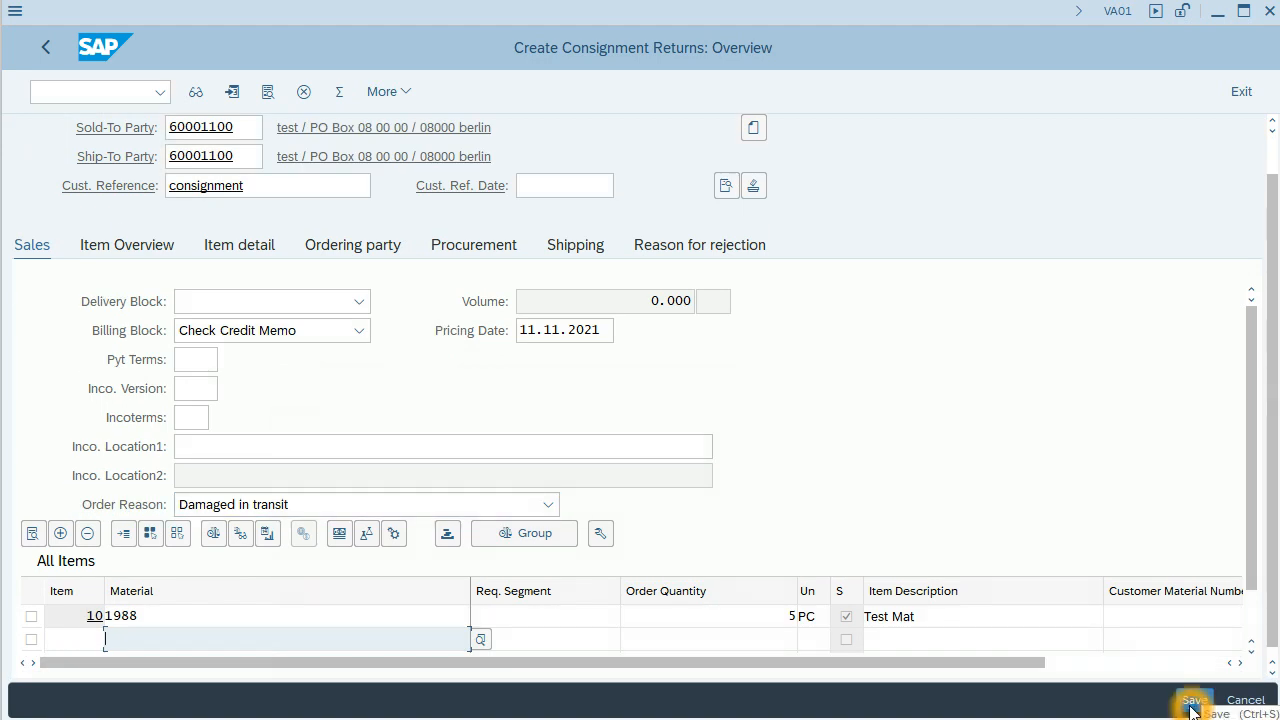
- Save the return, then choose Edit in the Save Incomplete Document dialog
click(1191, 699)
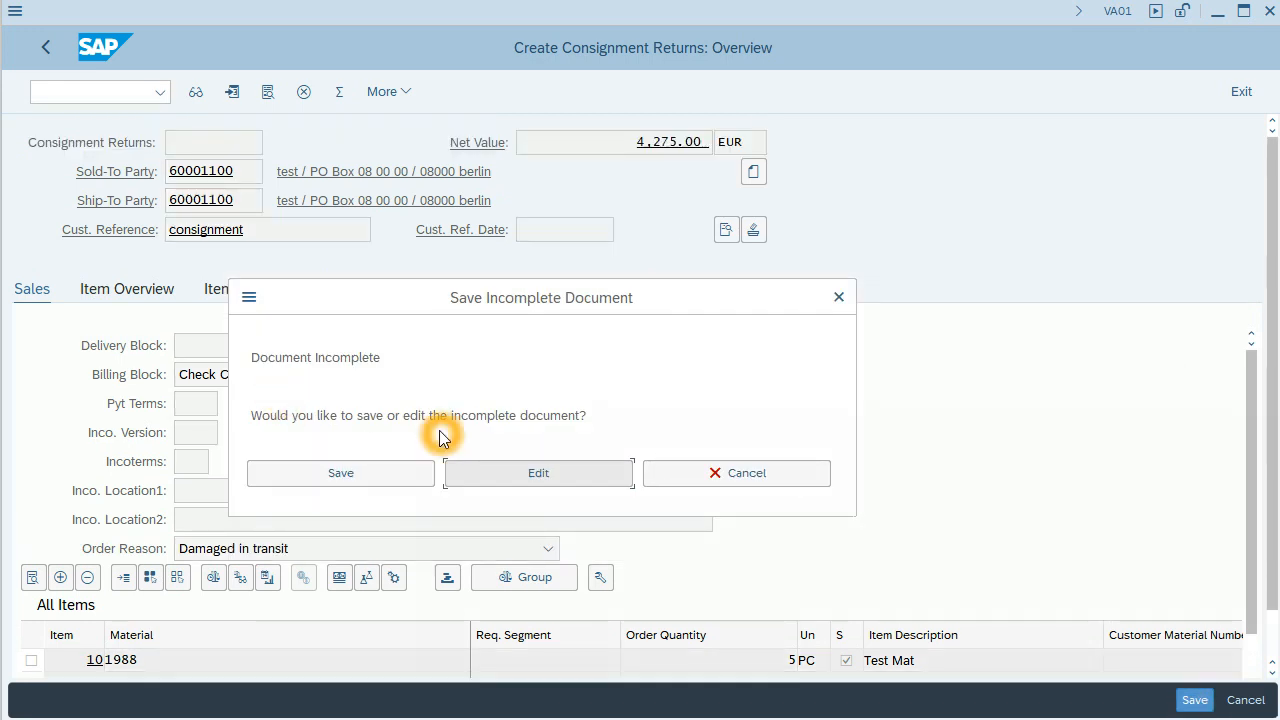
mouse_move(525, 483)
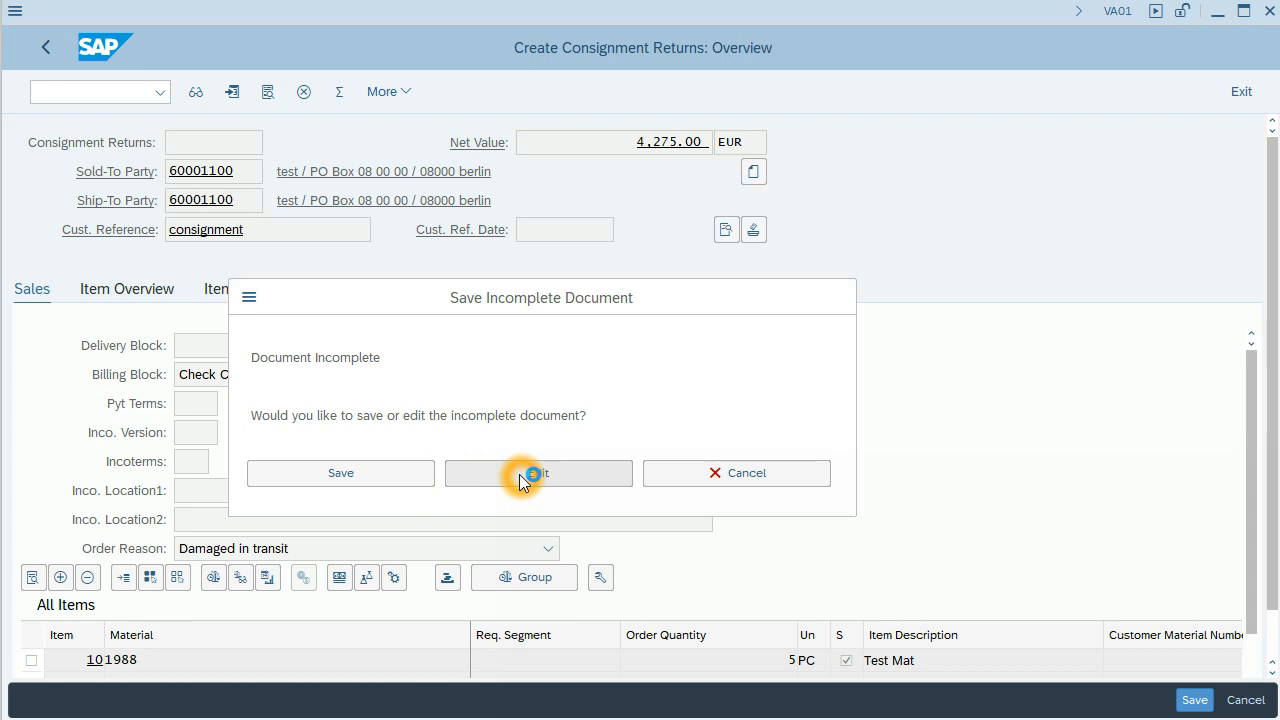
click(538, 473)
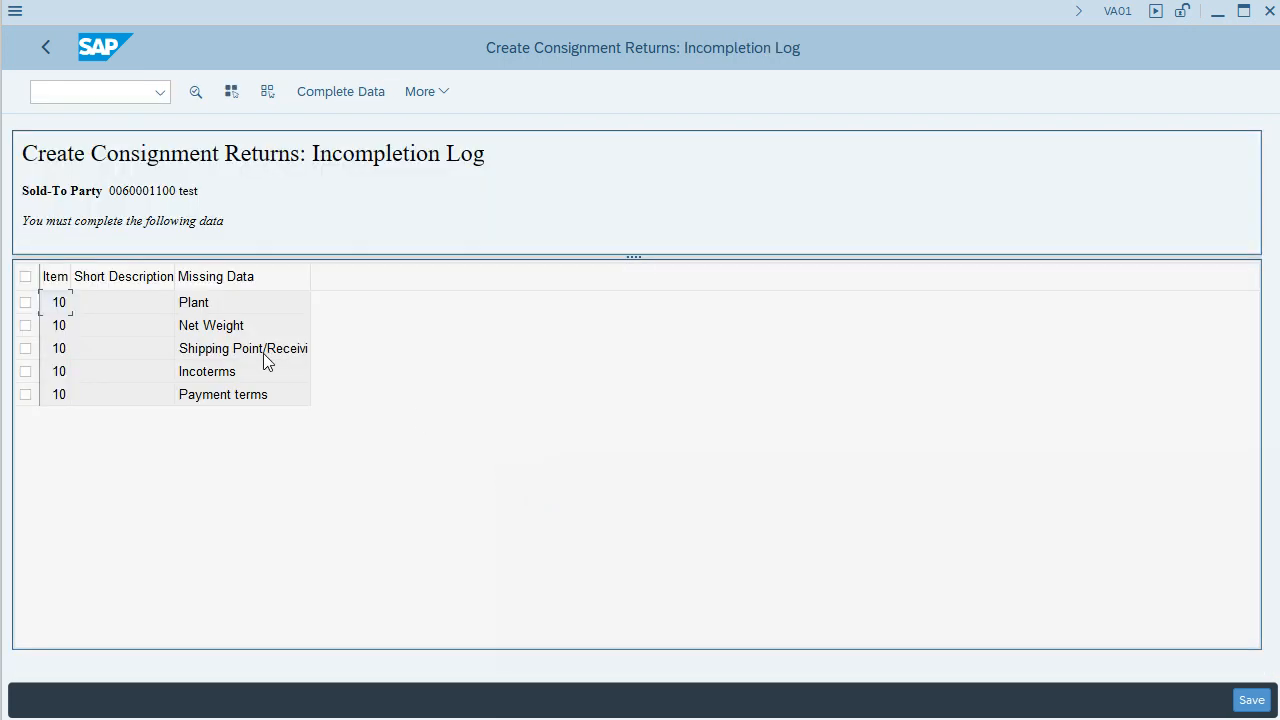
- Select the missing Plant entry in the incompletion log and choose Complete Data
click(193, 302)
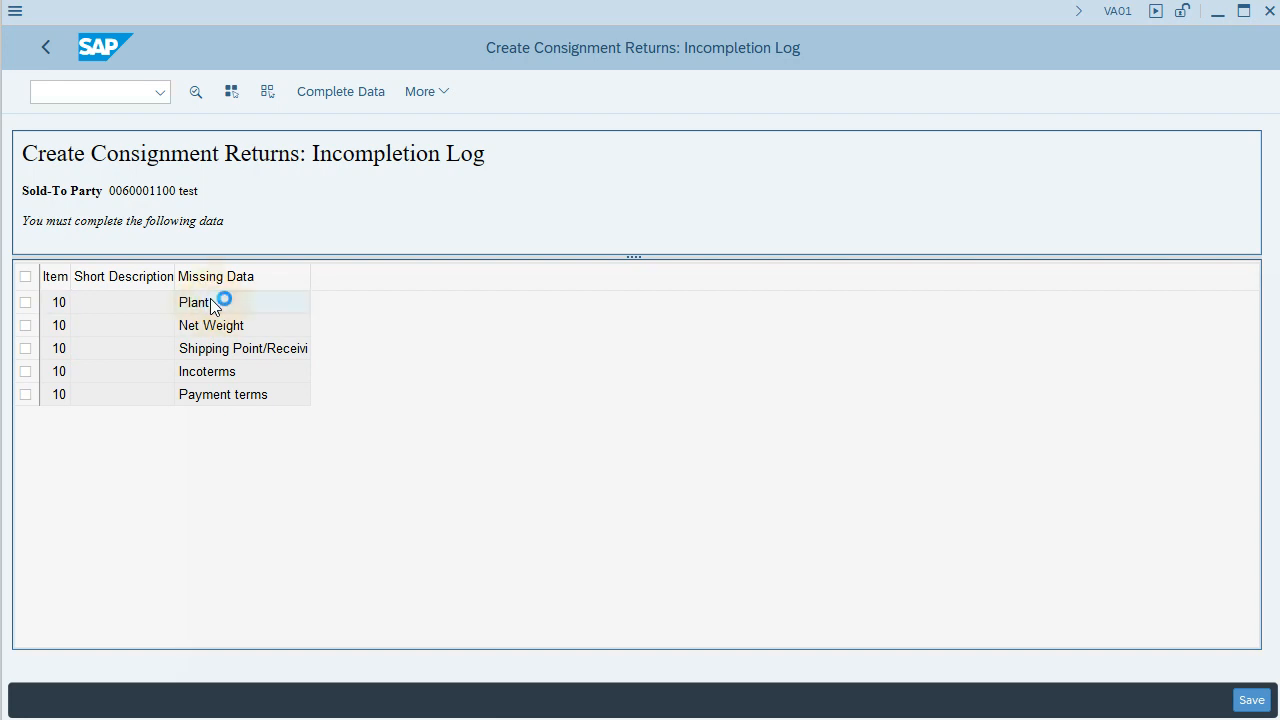
click(195, 302)
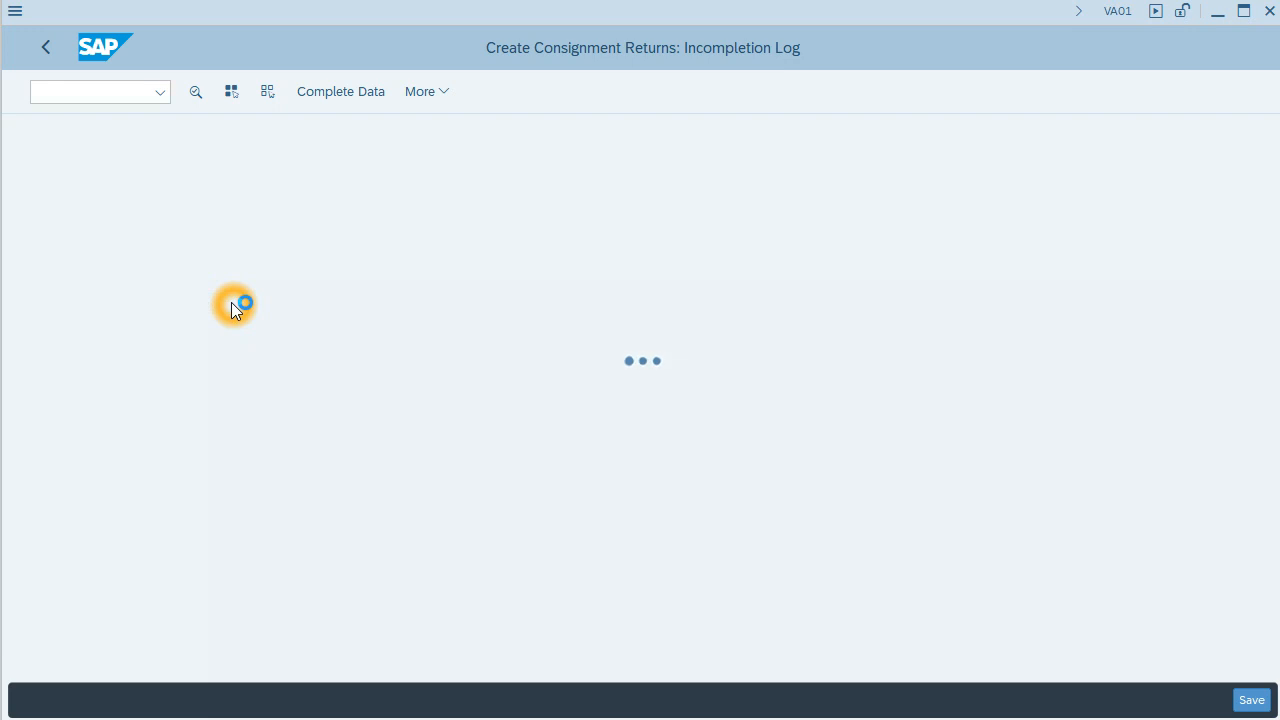
mouse_move(337, 343)
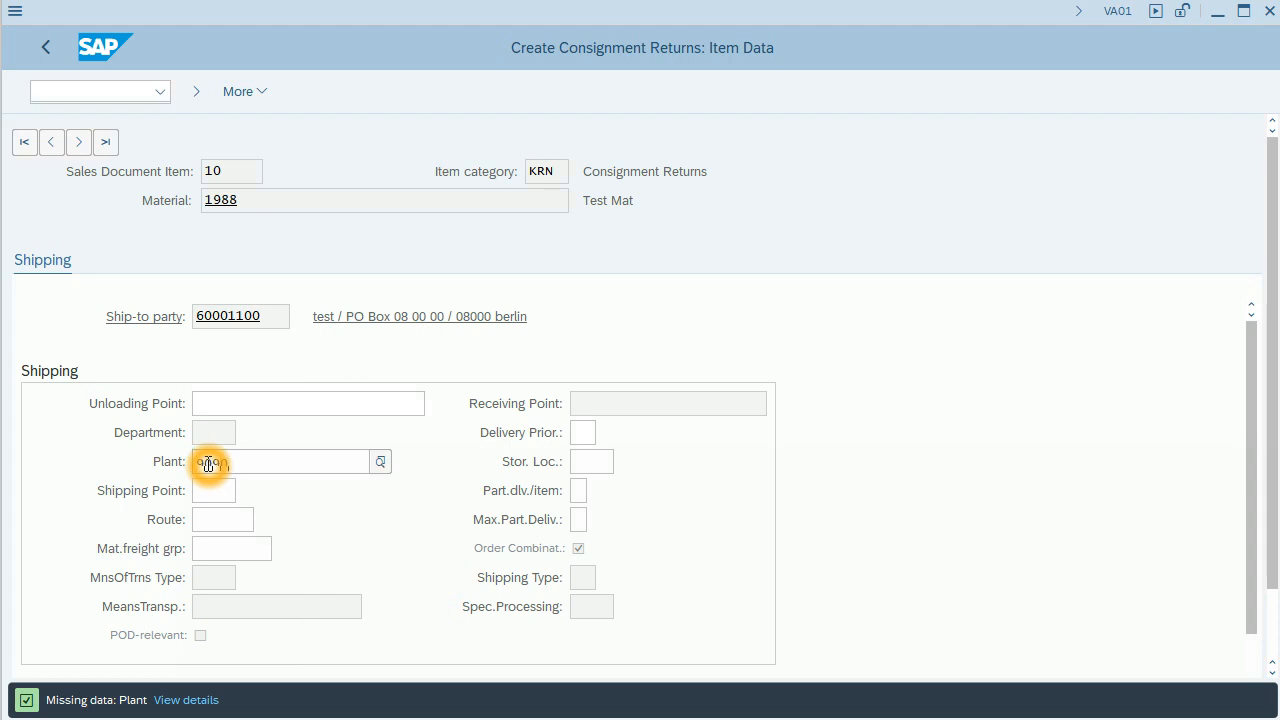
- Set item 10's plant and storage location to 9090, then go back to net weight
text(9090)
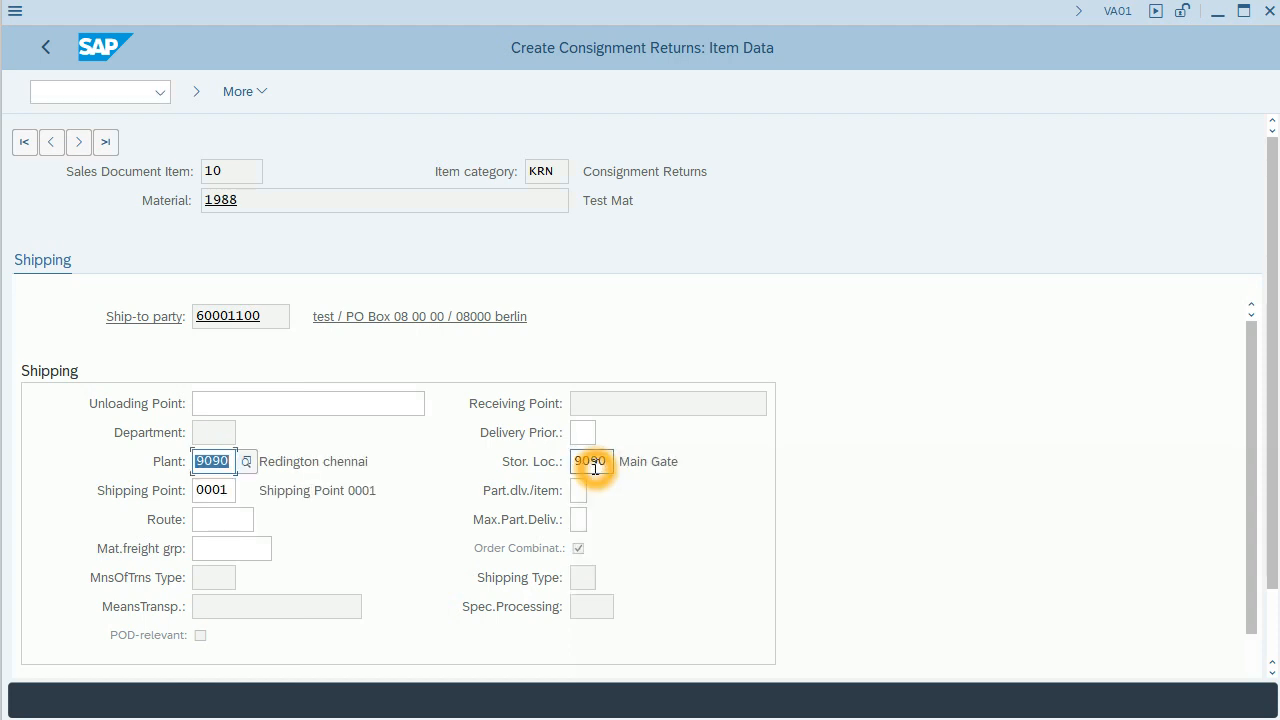
click(222, 519)
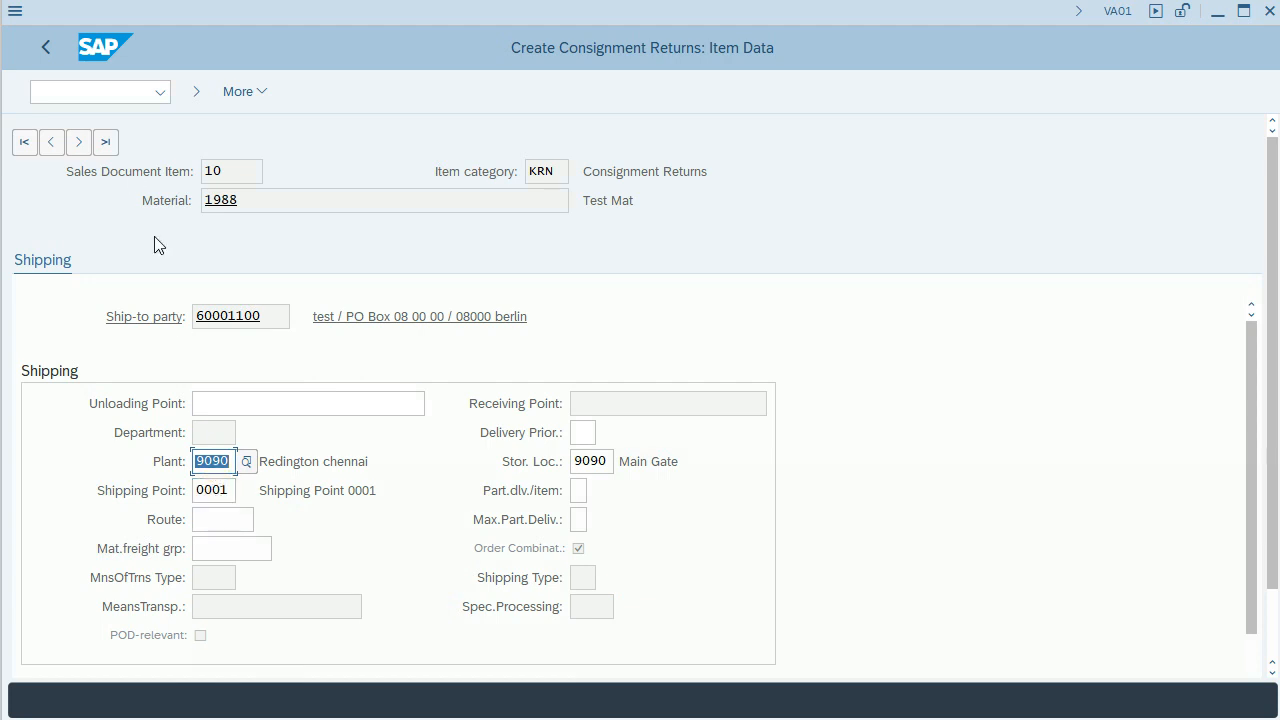
click(45, 48)
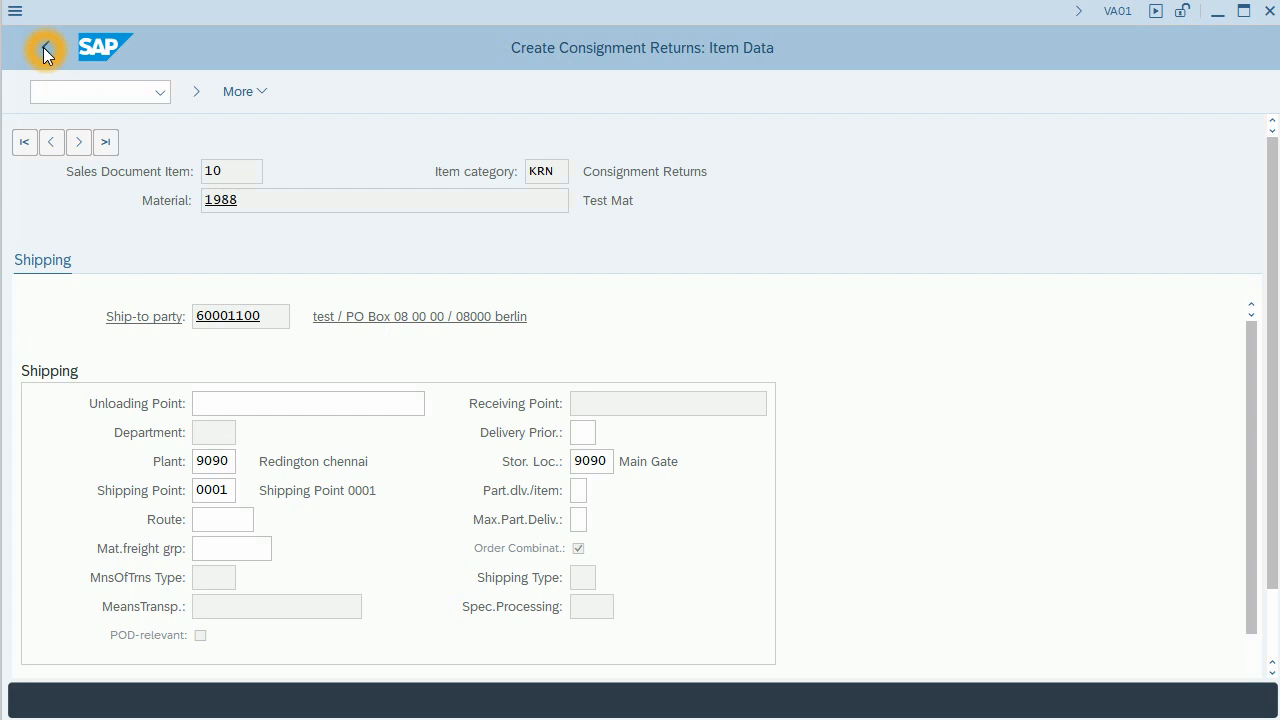
click(45, 51)
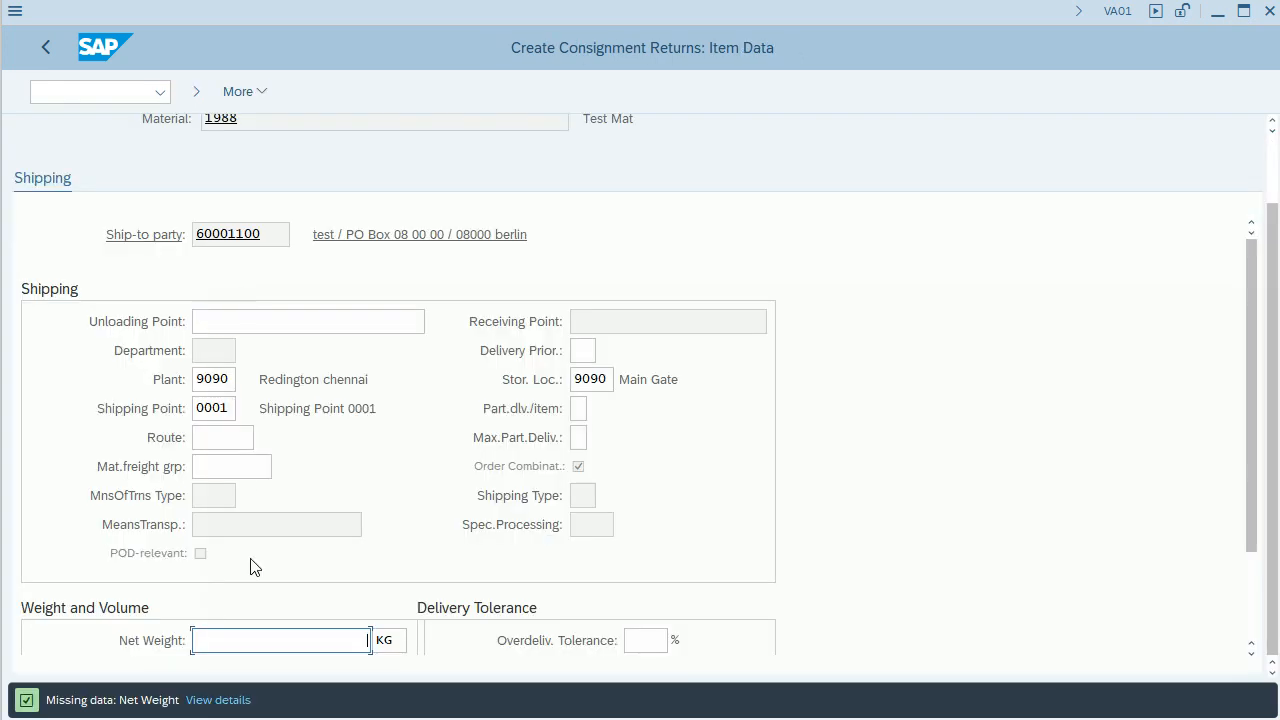
- Enter a net weight of 1 KG for item 10 and return to the incompletion log
text(1)
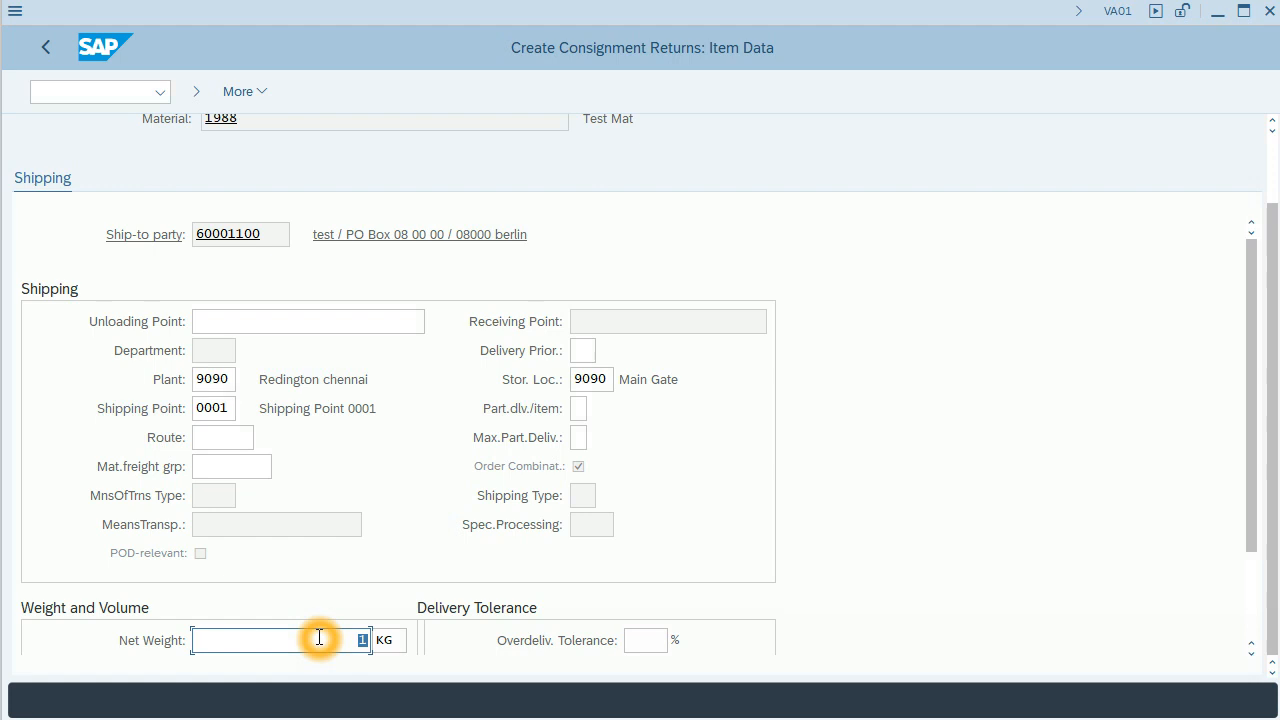
text(1)
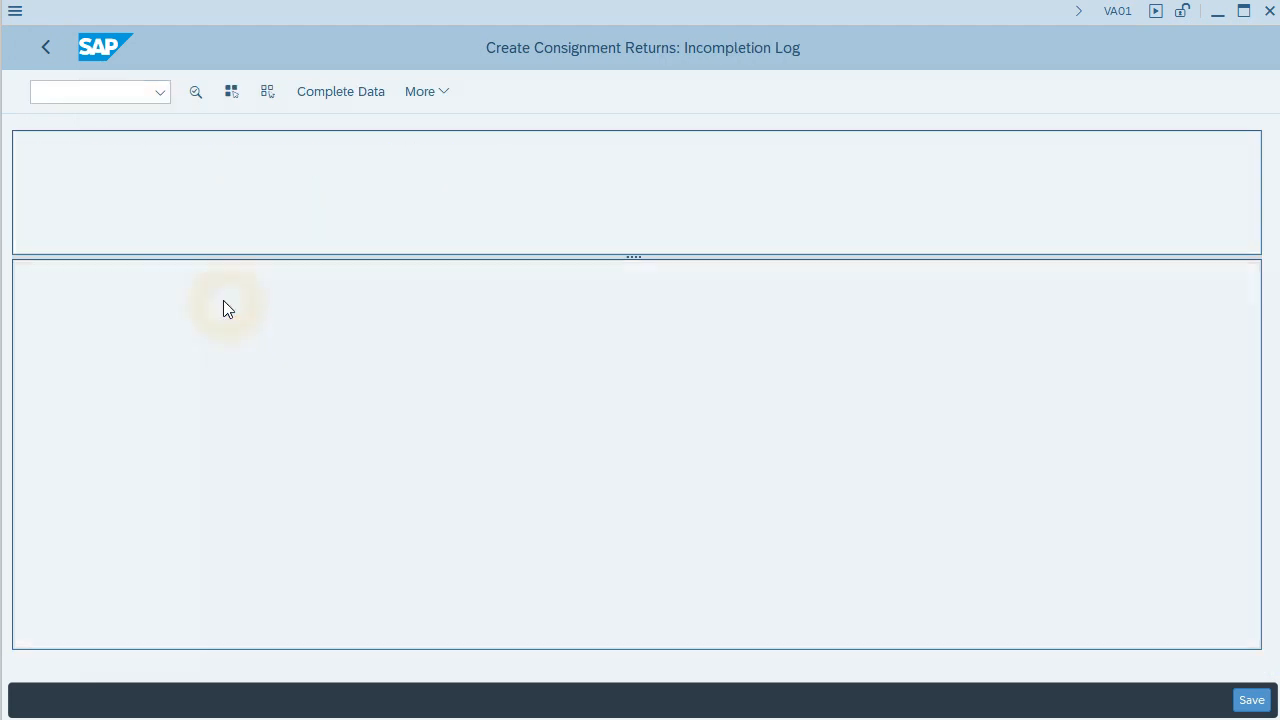
- Set the payment terms to 0001, payable immediately
click(340, 91)
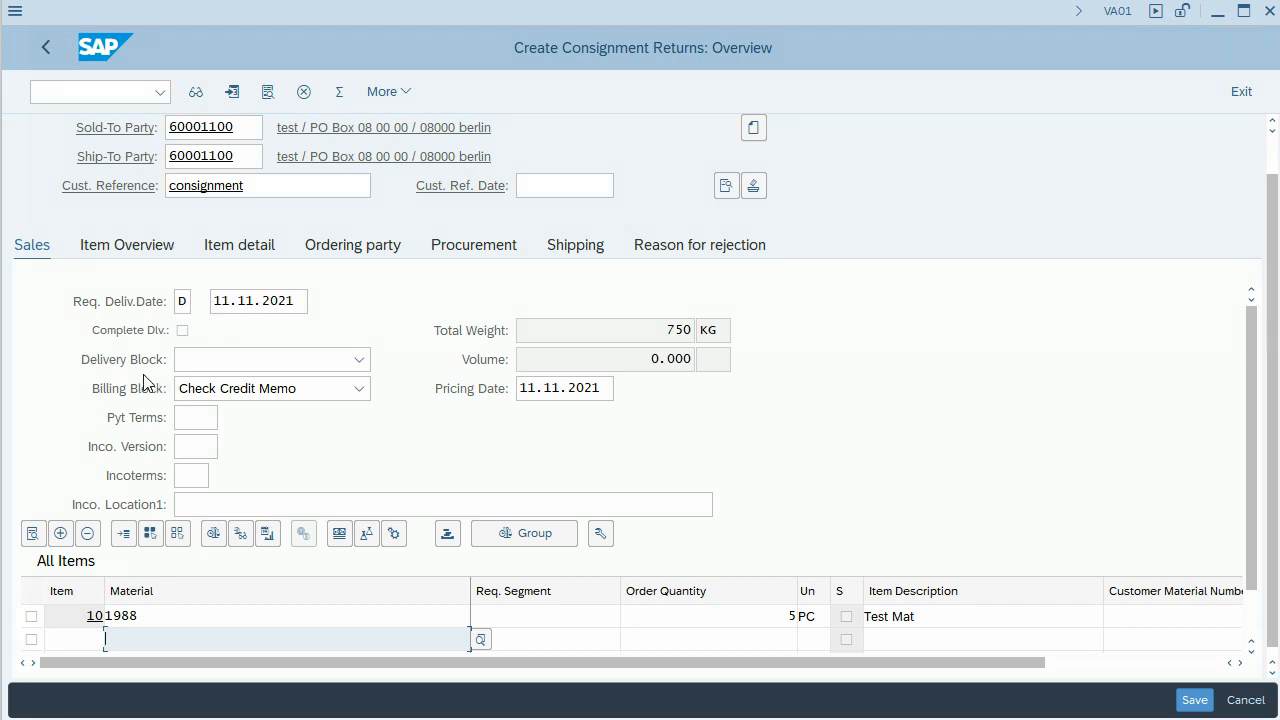
click(195, 417)
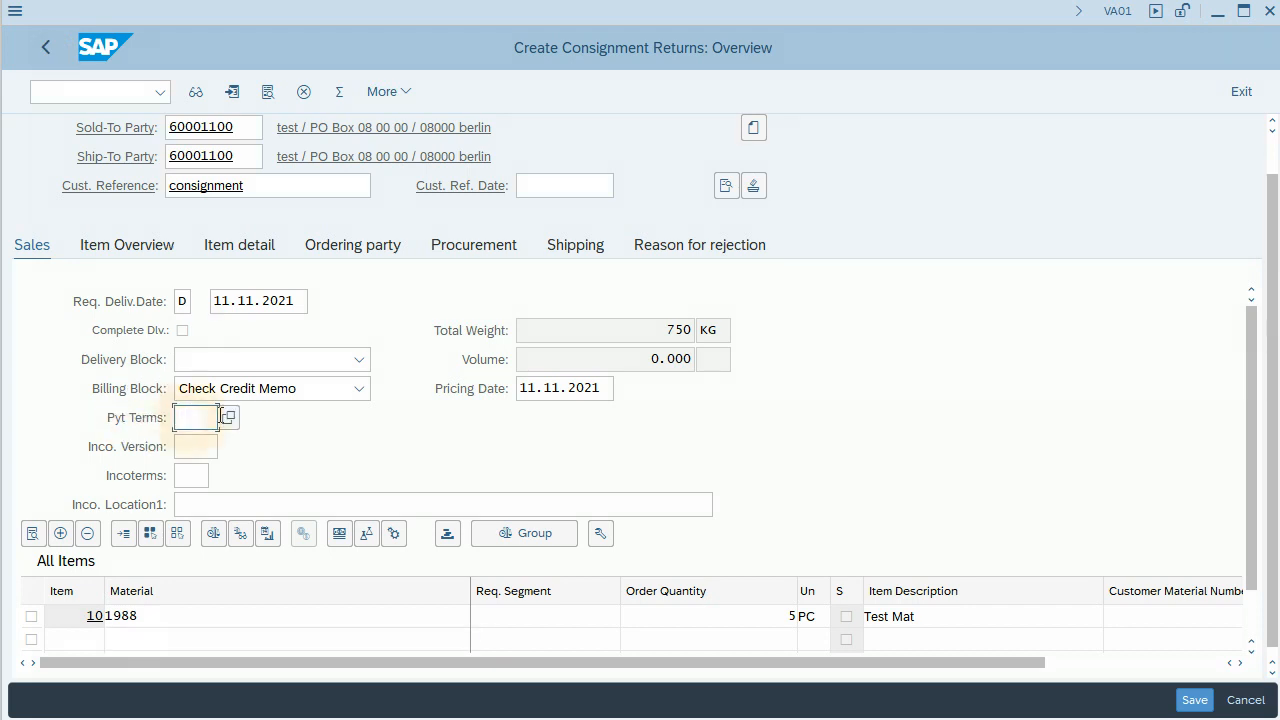
click(227, 417)
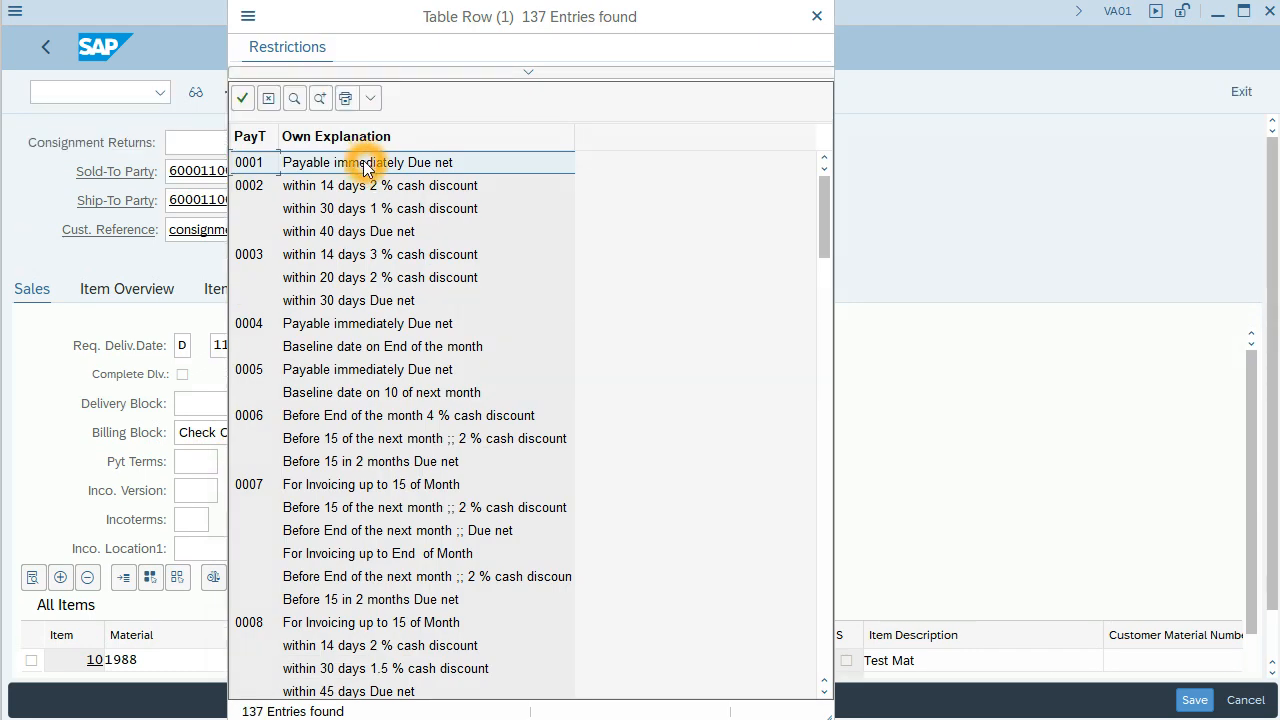
double_click(367, 162)
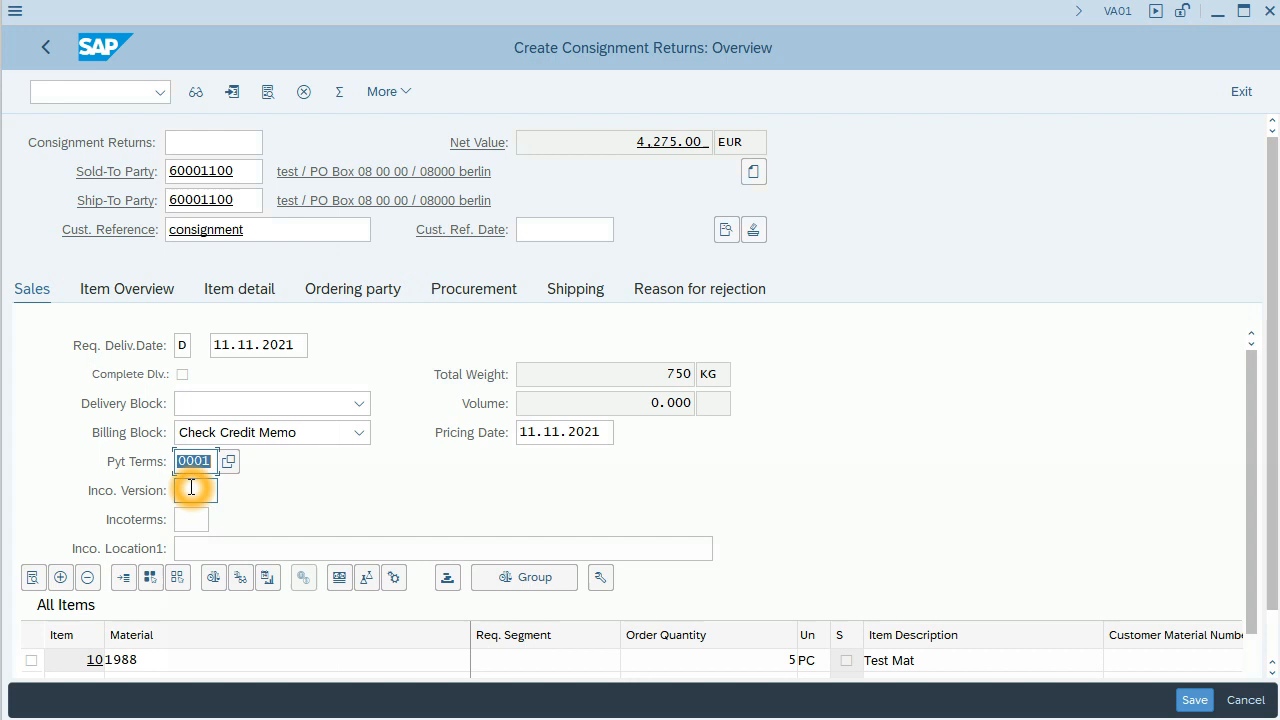
- Set Incoterms to CFR with Incoterms location Germany
click(191, 519)
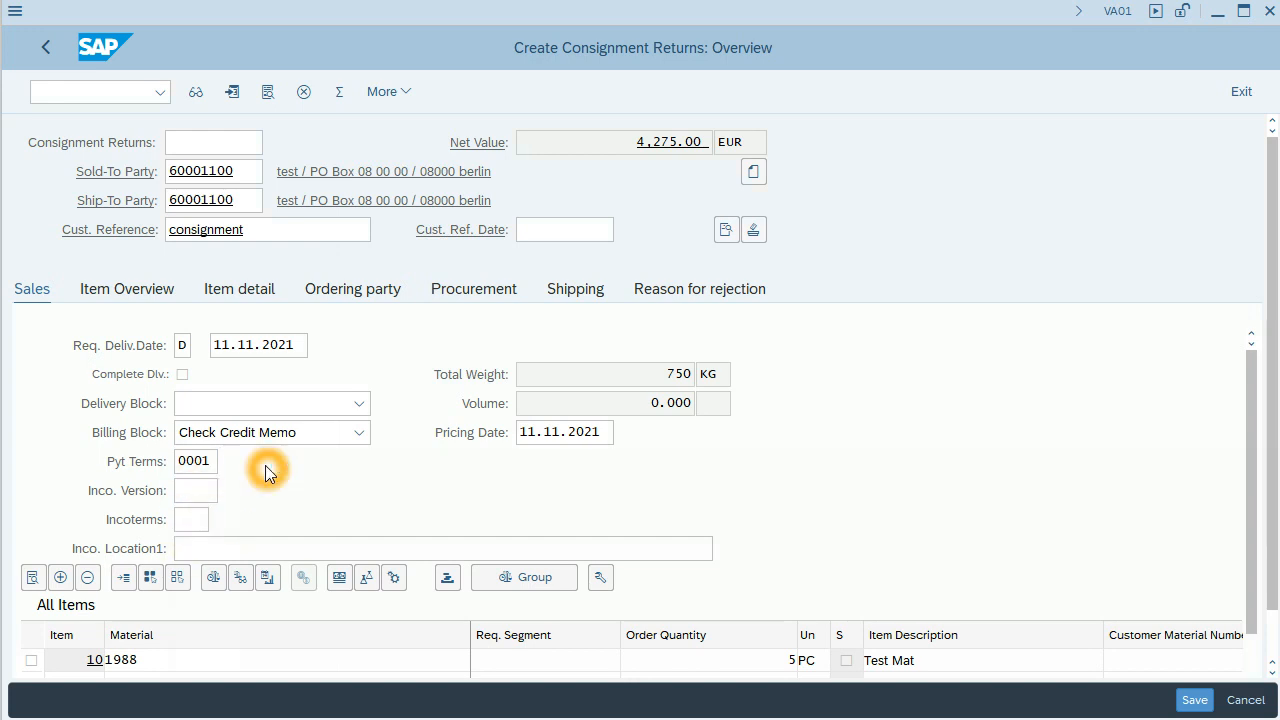
click(191, 519)
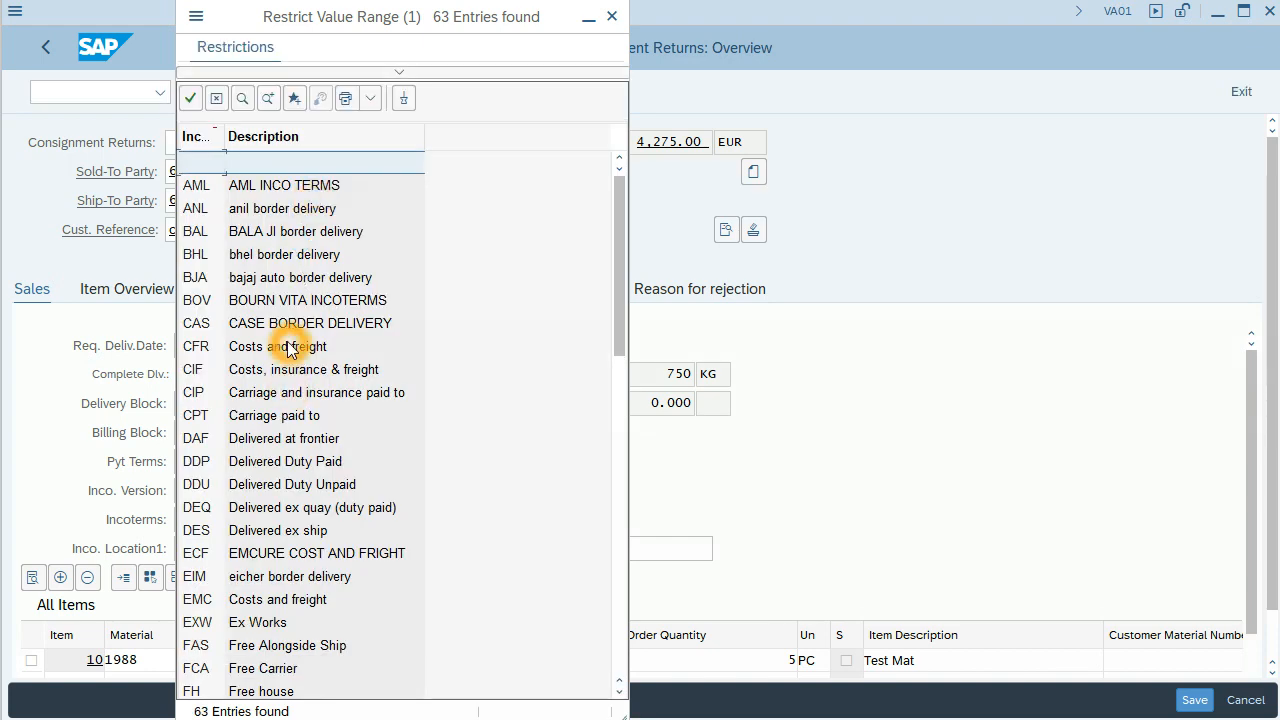
click(290, 346)
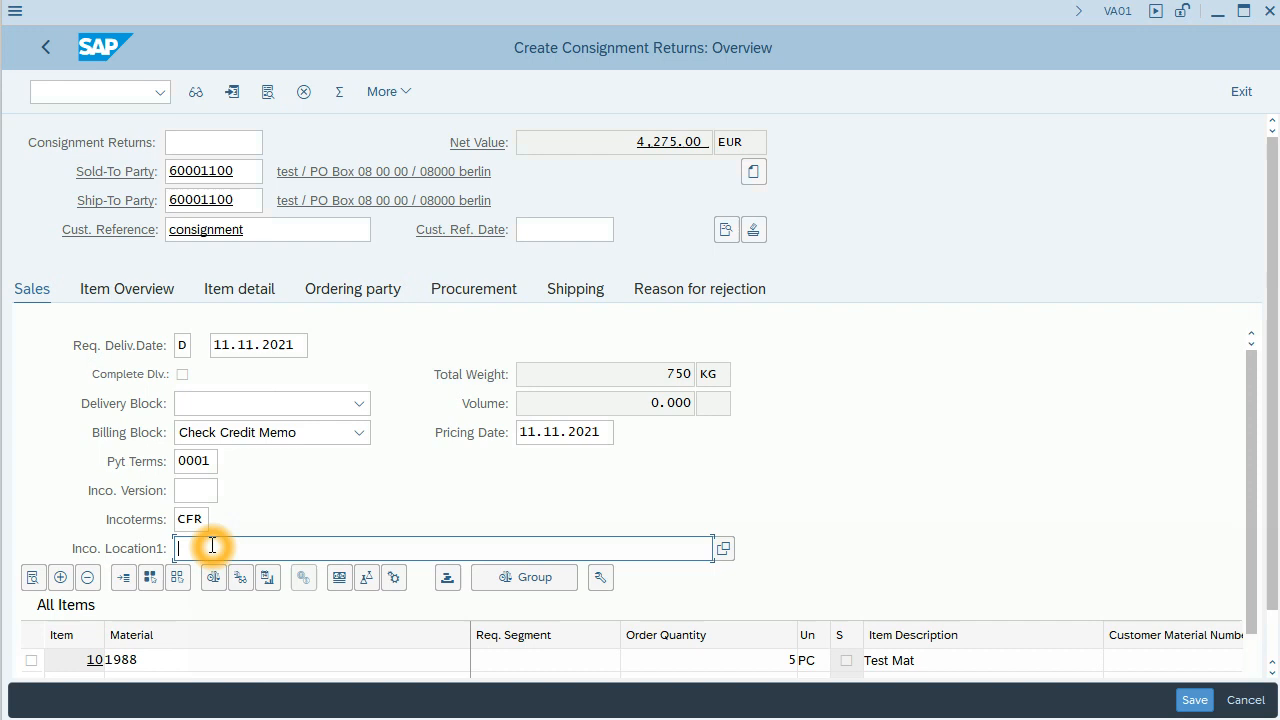
text(Ger)
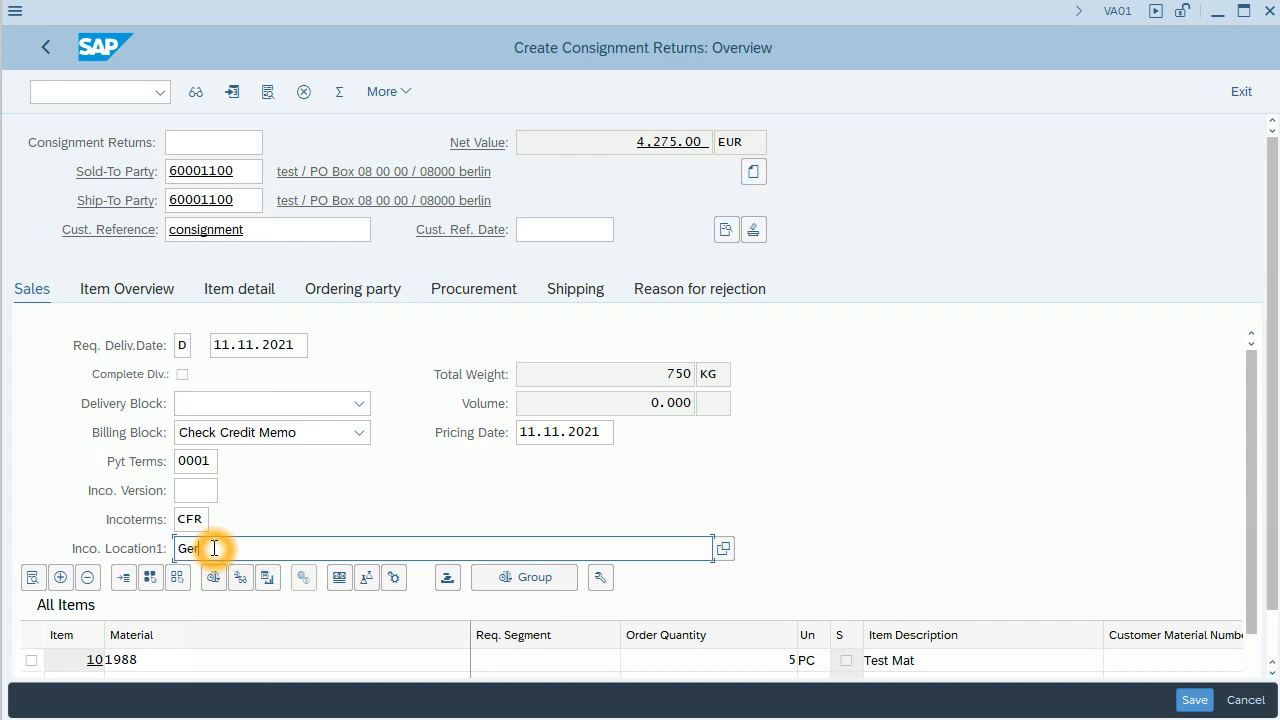
text(rmany)
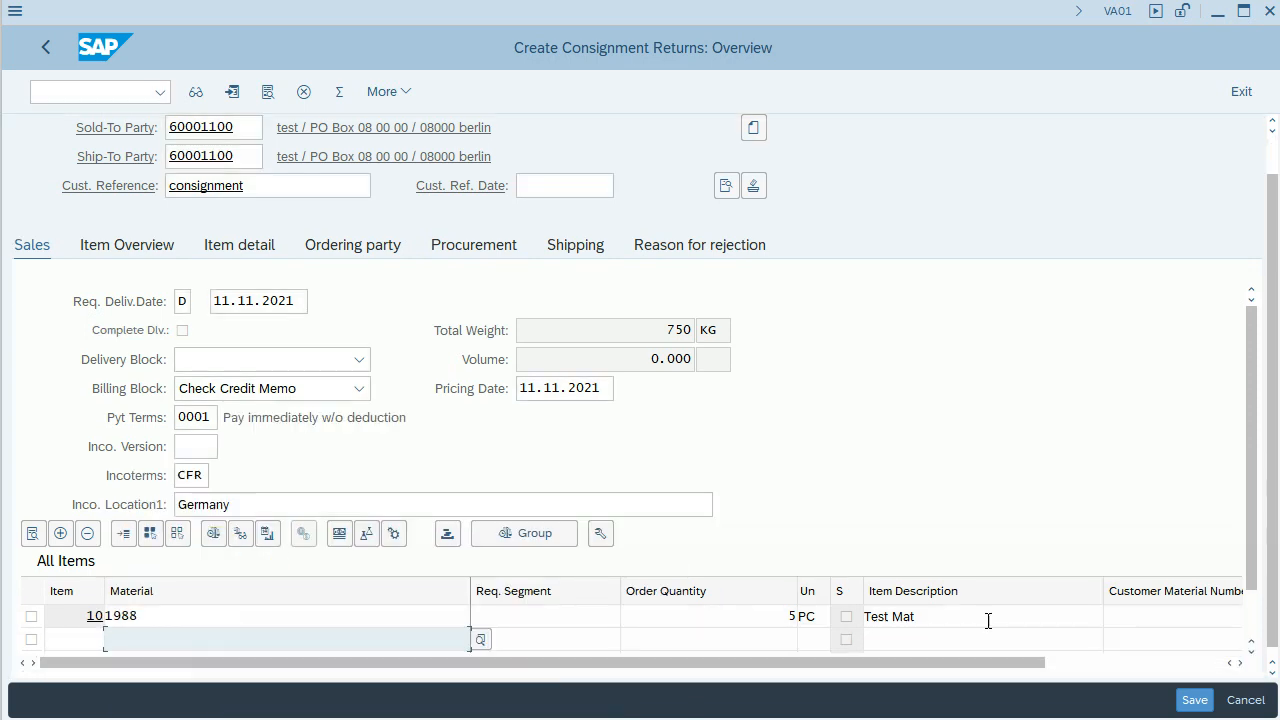
- Save the completed return, confirmed as Consignment Returns 60000023
click(1195, 699)
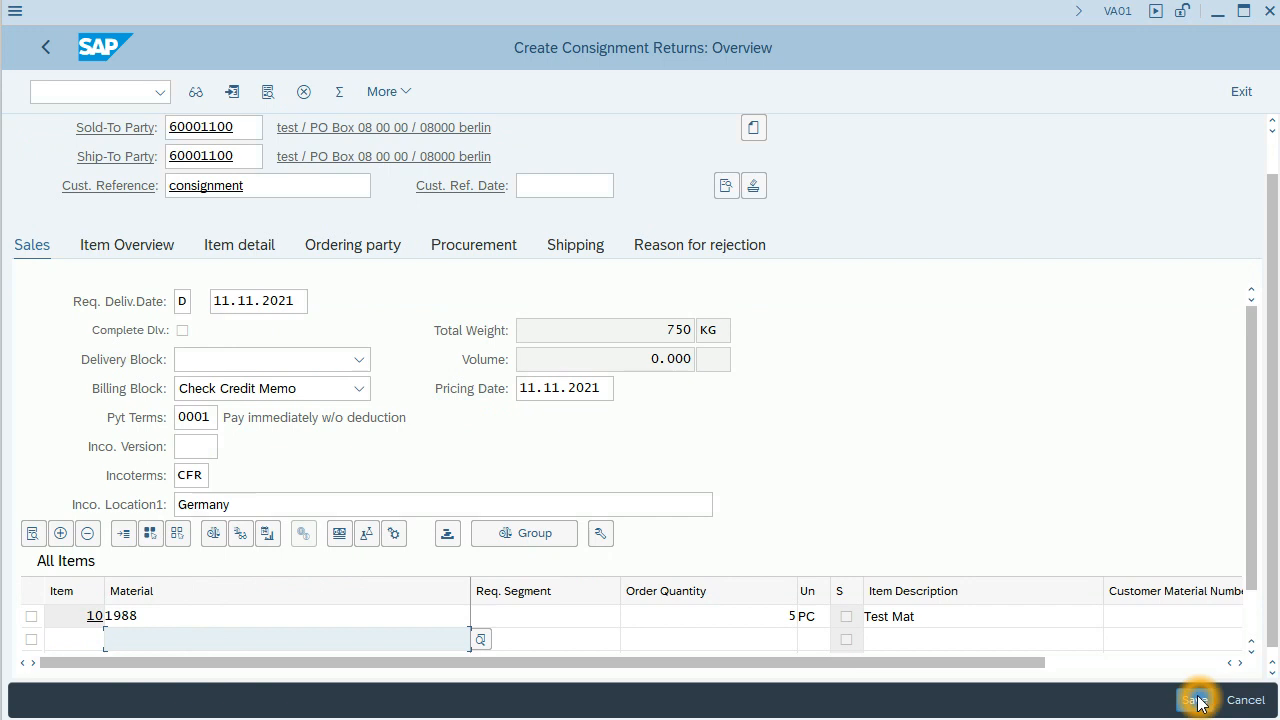
click(1197, 699)
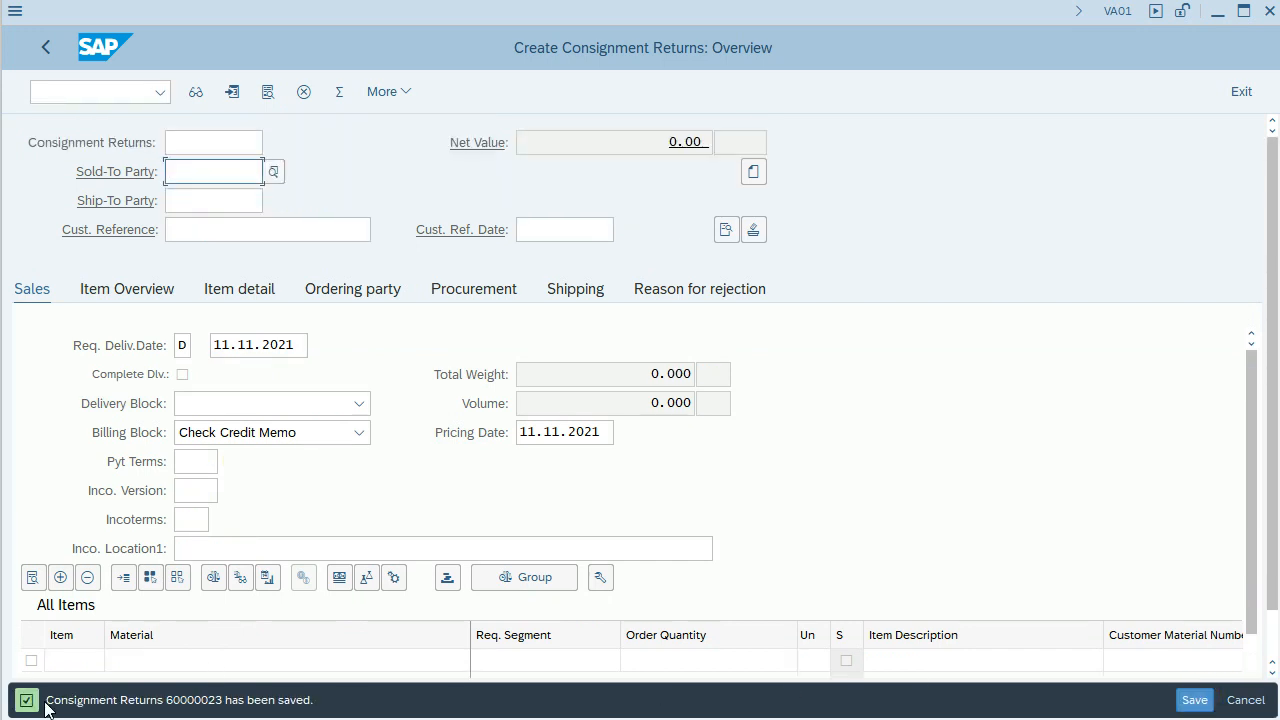
mouse_move(315, 700)
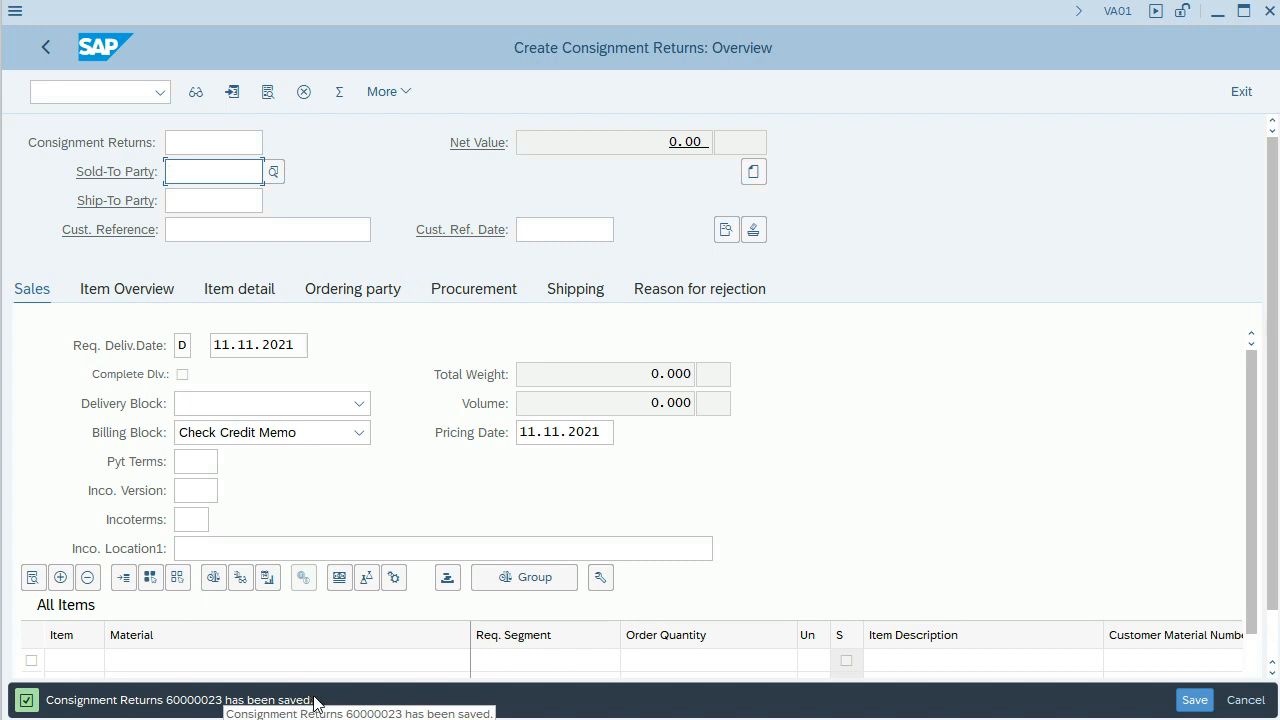
mouse_move(325, 705)
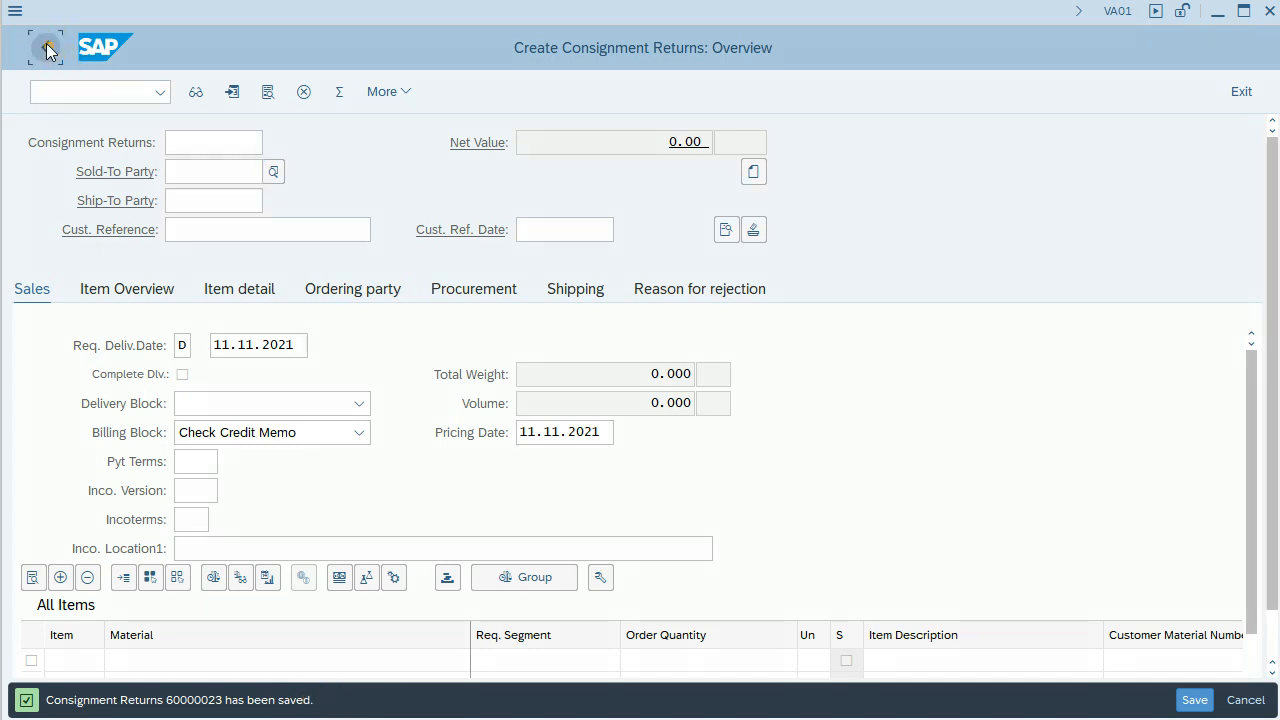
- Reopen return 60000023 in VA02, review procurement (plant 9090), then return to entry
click(46, 50)
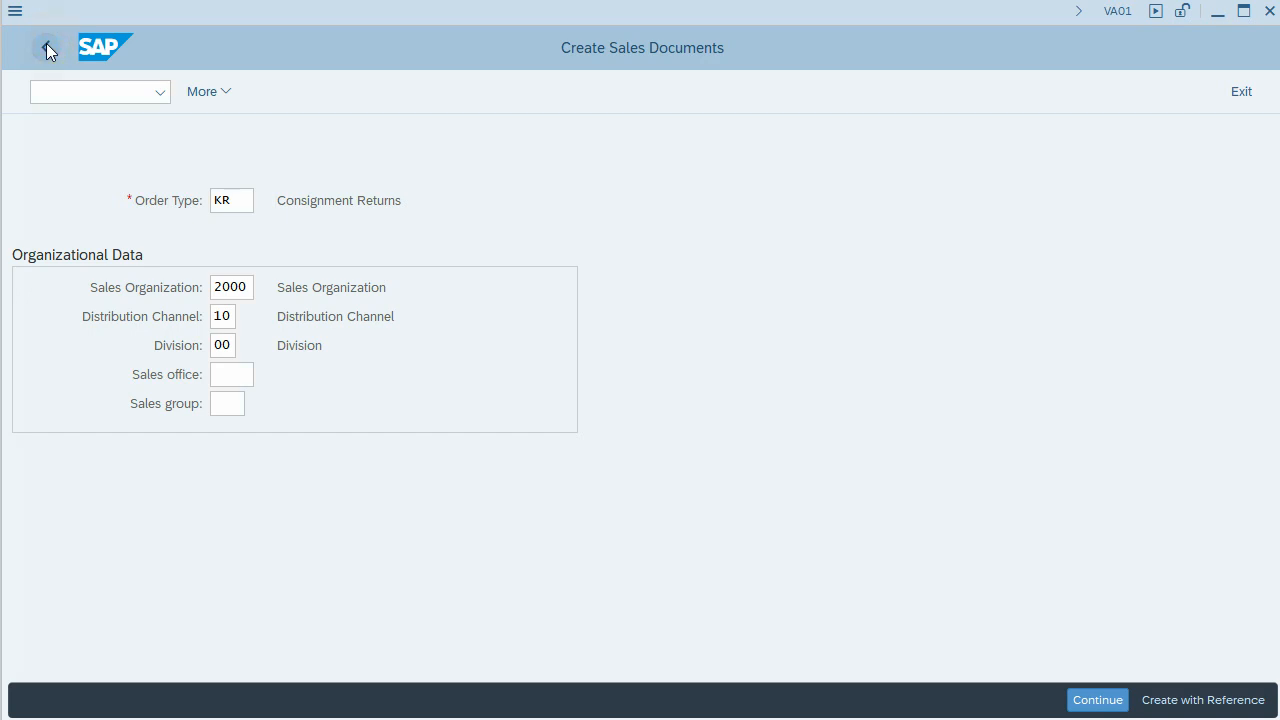
click(47, 50)
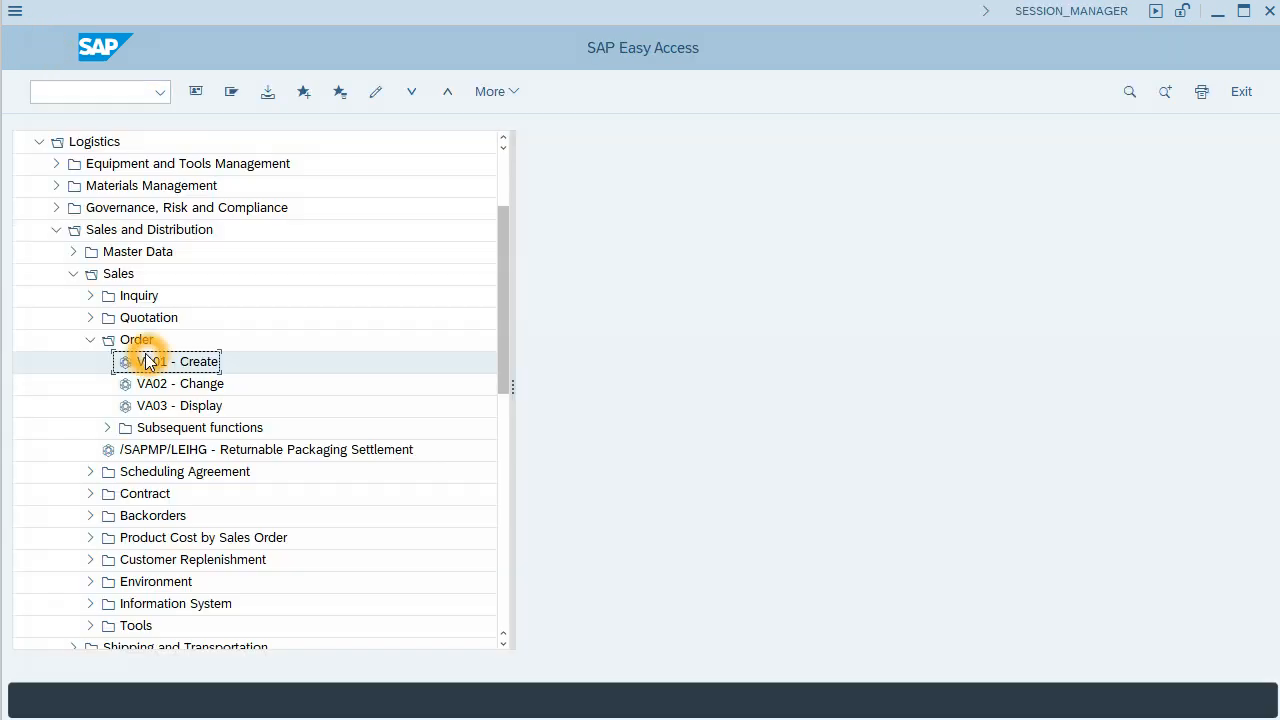
mouse_move(153, 390)
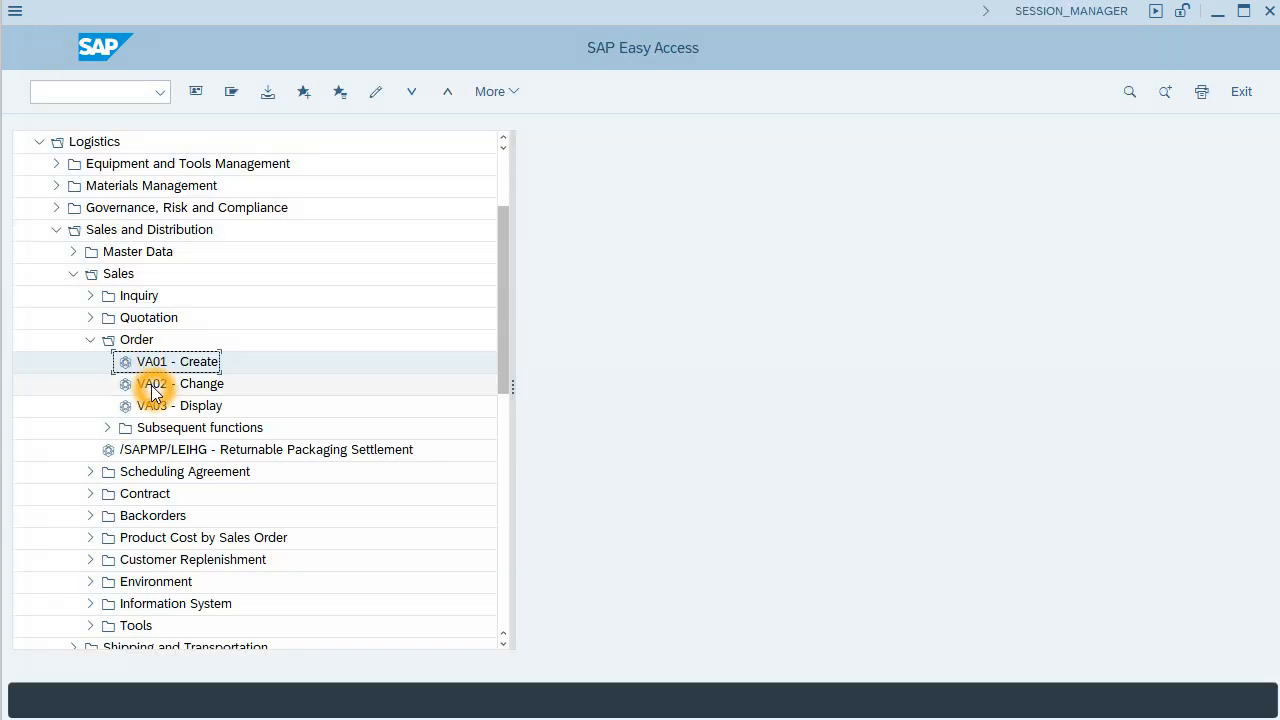
double_click(183, 383)
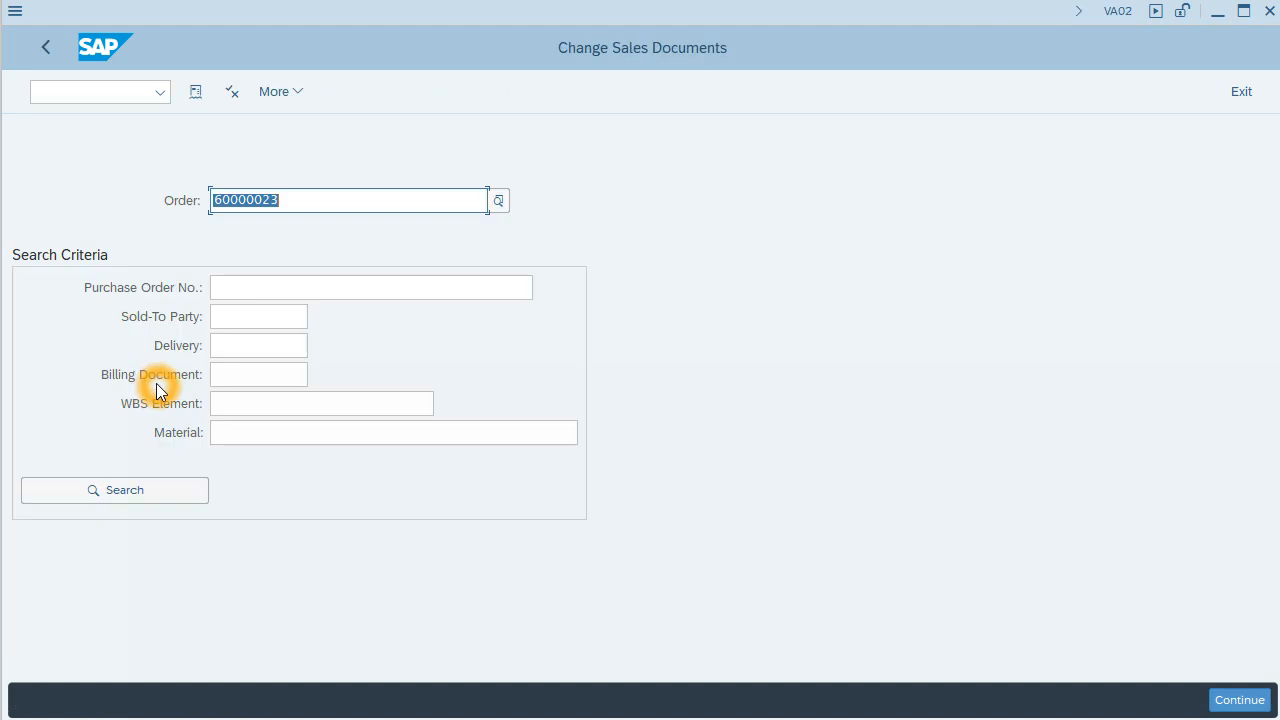
click(1239, 699)
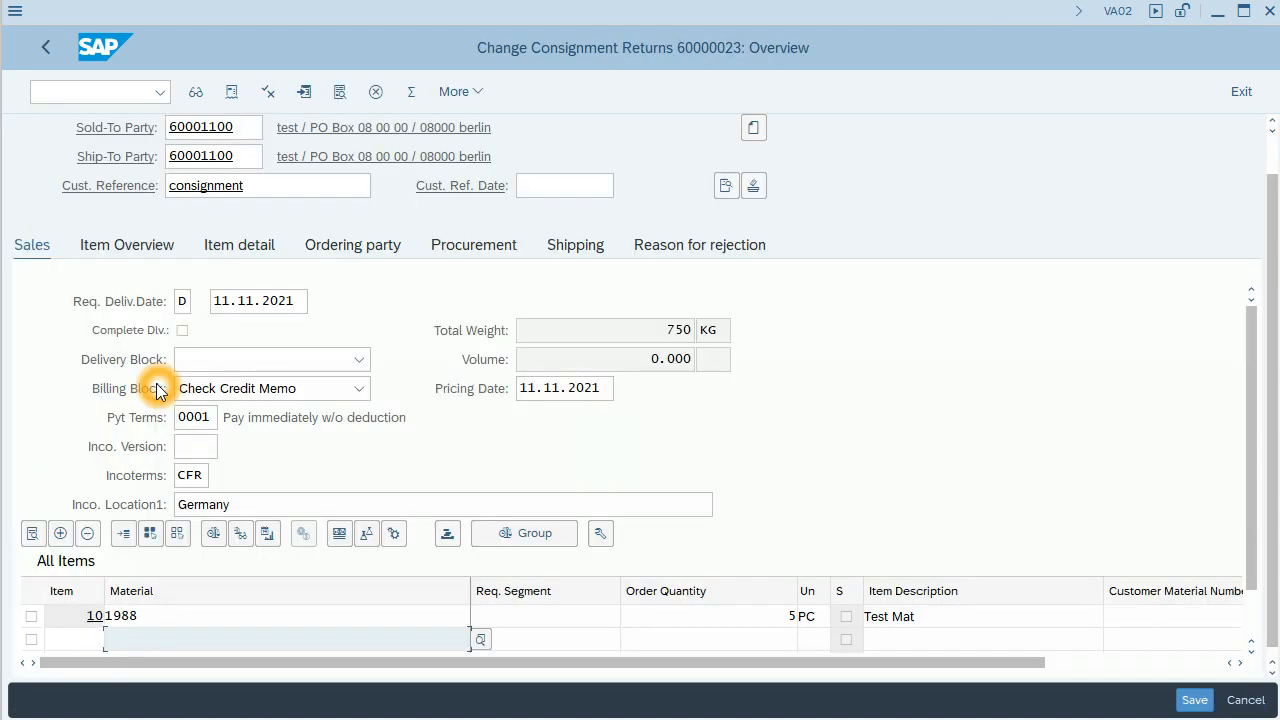
mouse_move(473, 244)
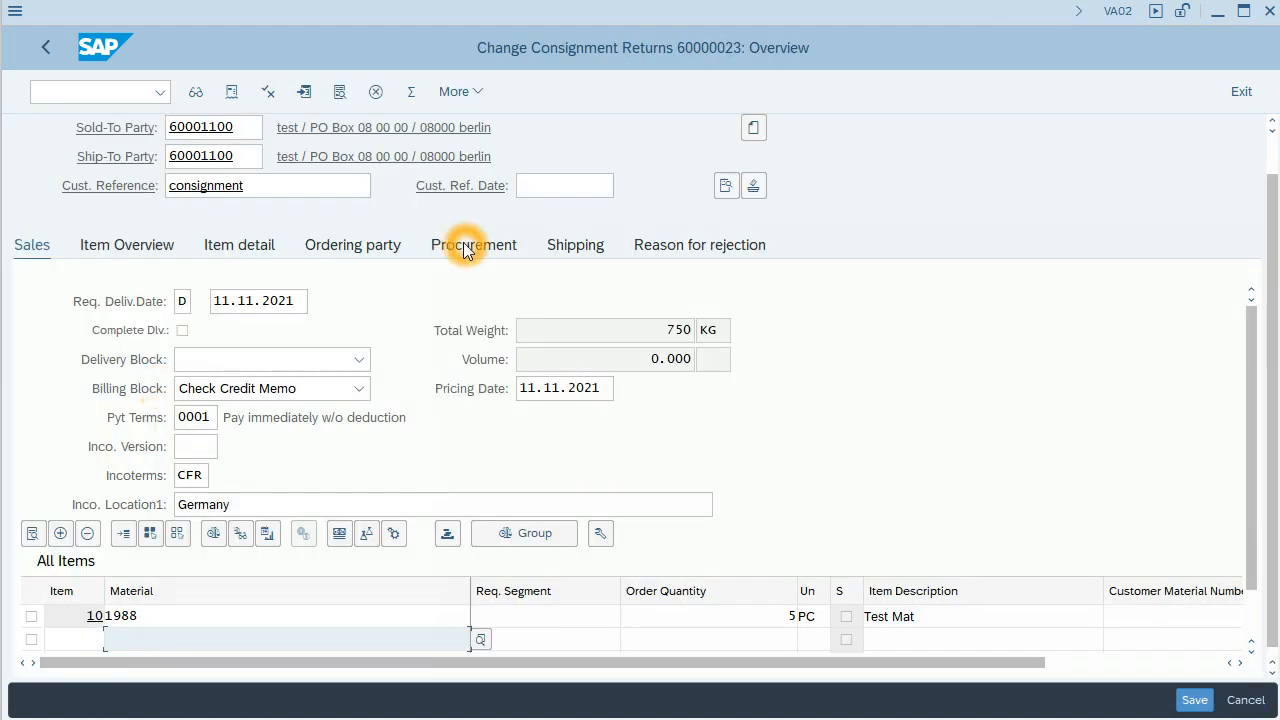
click(473, 244)
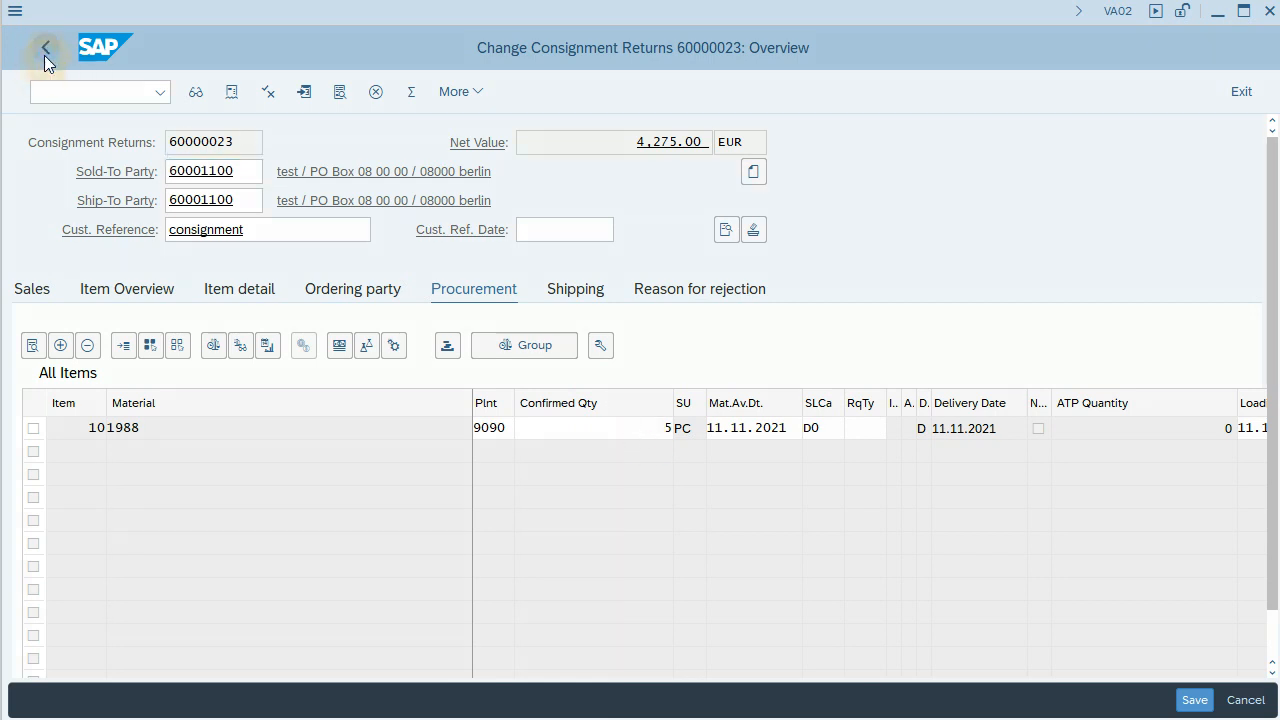
click(46, 48)
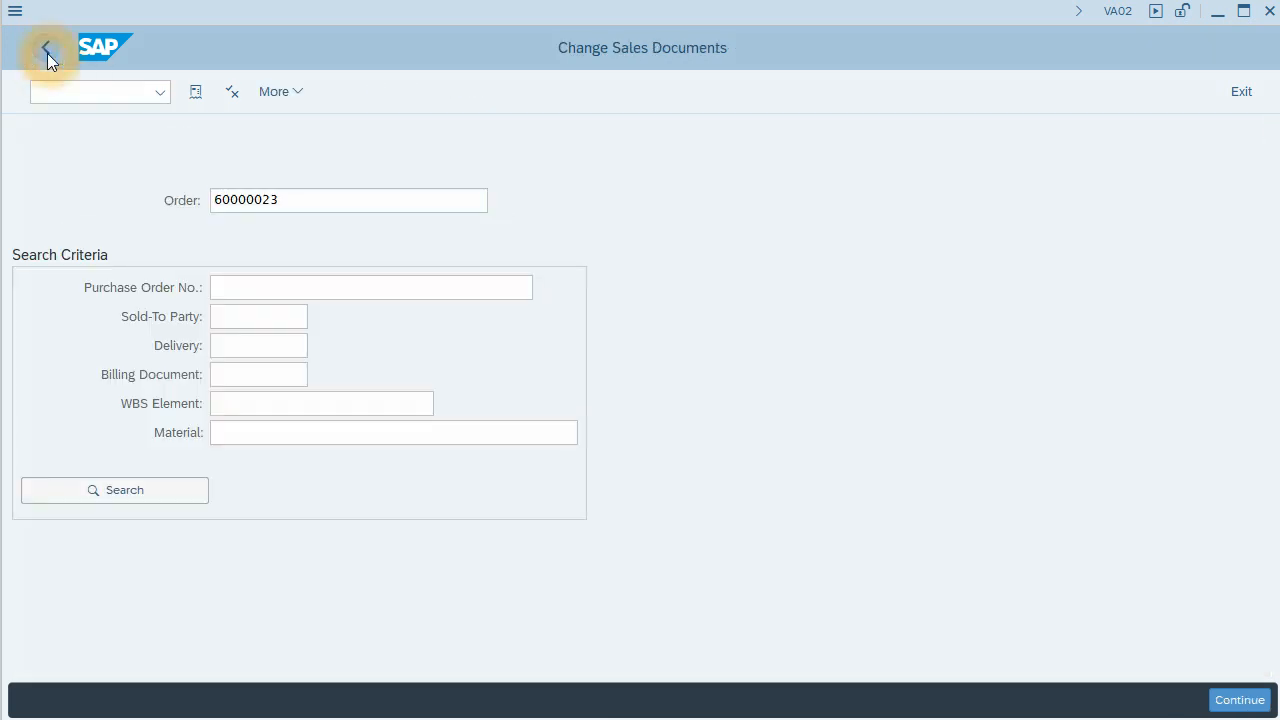
- Launch VL01N from Easy Access to deliver order 60000023 from shipping point 0001
click(46, 48)
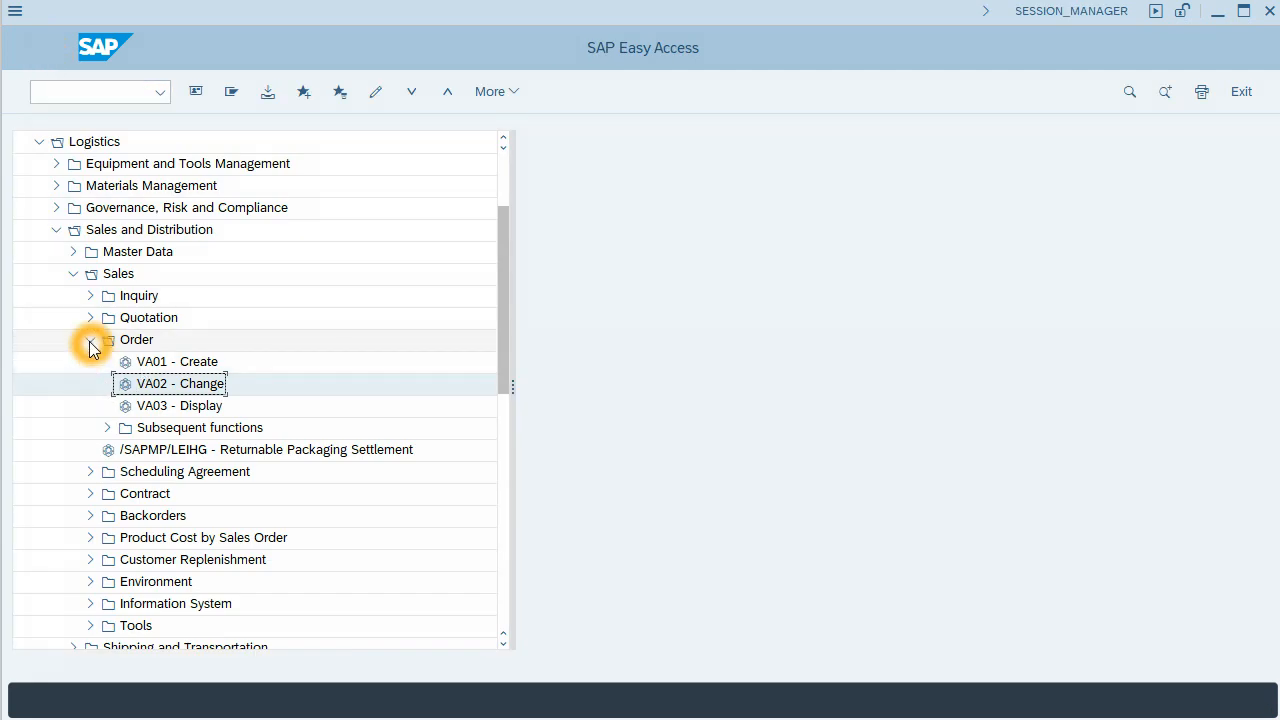
click(90, 339)
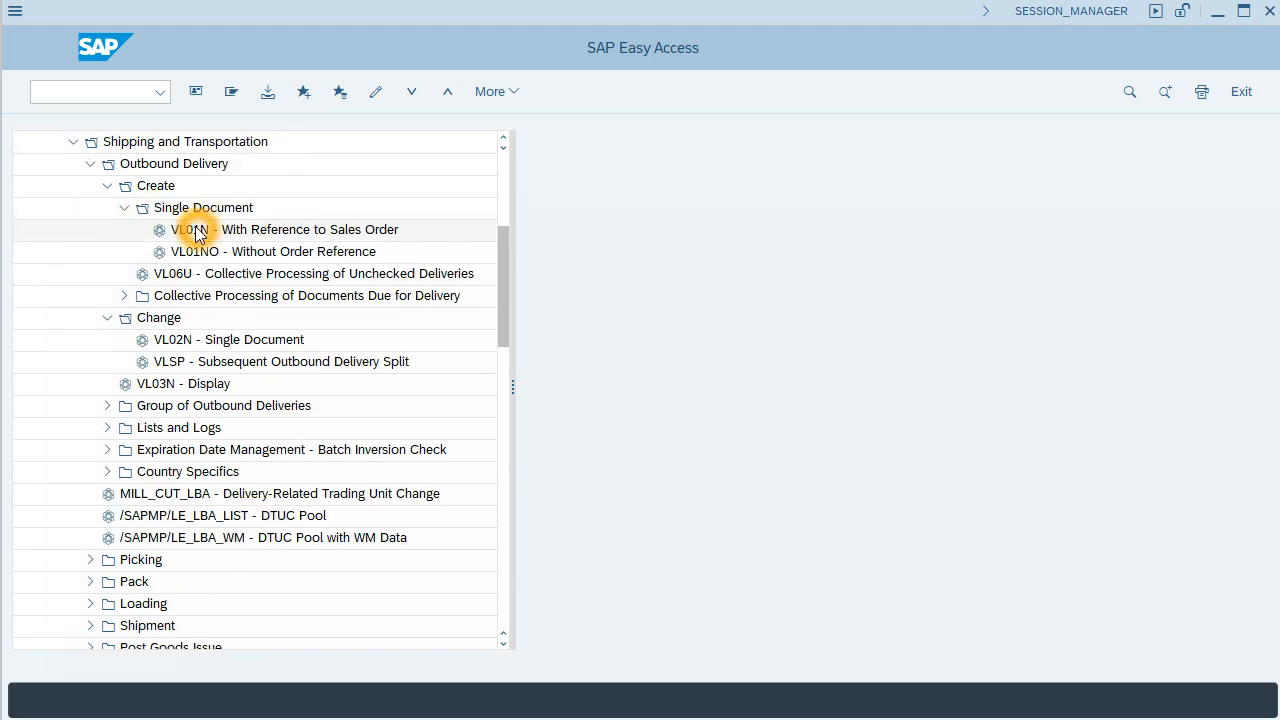
click(289, 229)
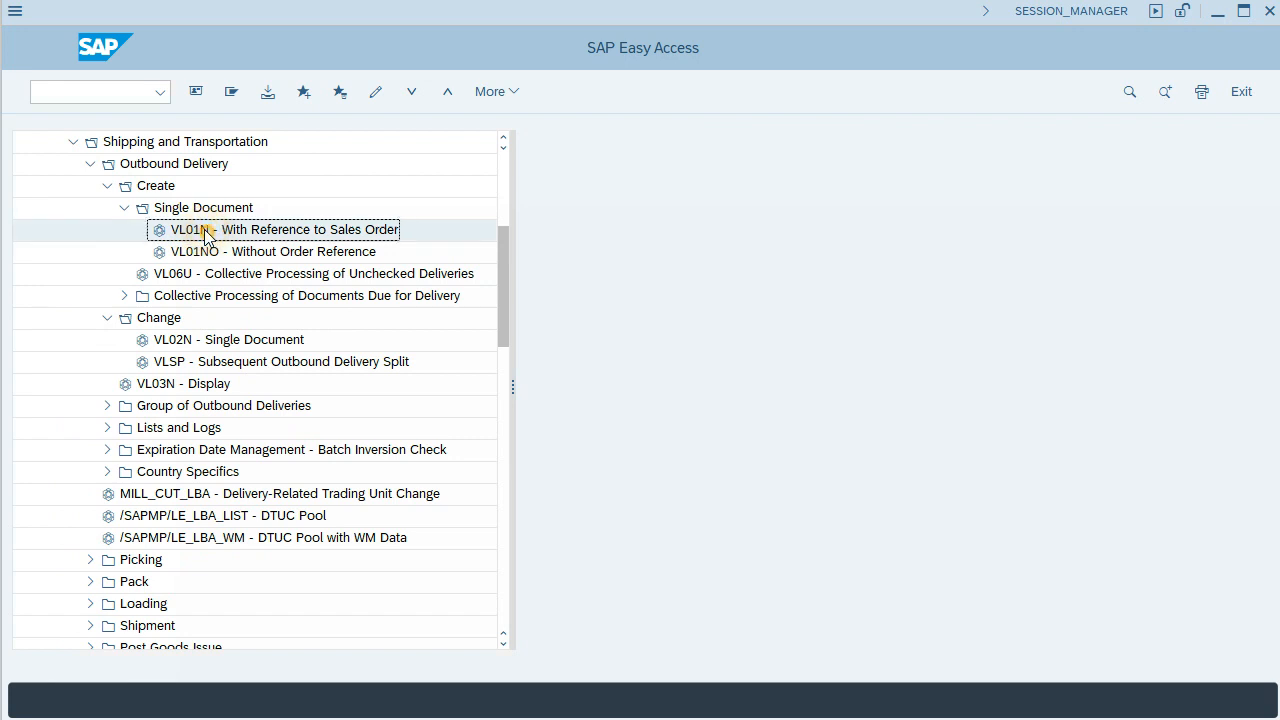
double_click(284, 229)
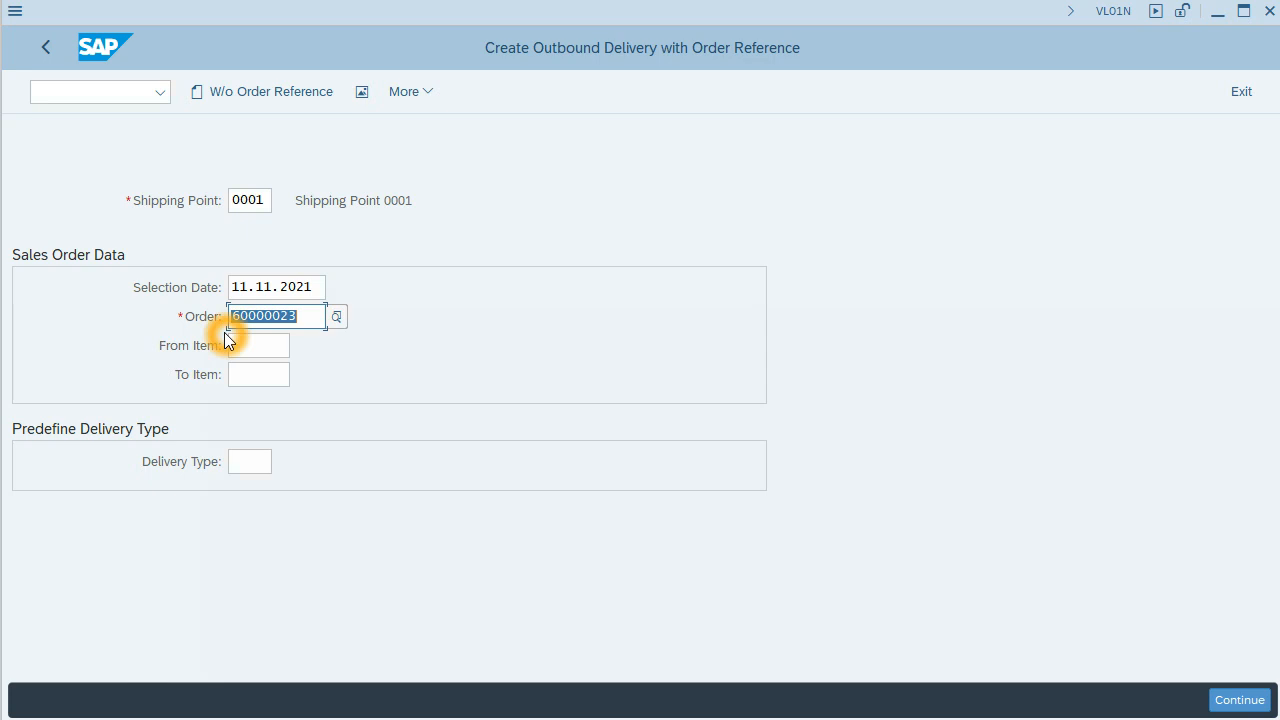
- Generate returns delivery 84000013, check its goods movement status, and post goods receipt
click(1239, 699)
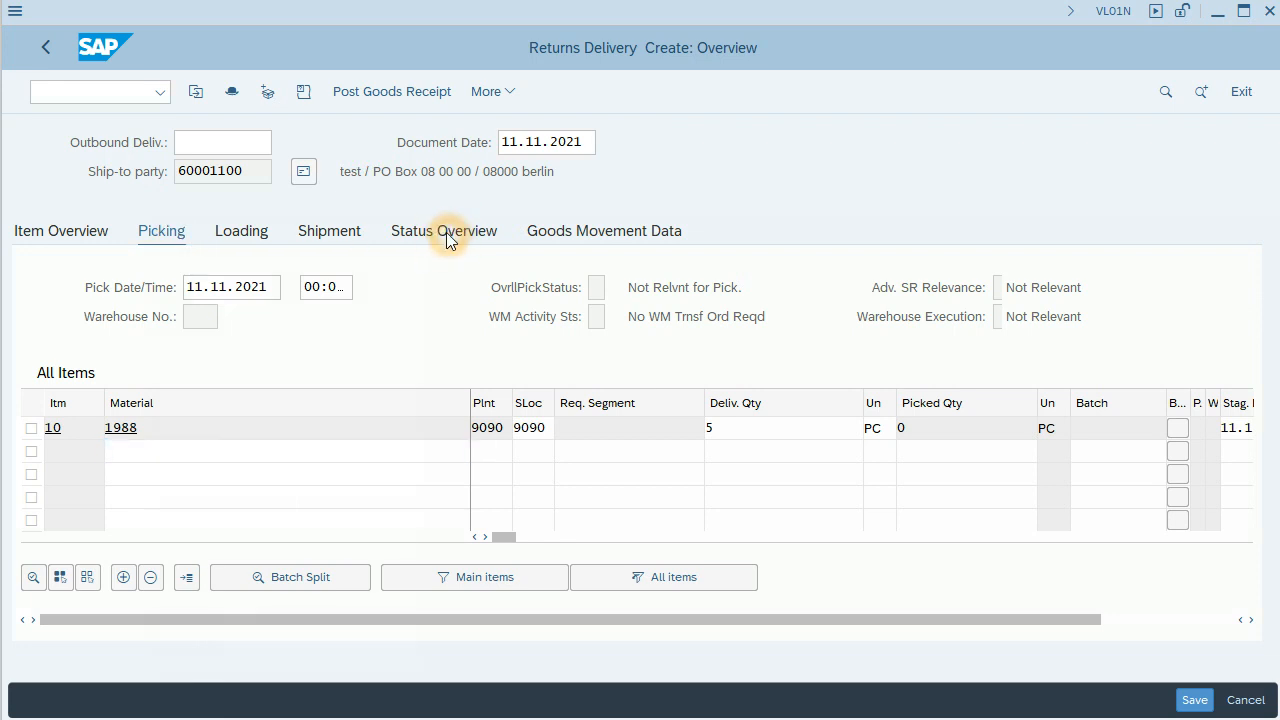
click(443, 231)
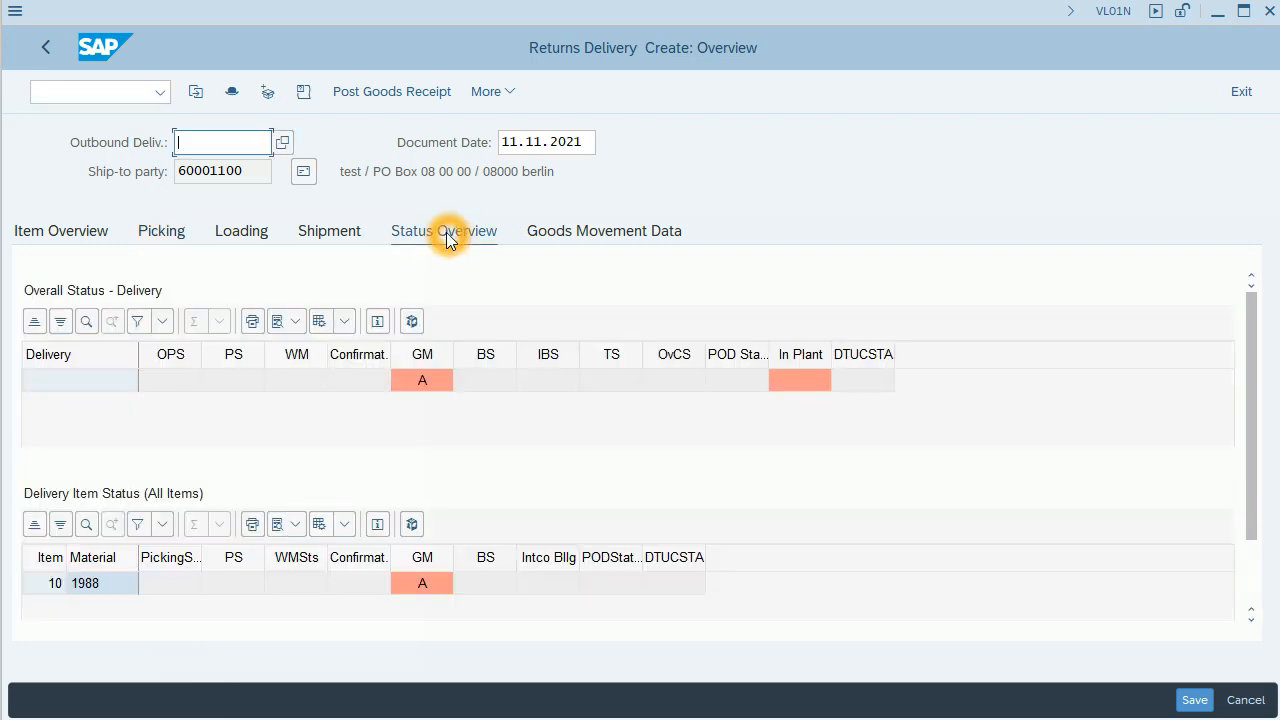
mouse_move(422, 385)
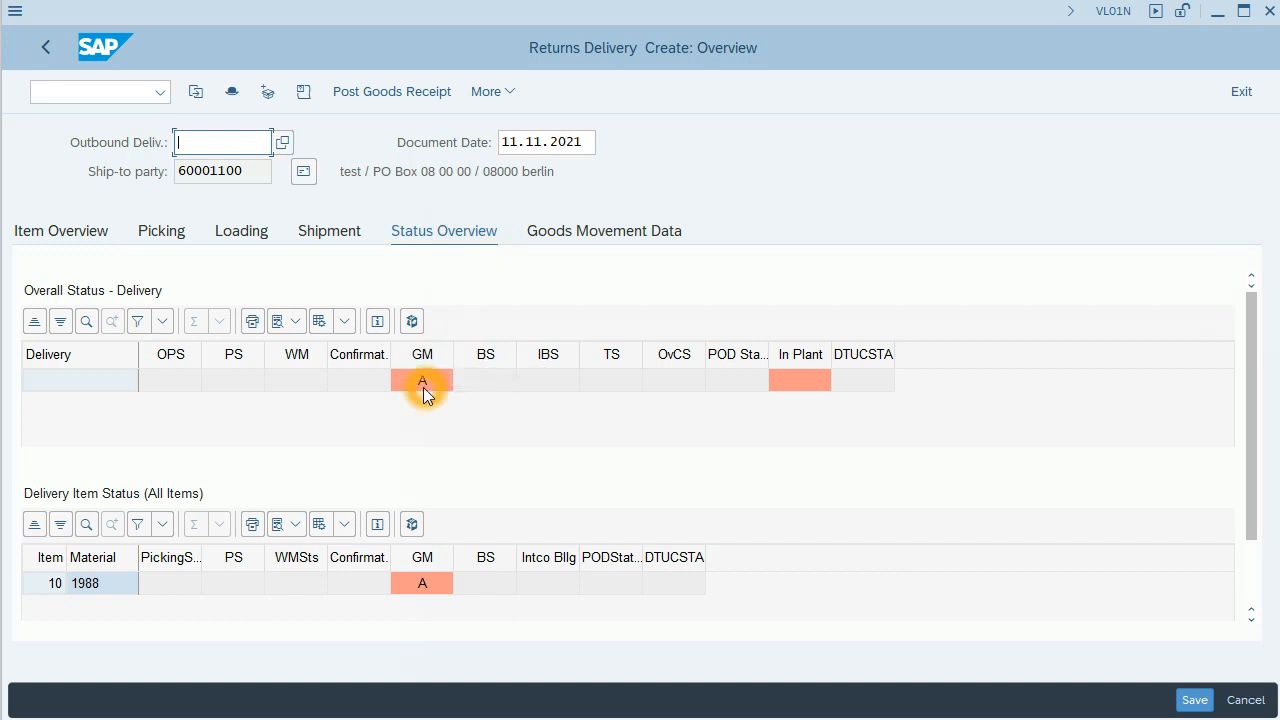
mouse_move(421, 412)
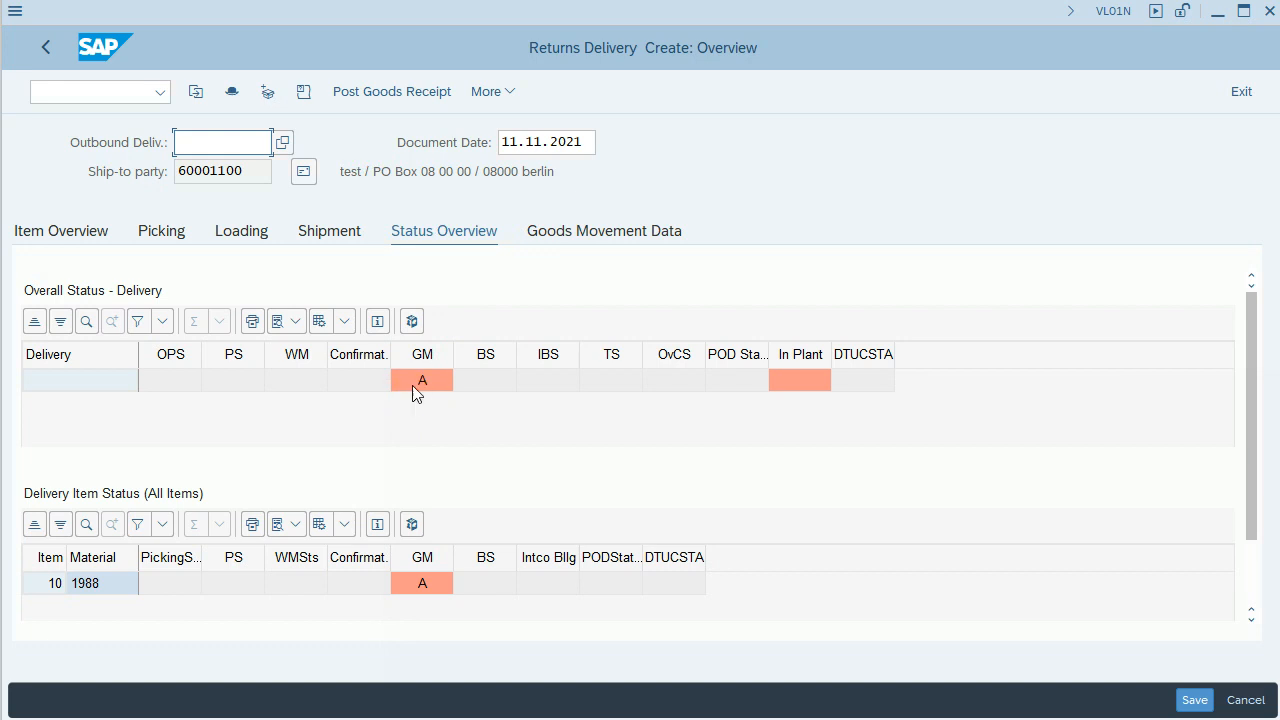
click(422, 381)
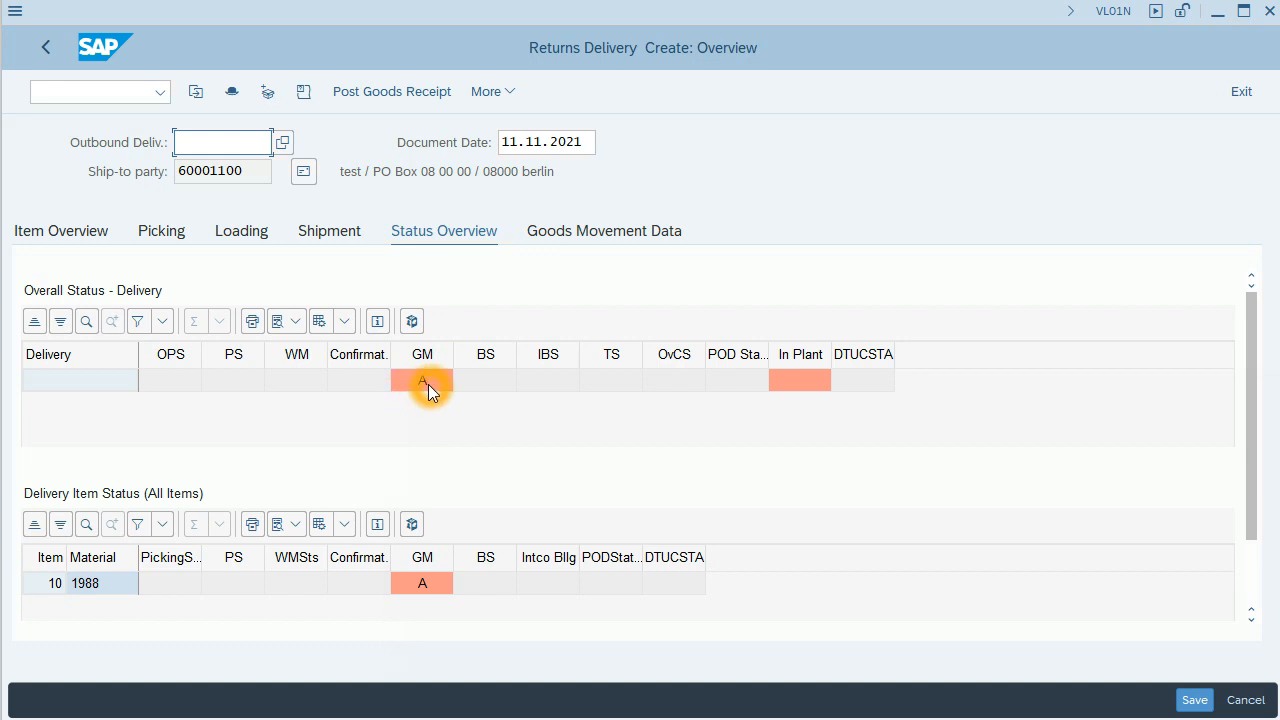
mouse_move(392, 91)
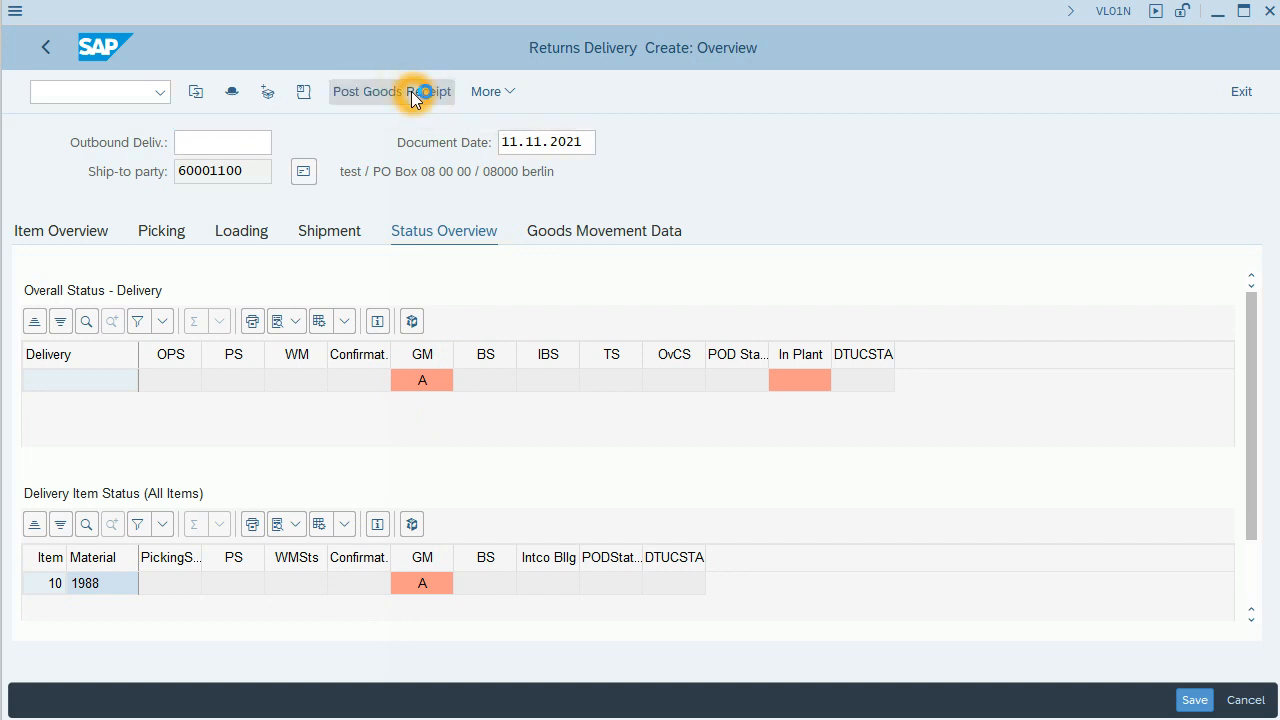
click(391, 91)
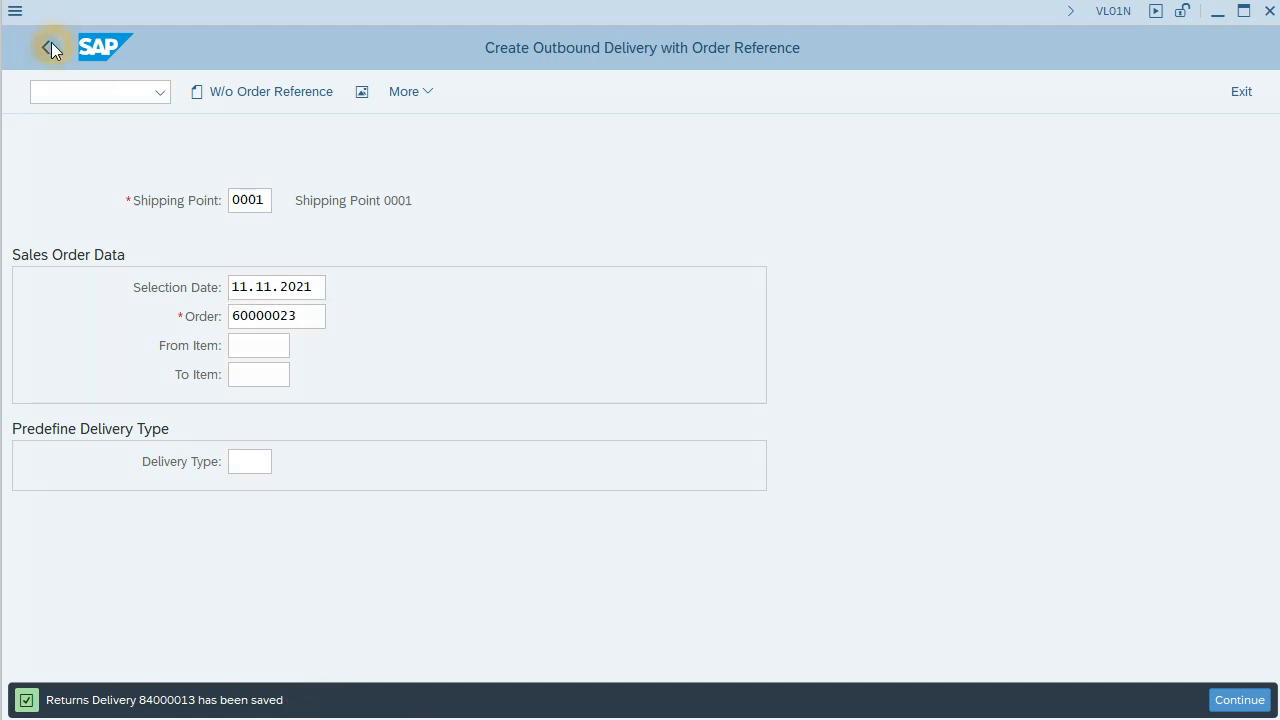
- Reopen delivery 84000013 in VL02N and verify goods movement status C on Status Overview
click(52, 47)
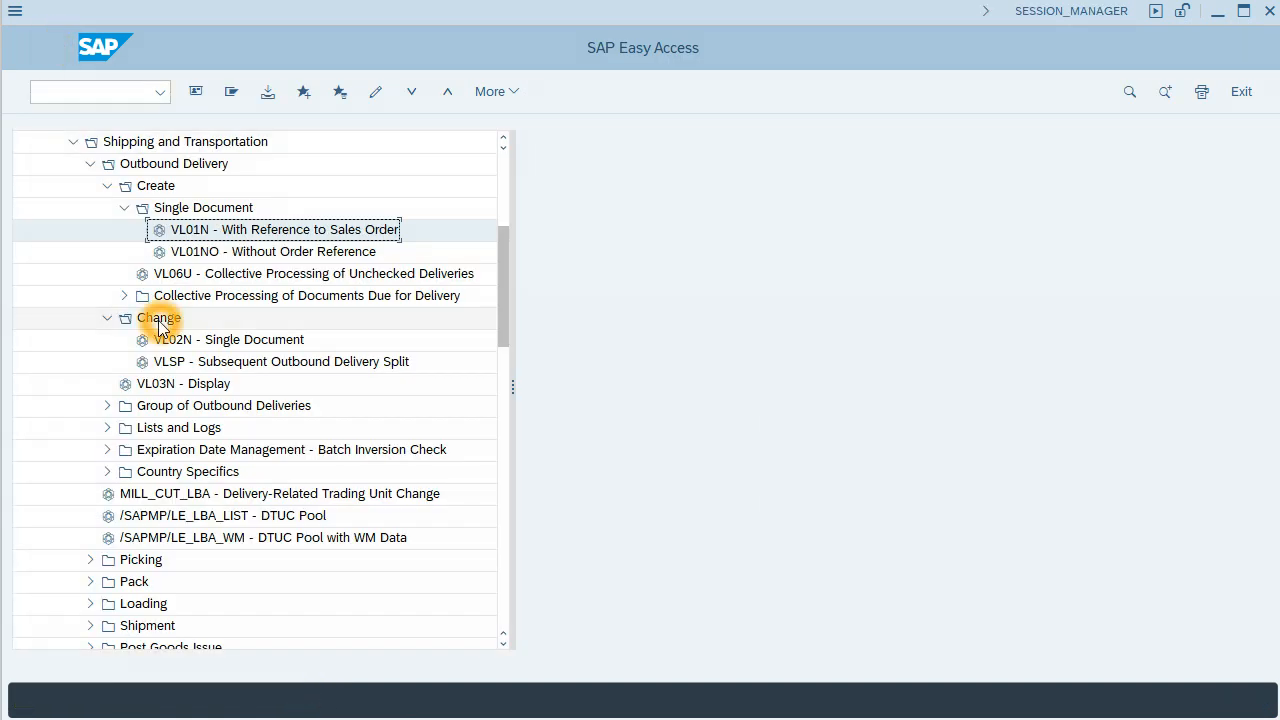
mouse_move(213, 345)
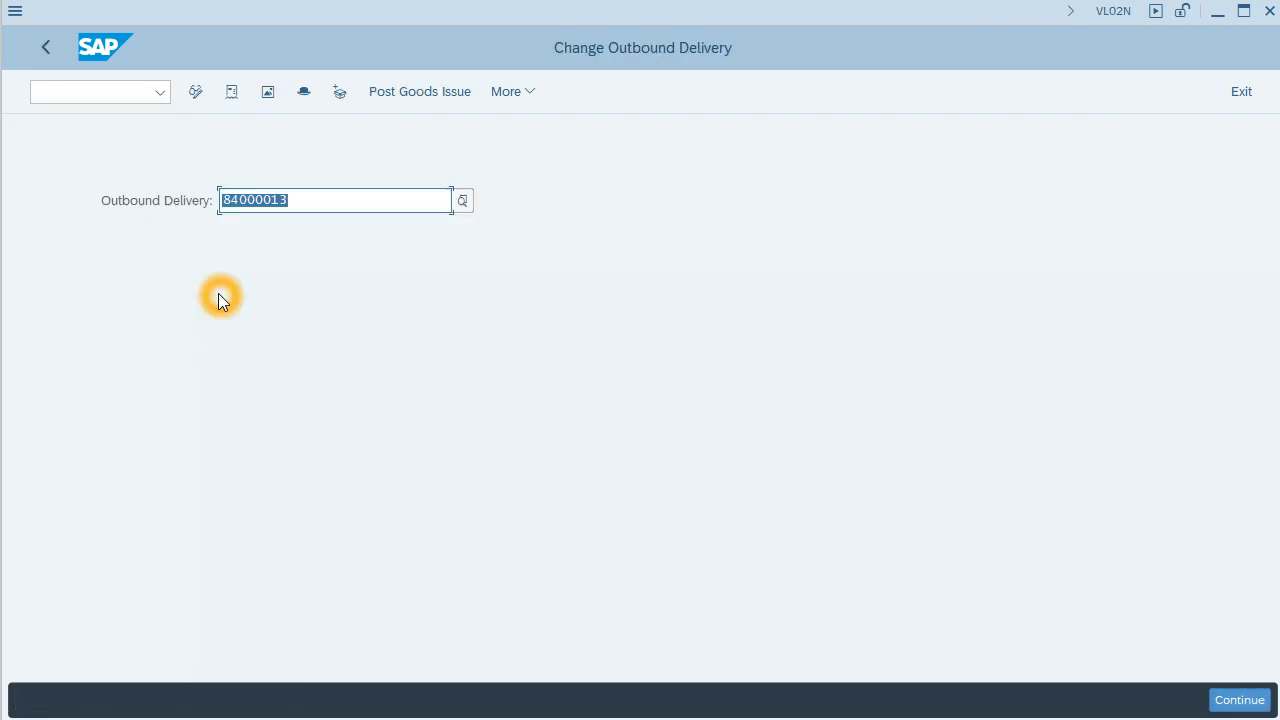
click(1239, 699)
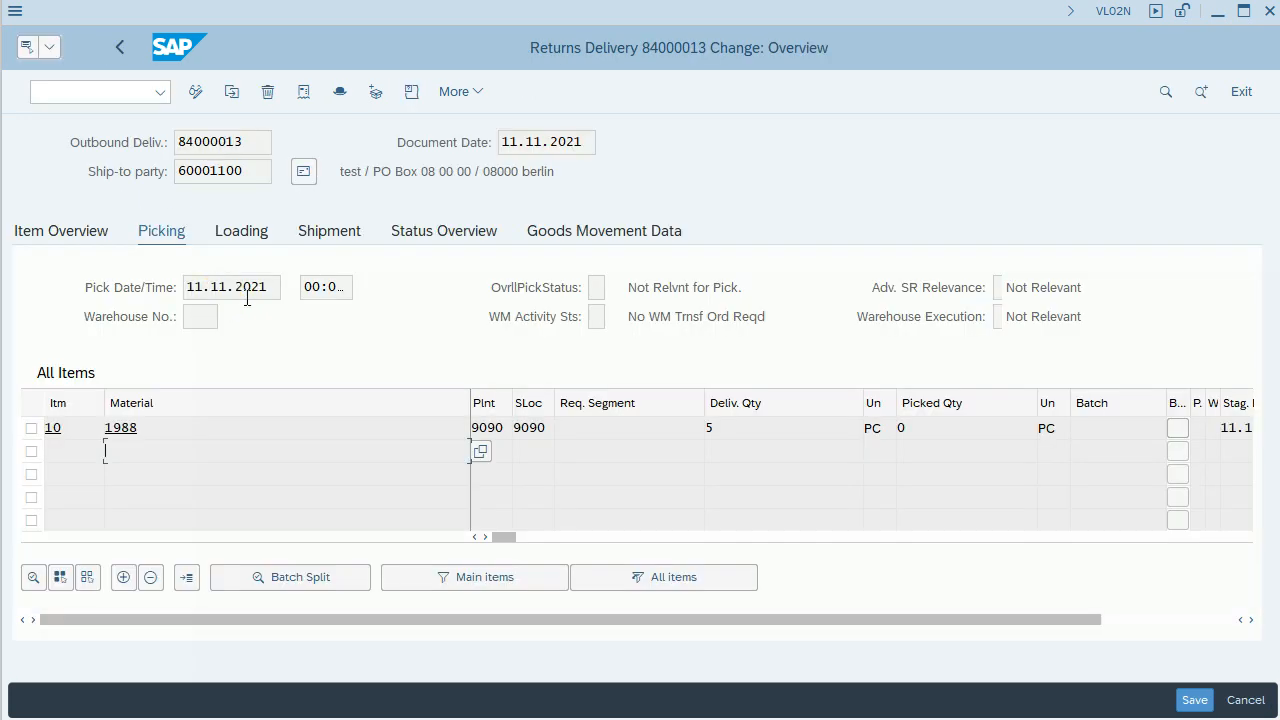
click(443, 230)
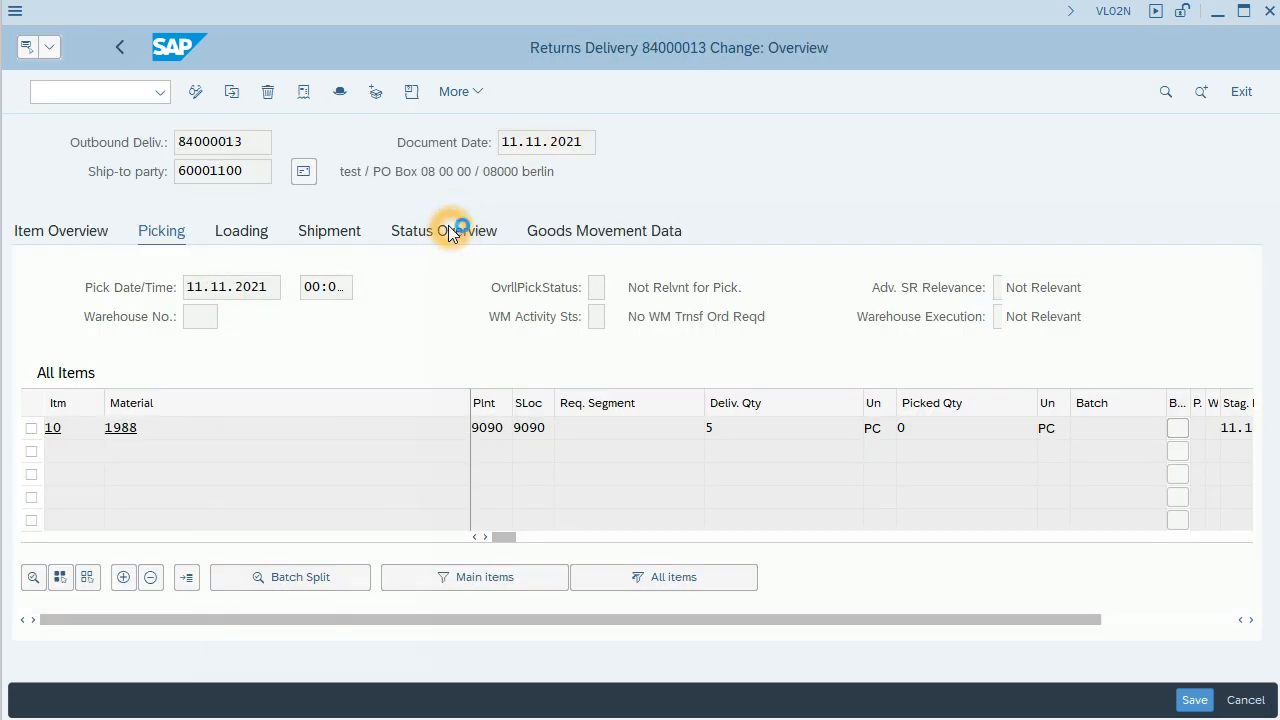
click(443, 230)
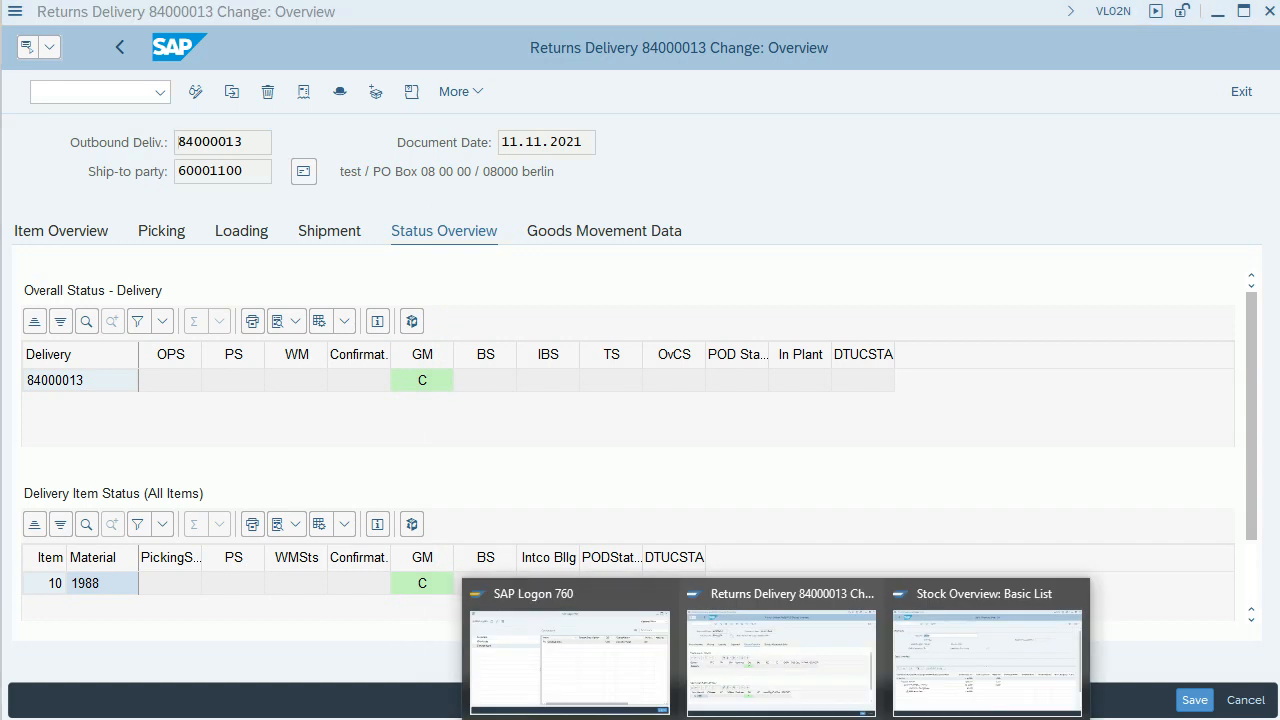
- Refresh material 1988's stock overview, showing customer consignment stock at 55 pieces
click(985, 660)
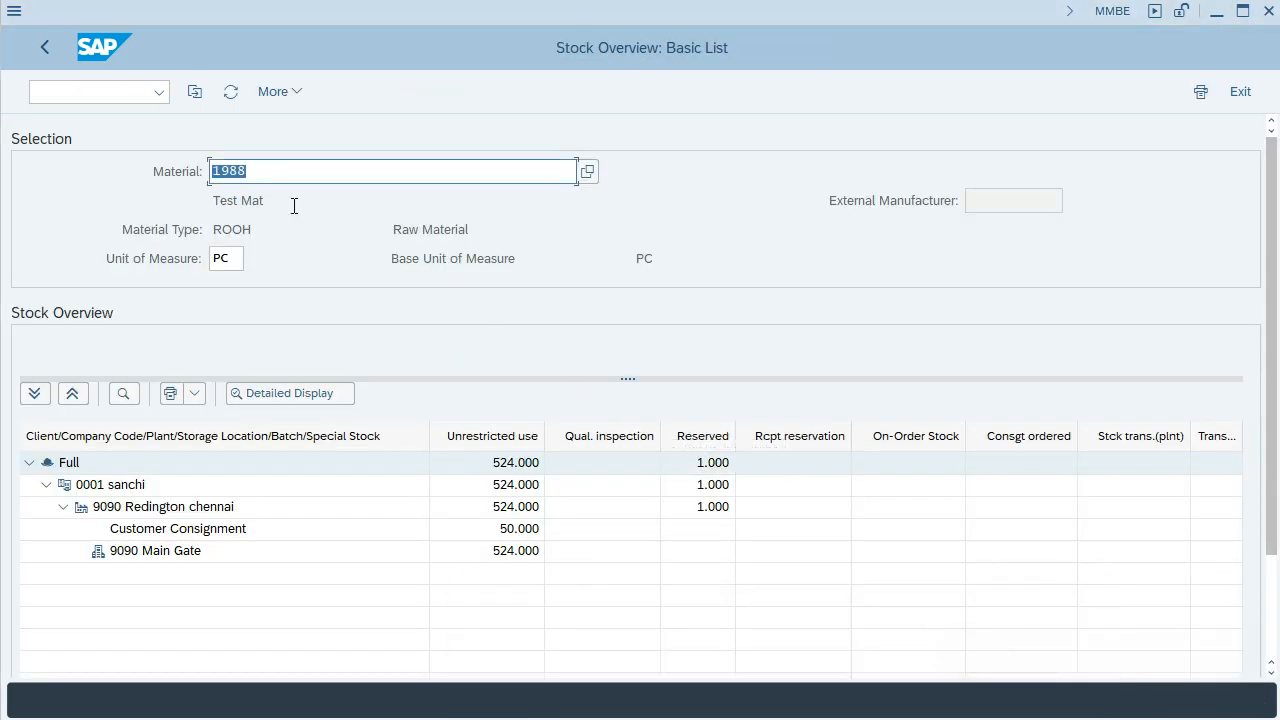
mouse_move(231, 91)
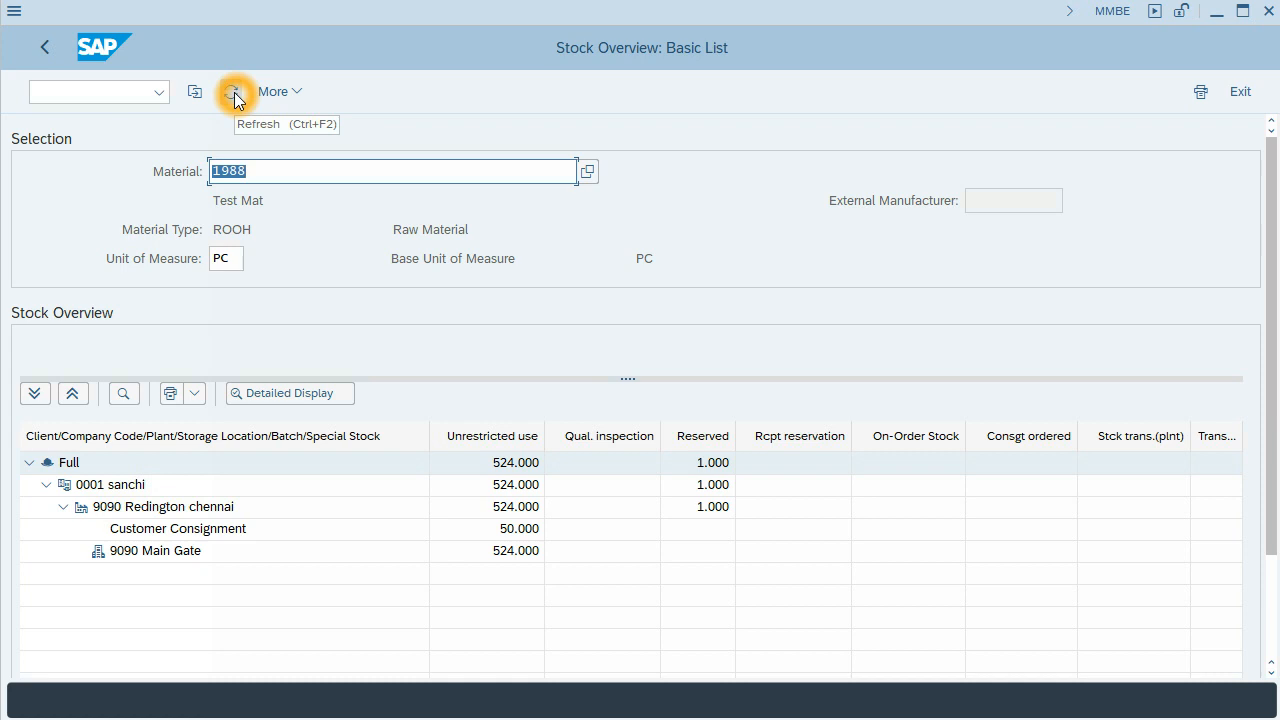
click(236, 91)
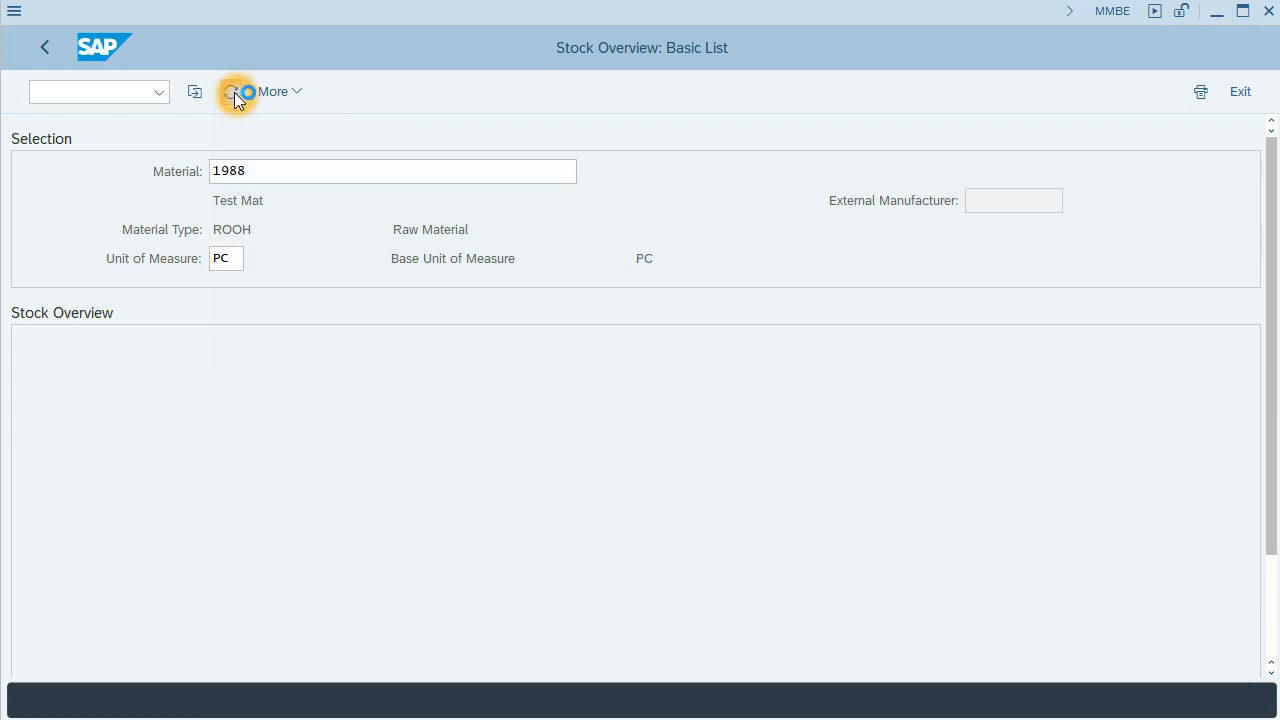
click(233, 91)
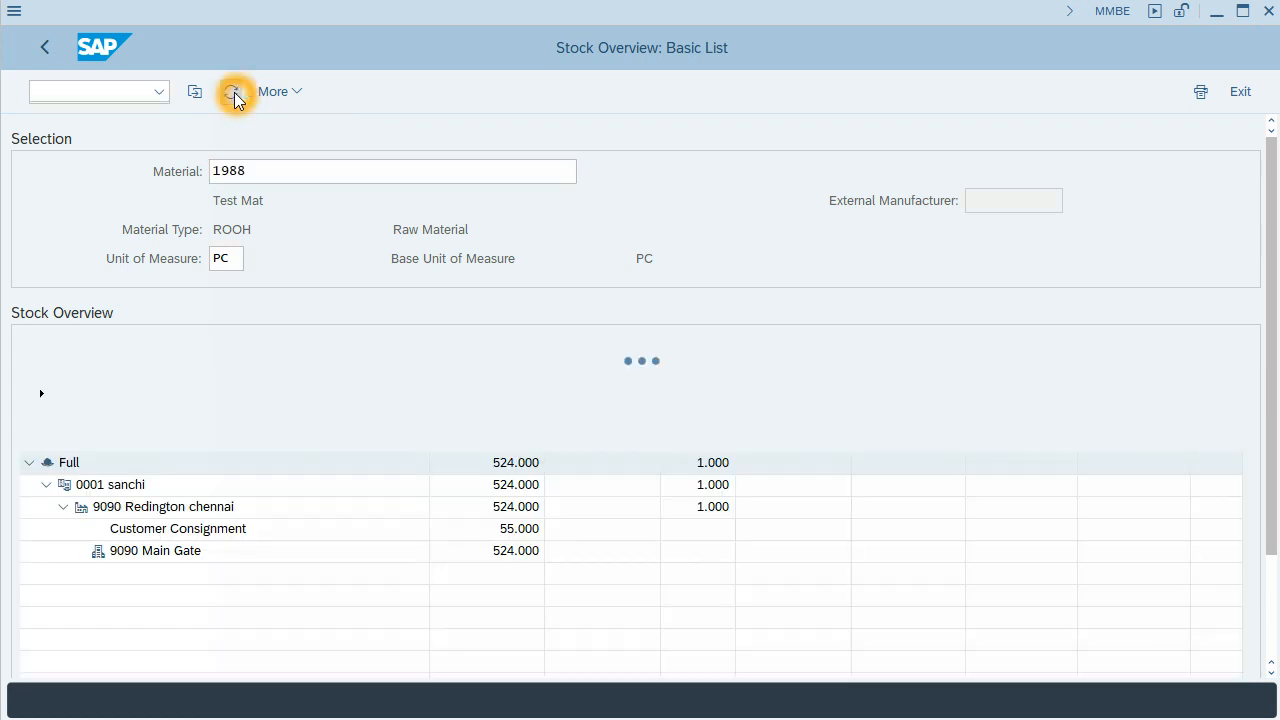
click(236, 91)
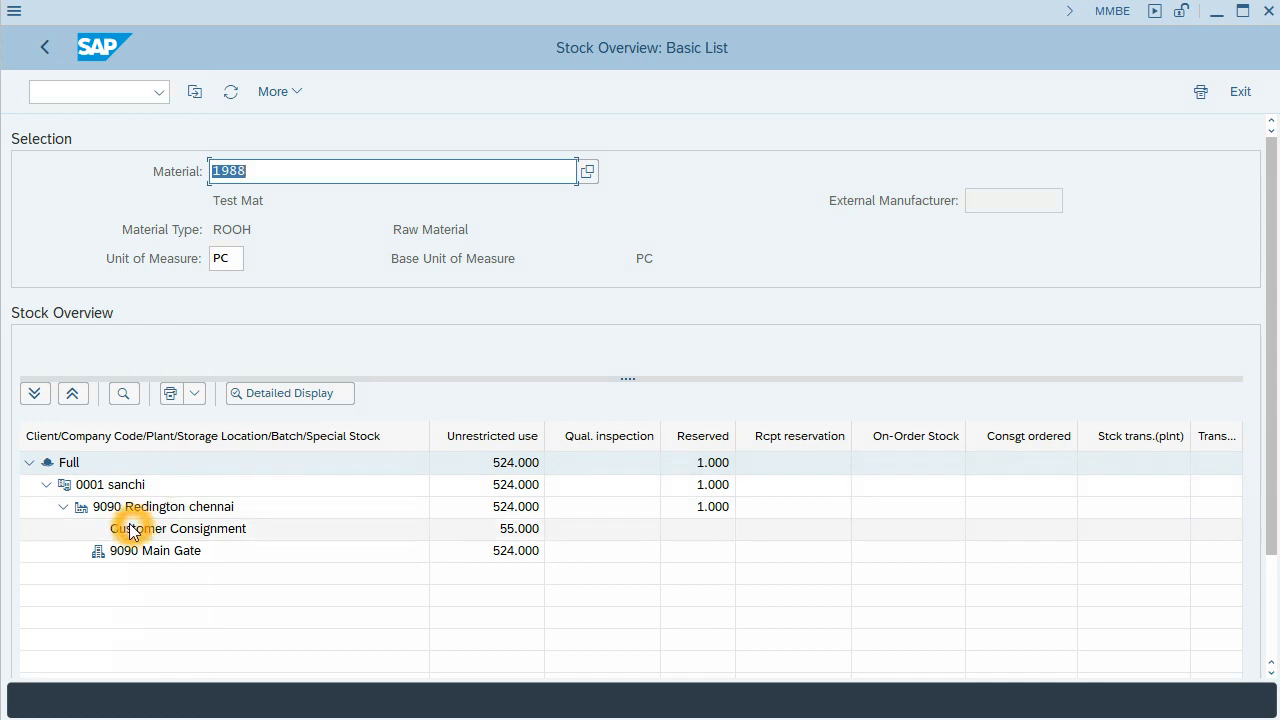
mouse_move(490, 530)
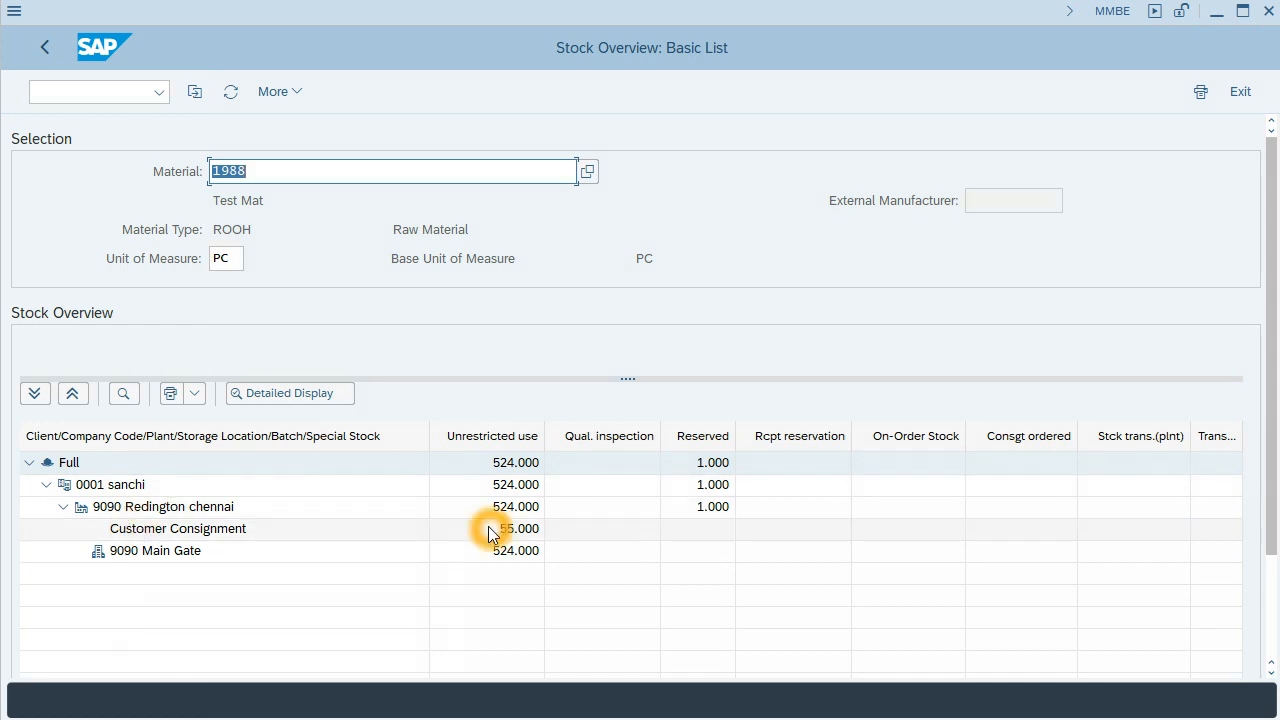